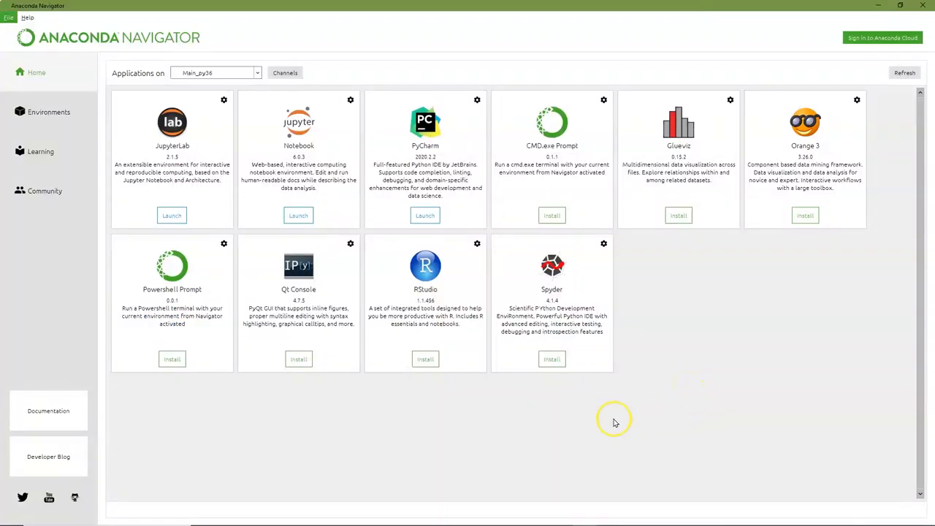
{"action": "mouse_move", "coordinate": [526, 378]}
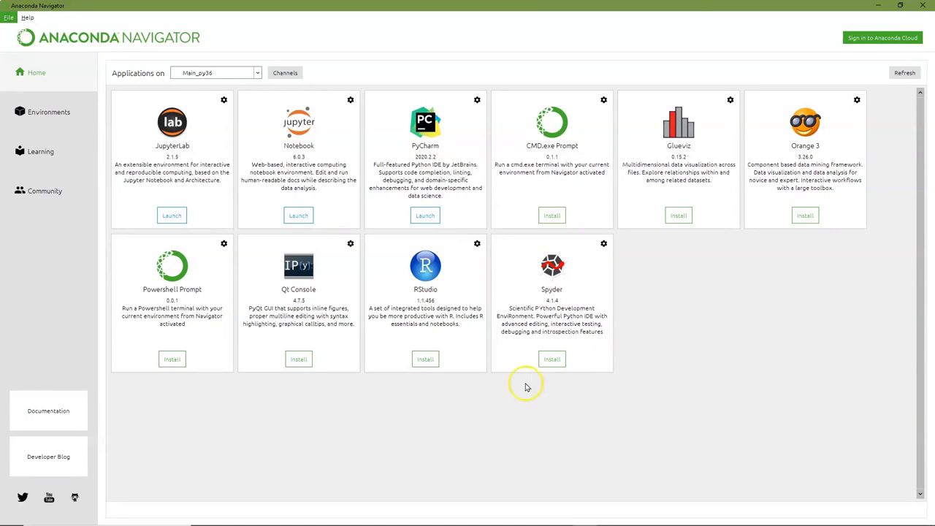
{"action": "mouse_move", "coordinate": [356, 380]}
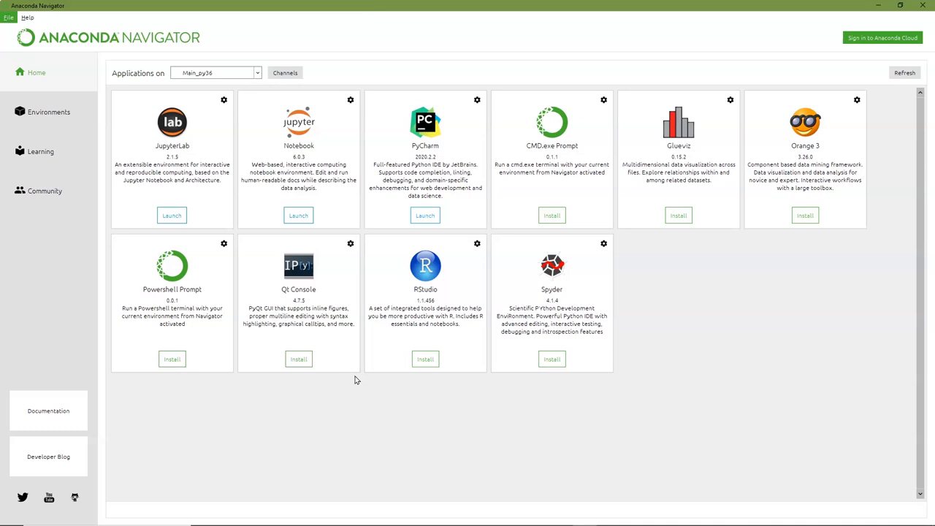
Step: Launch Jupyter Notebook from Anaconda Navigator to show the simplilearn folder
{"action": "left_click", "coordinate": [297, 214]}
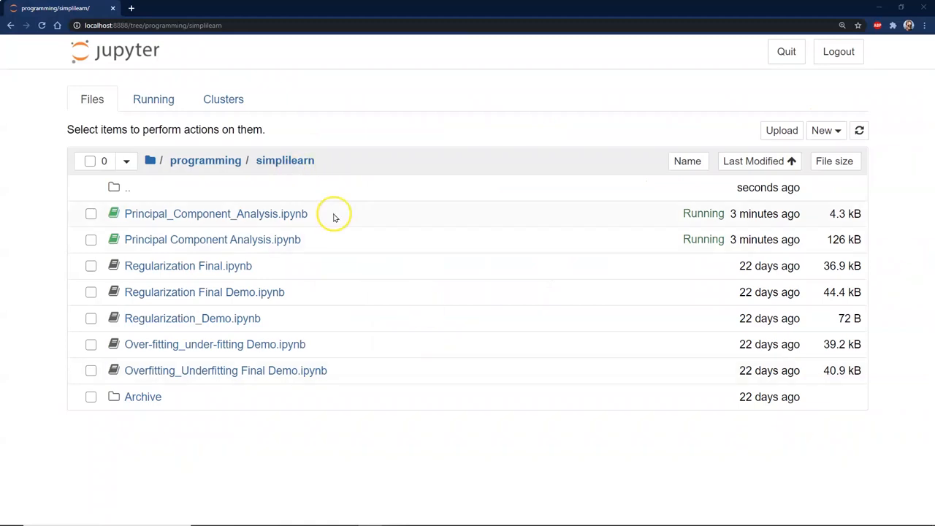
{"action": "mouse_move", "coordinate": [424, 338]}
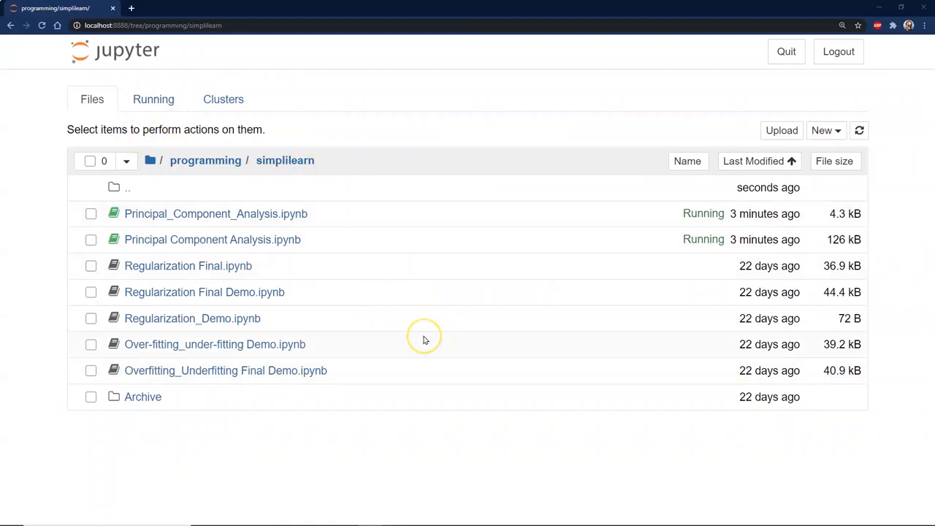
{"action": "mouse_move", "coordinate": [836, 130]}
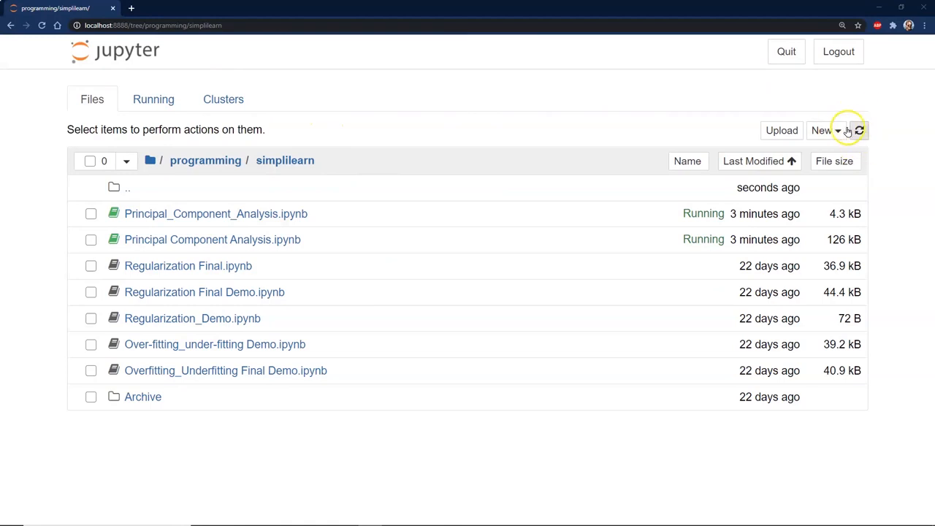
Step: Open the Principal_Component_Analysis.ipynb notebook from the file tree
{"action": "left_click", "coordinate": [825, 130]}
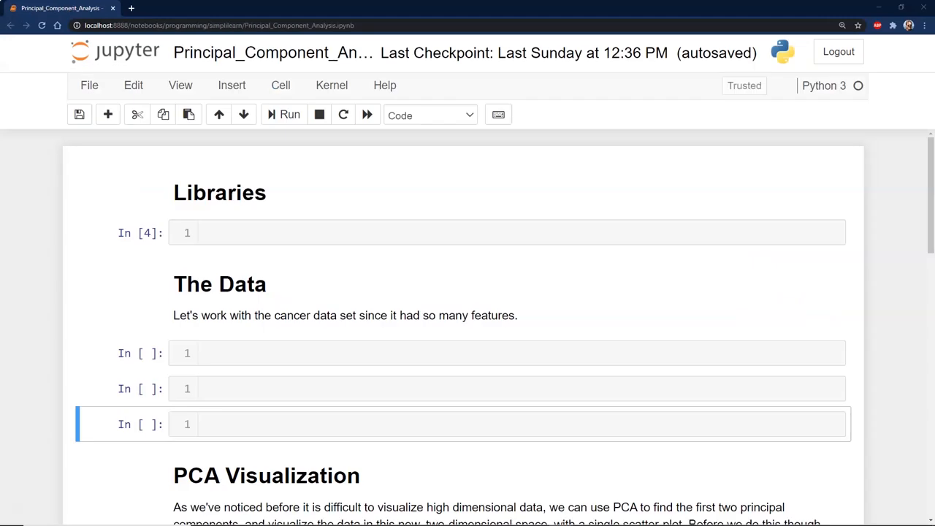
{"action": "mouse_move", "coordinate": [302, 210]}
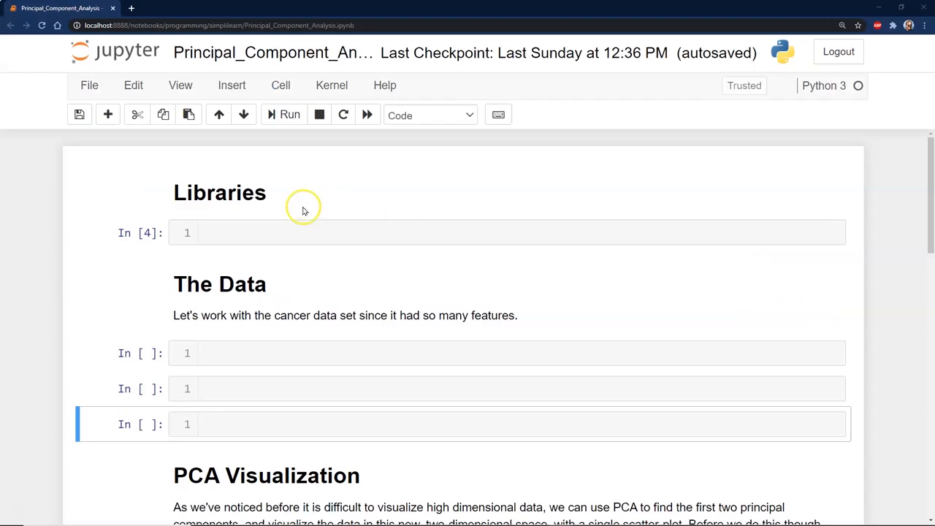
Step: Import matplotlib.pyplot, pandas, numpy and seaborn with %matplotlib inline, and run the cell
{"action": "type", "text": "import matplotlib.pyplot as plt"}
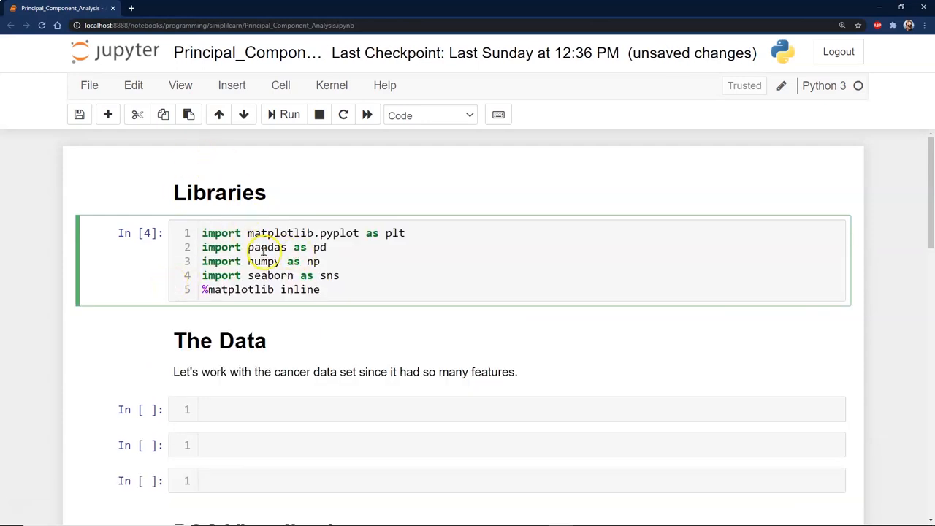
{"action": "mouse_move", "coordinate": [369, 276]}
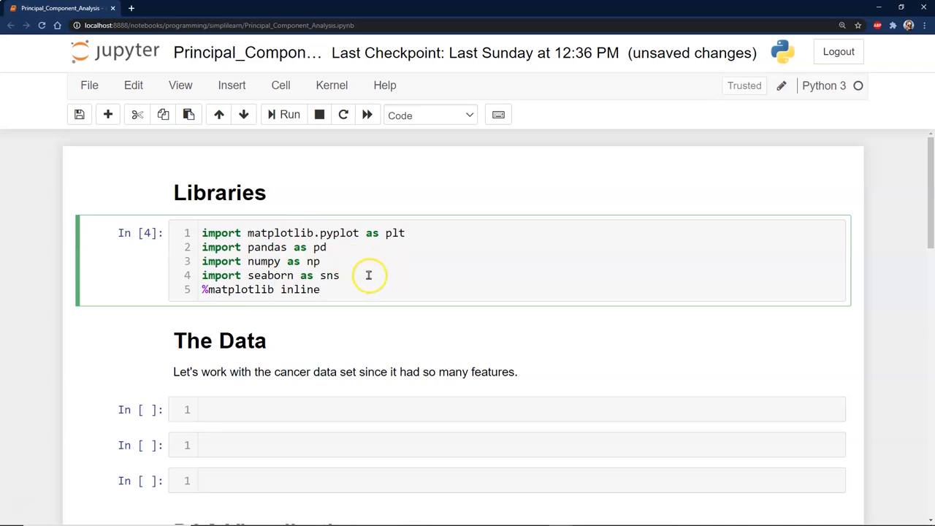
{"action": "mouse_move", "coordinate": [312, 261]}
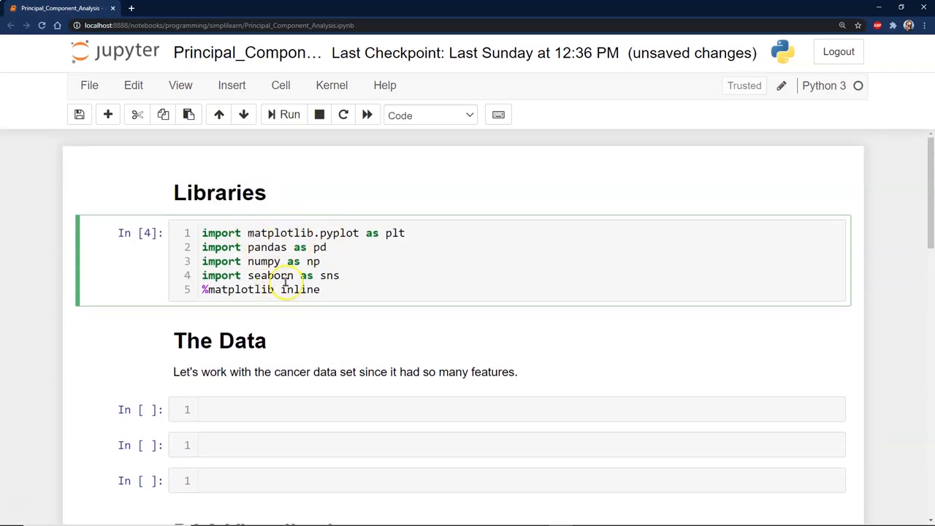
{"action": "mouse_move", "coordinate": [268, 225]}
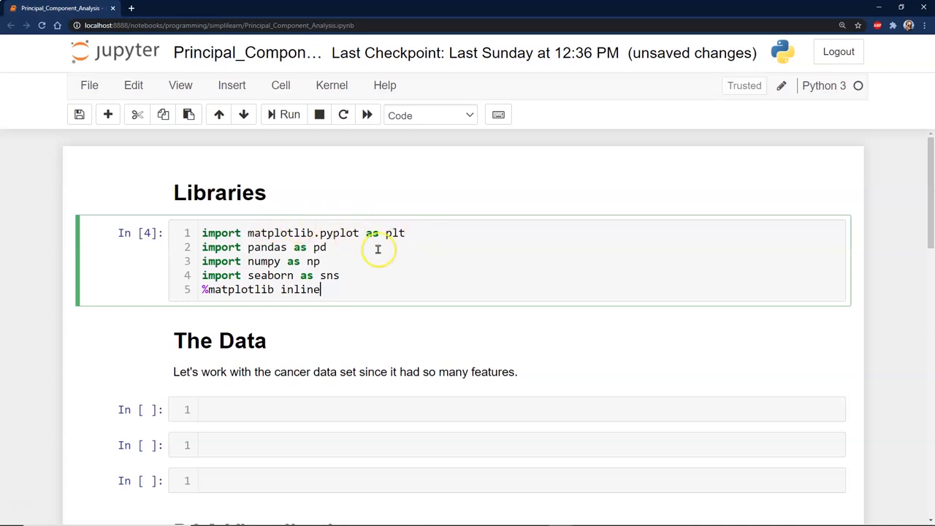
{"action": "mouse_move", "coordinate": [288, 227]}
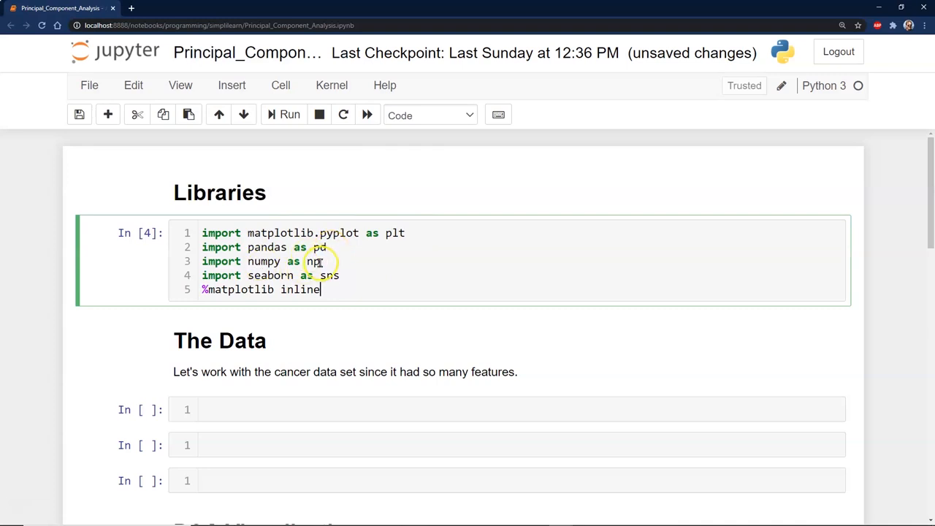
{"action": "mouse_move", "coordinate": [311, 342]}
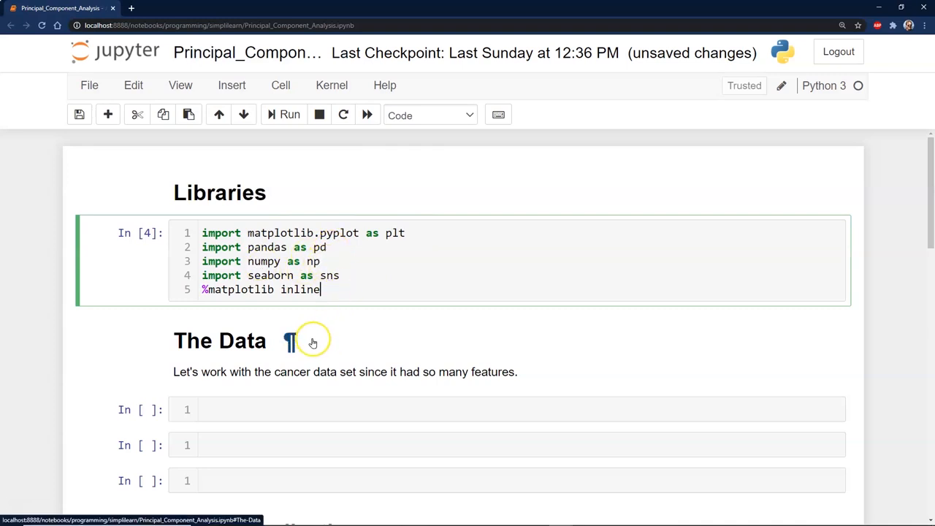
{"action": "scroll", "scroll_direction": "down", "scroll_amount": 3}
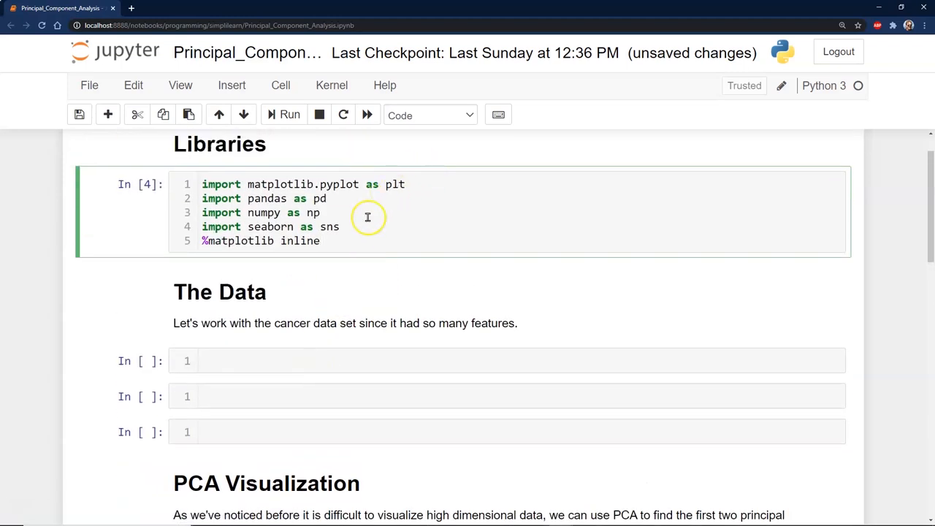
{"action": "mouse_move", "coordinate": [350, 290]}
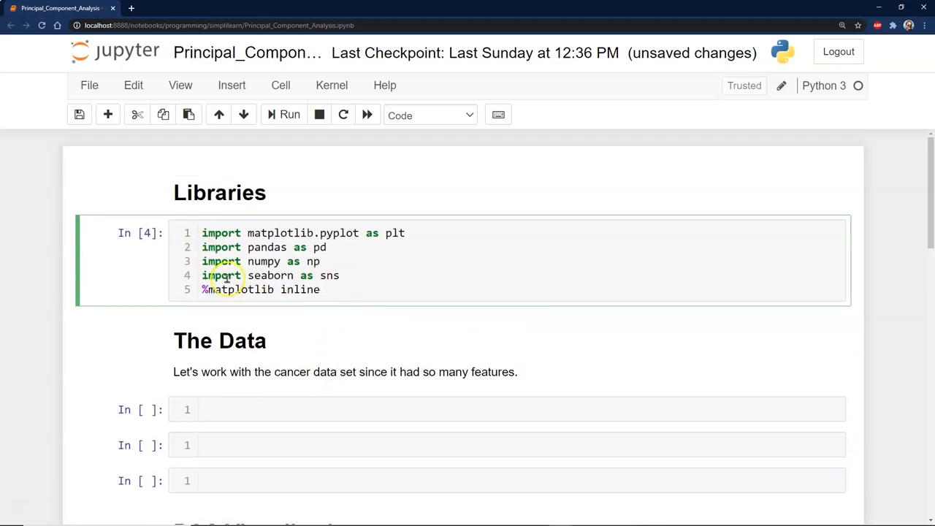
{"action": "left_click", "coordinate": [321, 289]}
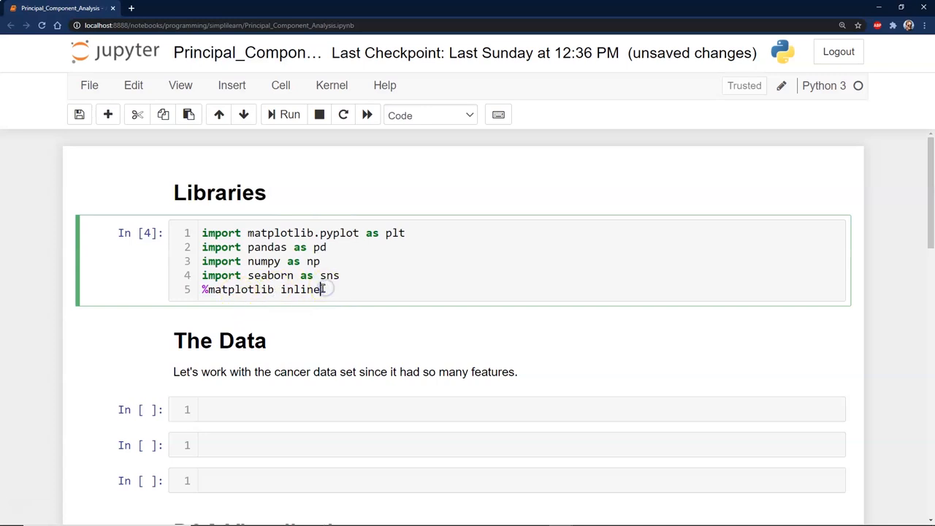
{"action": "scroll", "scroll_direction": "down", "scroll_amount": 3}
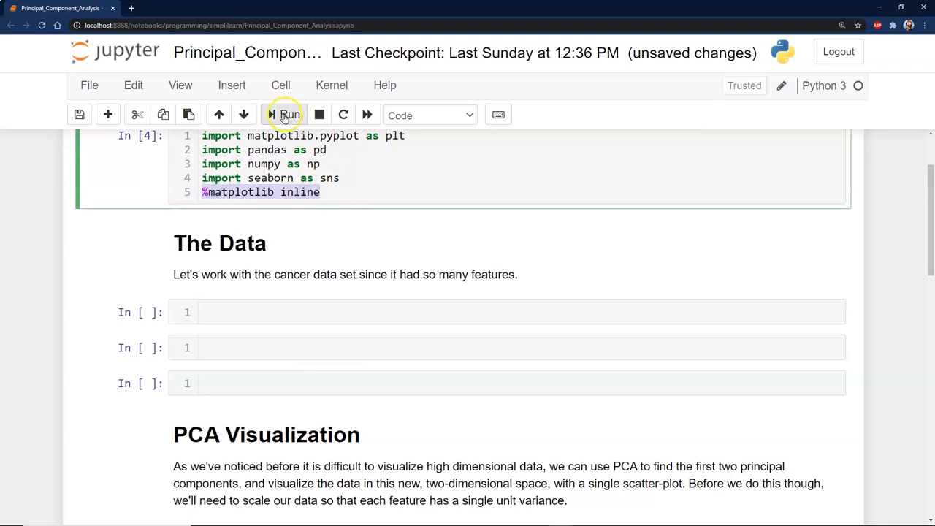
{"action": "left_click", "coordinate": [283, 114]}
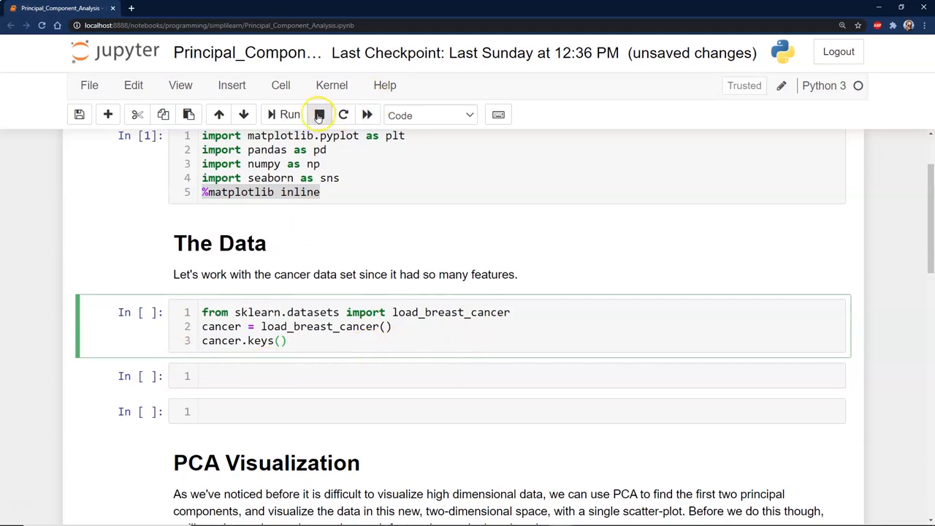
{"action": "mouse_move", "coordinate": [293, 120]}
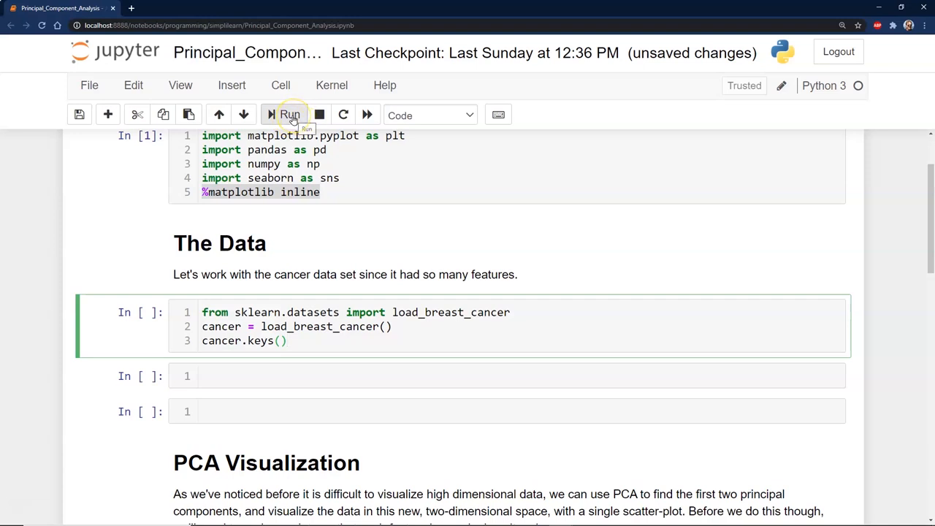
Step: Run the load_breast_cancer cell printing cancer.keys(), then select the next empty cell
{"action": "left_click", "coordinate": [289, 115]}
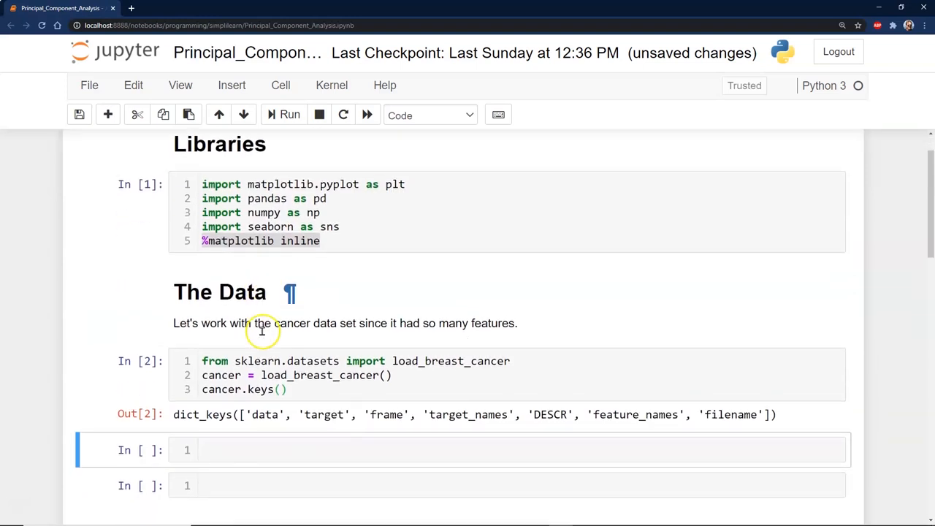
{"action": "mouse_move", "coordinate": [336, 415]}
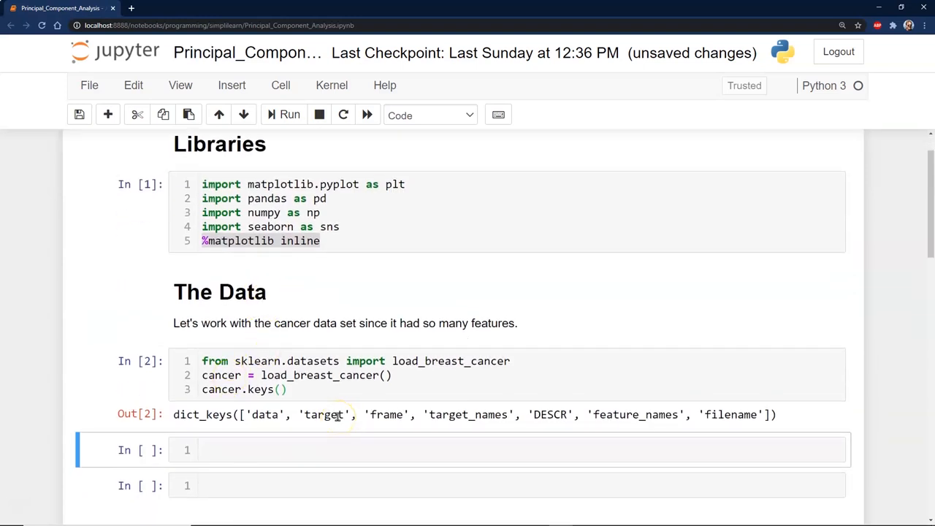
{"action": "mouse_move", "coordinate": [270, 410]}
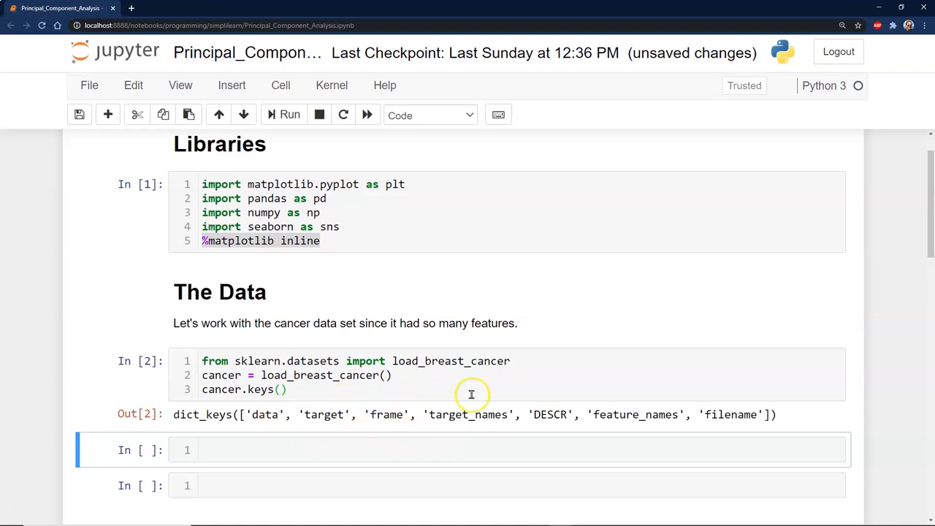
{"action": "mouse_move", "coordinate": [721, 418]}
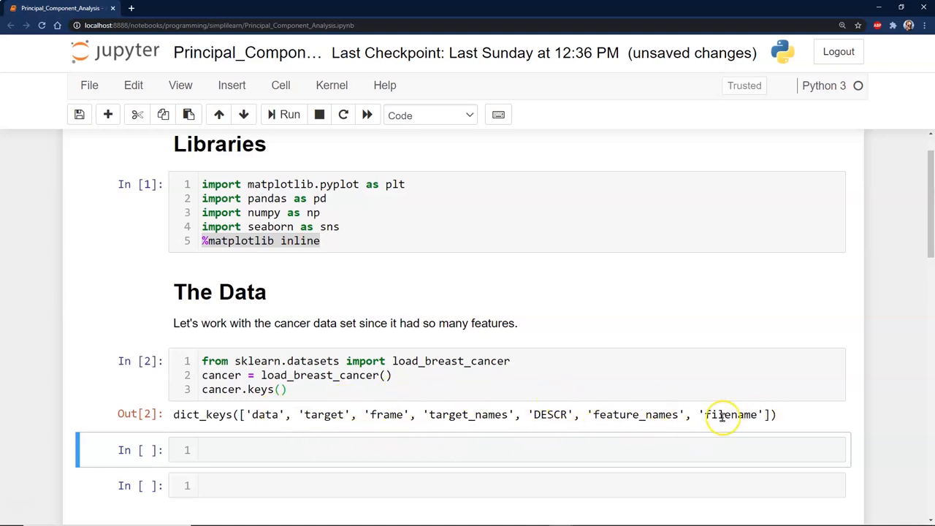
{"action": "scroll", "scroll_direction": "down", "scroll_amount": 3}
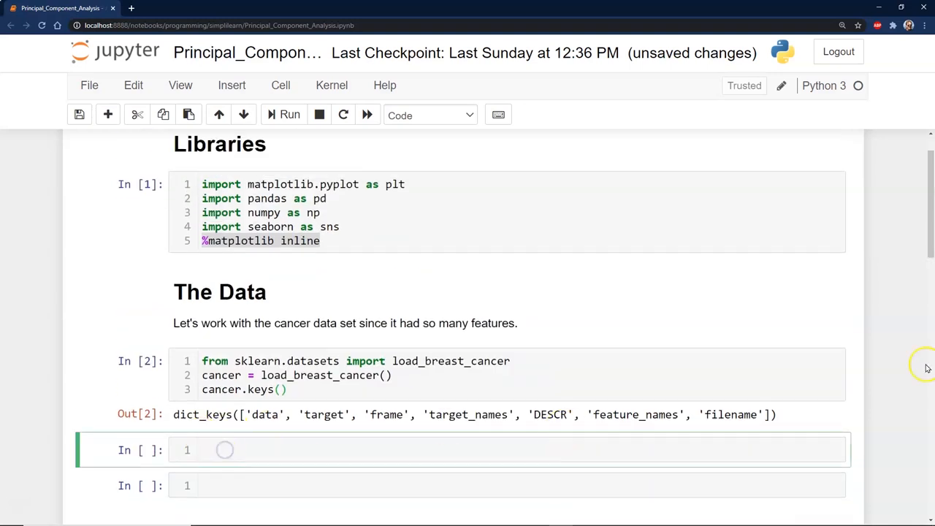
{"action": "left_click", "coordinate": [224, 450]}
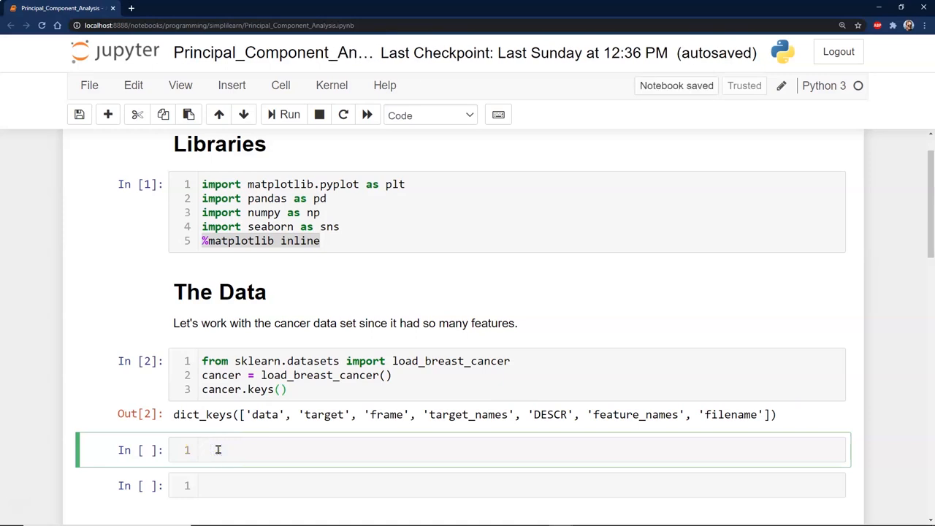
{"action": "type", "text": "print(cancer['DESCR'])"}
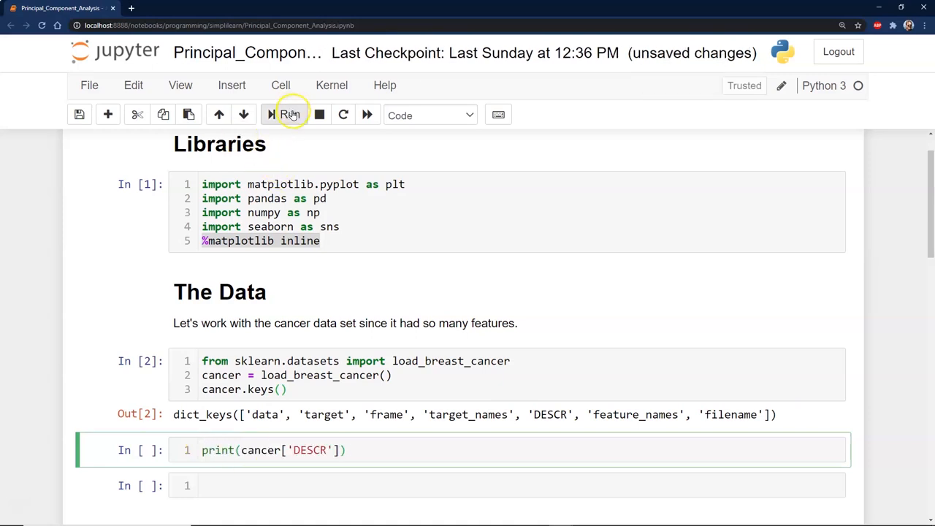
{"action": "left_click", "coordinate": [291, 115]}
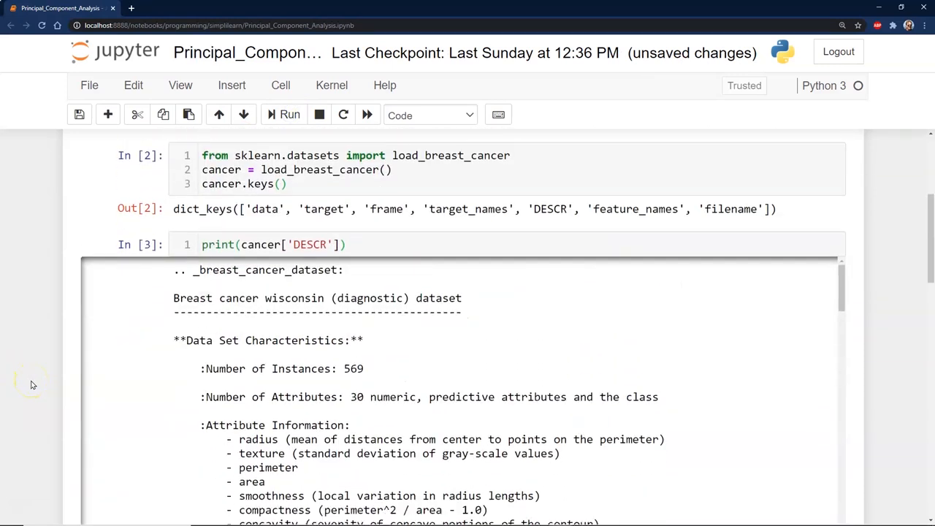
{"action": "scroll", "scroll_direction": "down", "scroll_amount": 3}
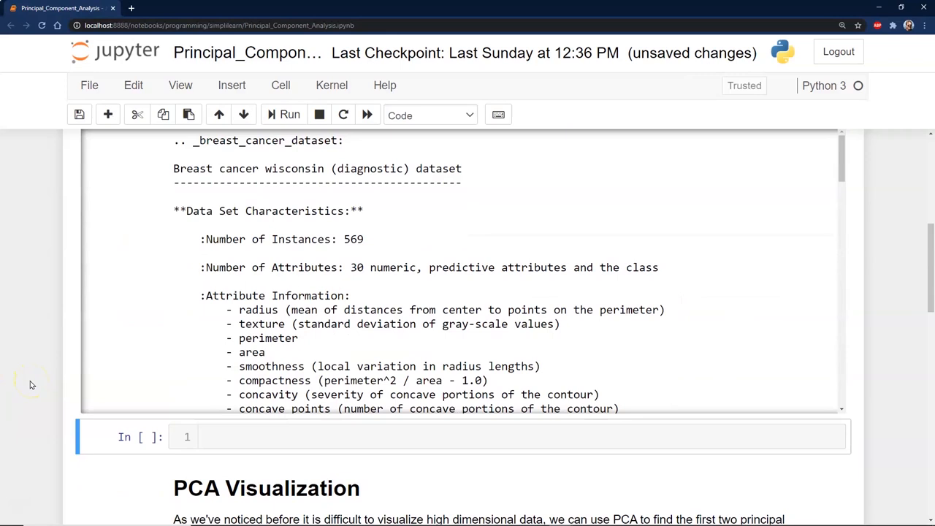
{"action": "mouse_move", "coordinate": [60, 395]}
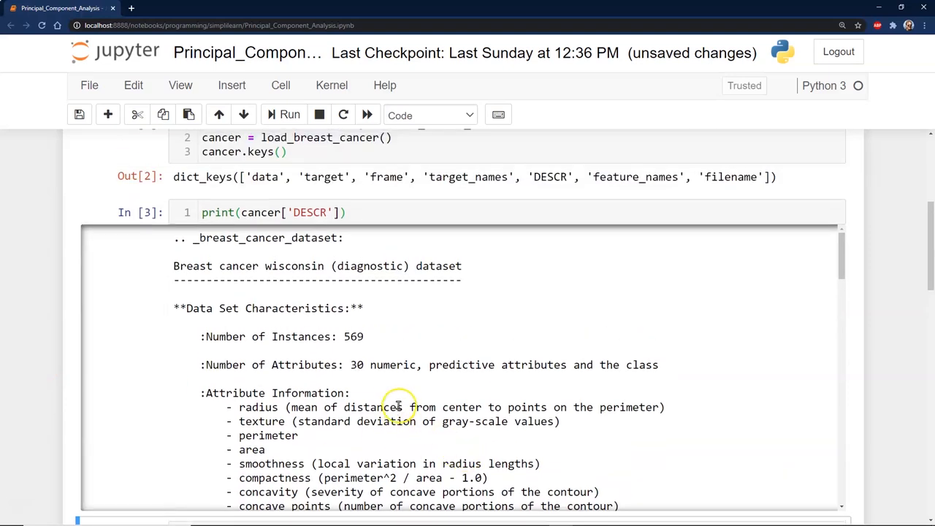
{"action": "mouse_move", "coordinate": [499, 396]}
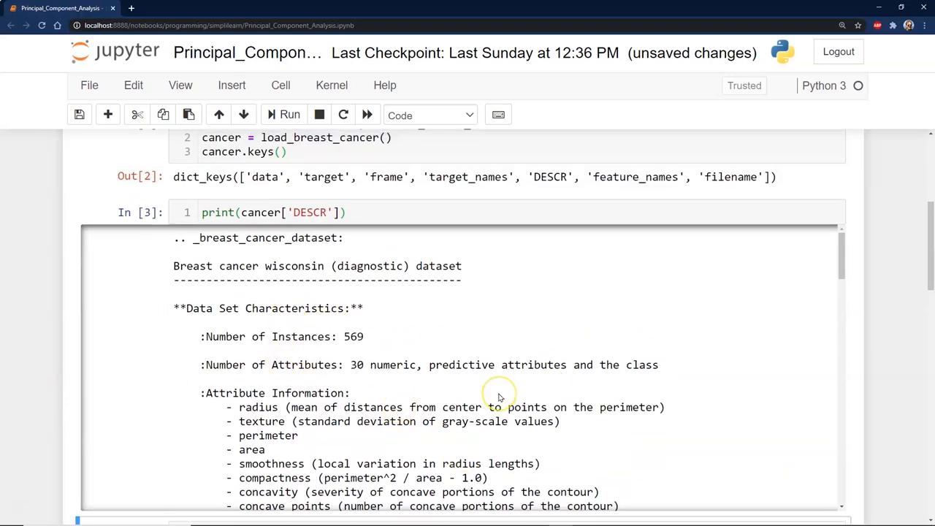
{"action": "scroll", "scroll_direction": "down", "scroll_amount": 3}
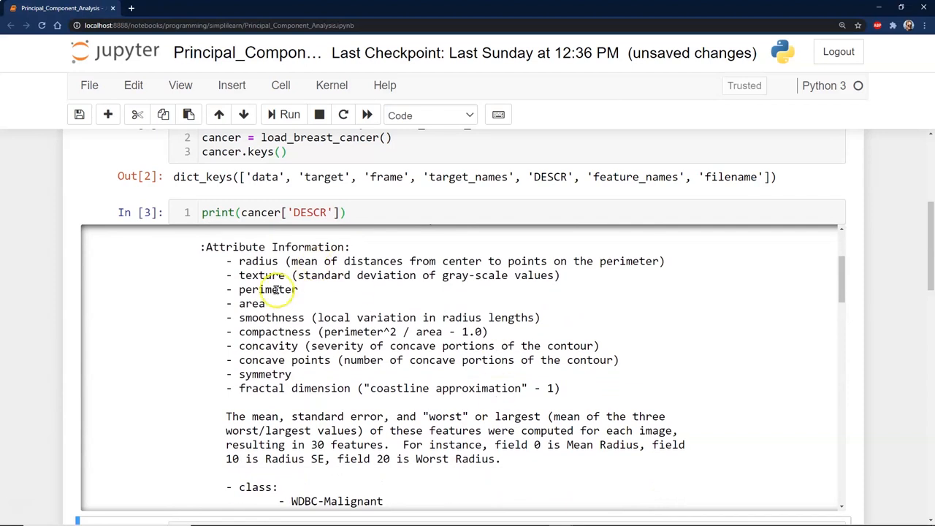
{"action": "scroll", "scroll_direction": "down", "scroll_amount": 3}
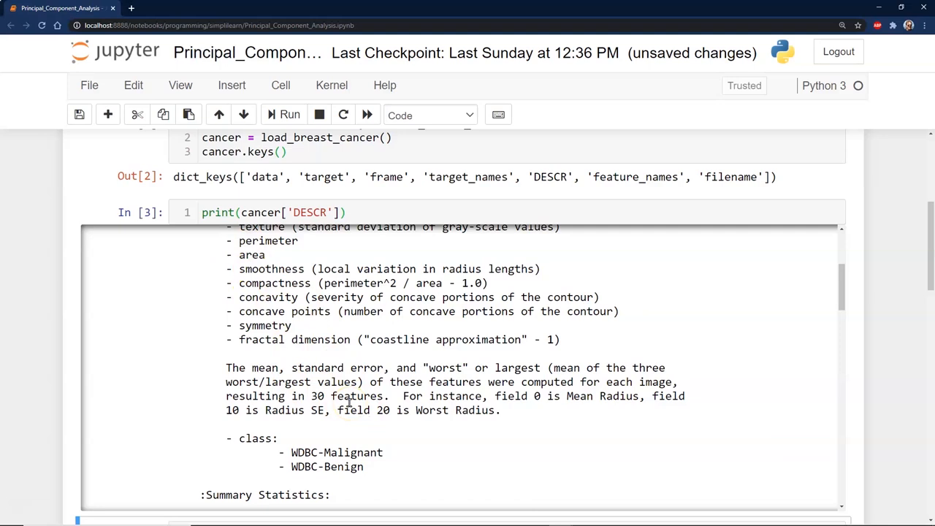
{"action": "scroll", "scroll_direction": "down", "scroll_amount": 3}
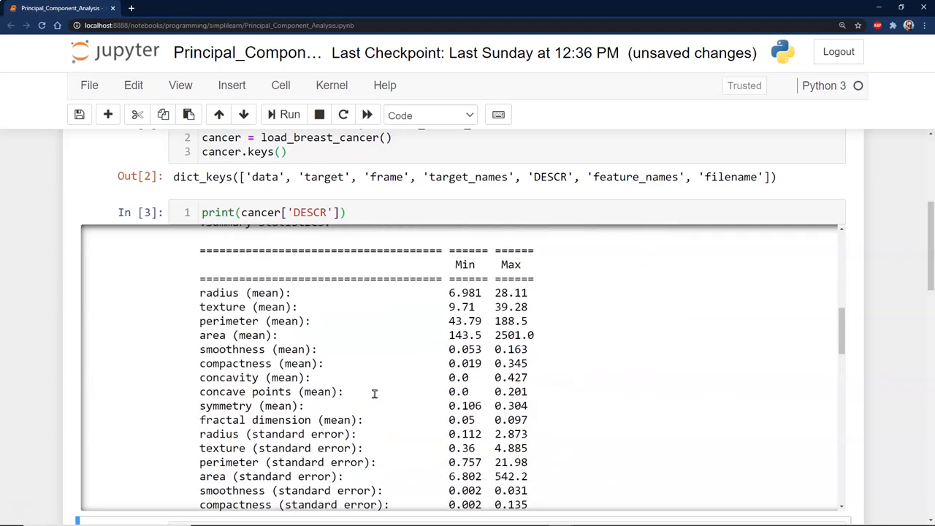
{"action": "scroll", "scroll_direction": "down", "scroll_amount": 3}
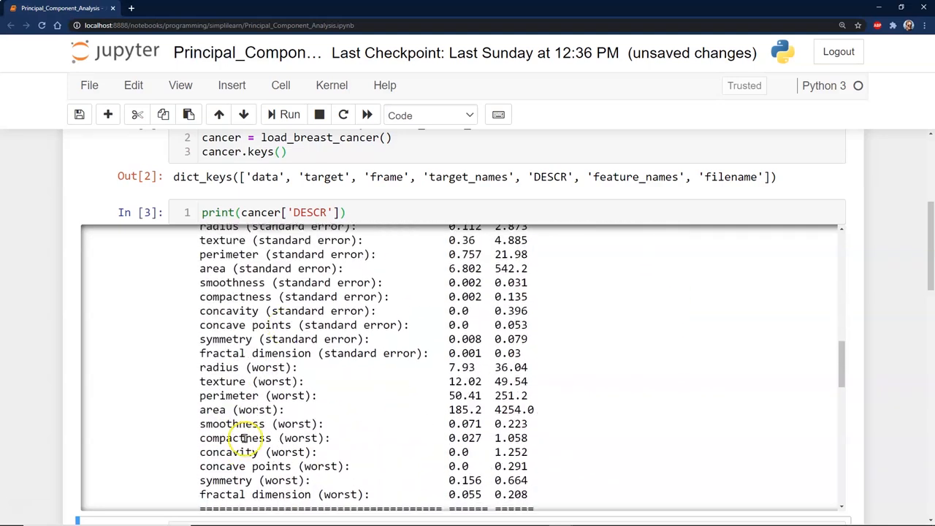
{"action": "scroll", "scroll_direction": "down", "scroll_amount": 3}
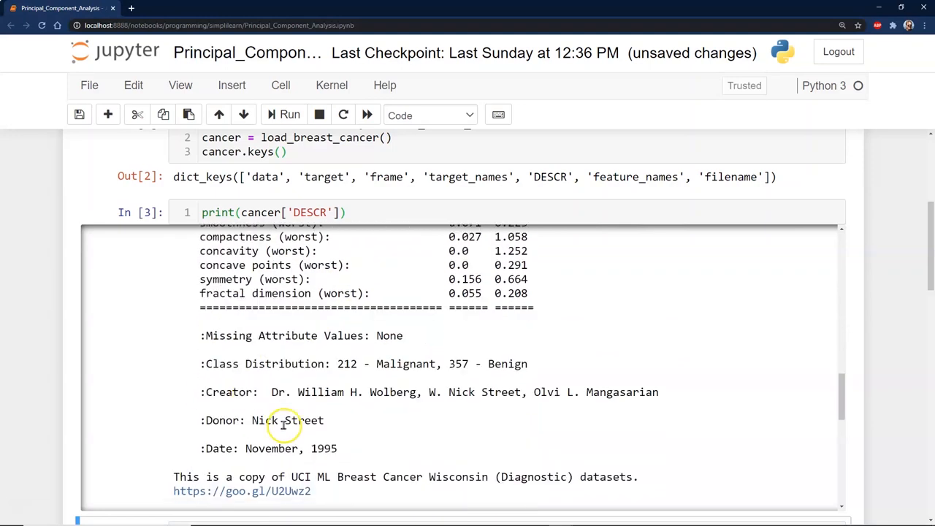
{"action": "scroll", "scroll_direction": "down", "scroll_amount": 3}
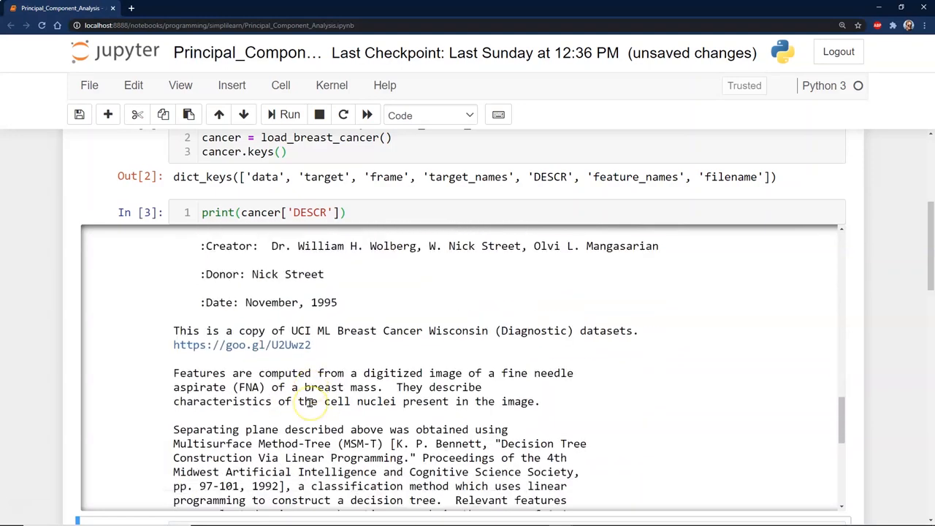
{"action": "scroll", "scroll_direction": "down", "scroll_amount": 3}
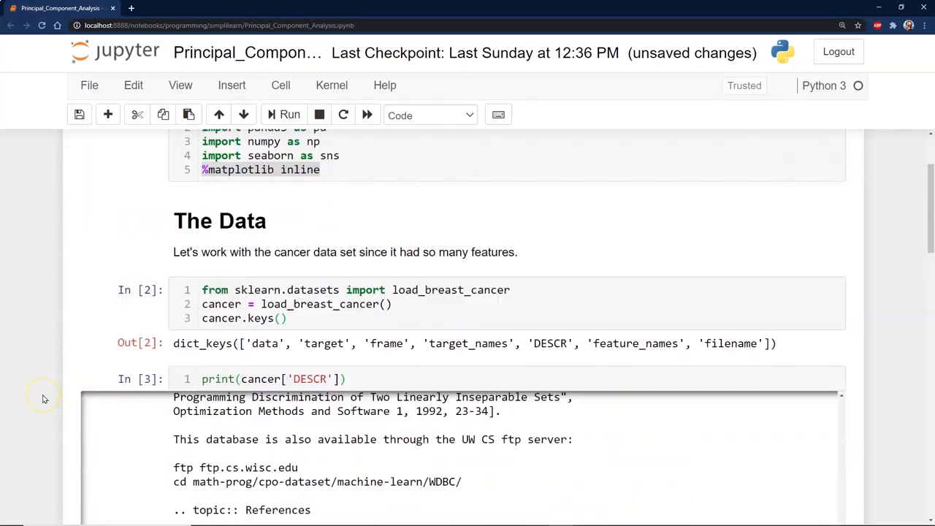
{"action": "scroll", "scroll_direction": "down", "scroll_amount": 3}
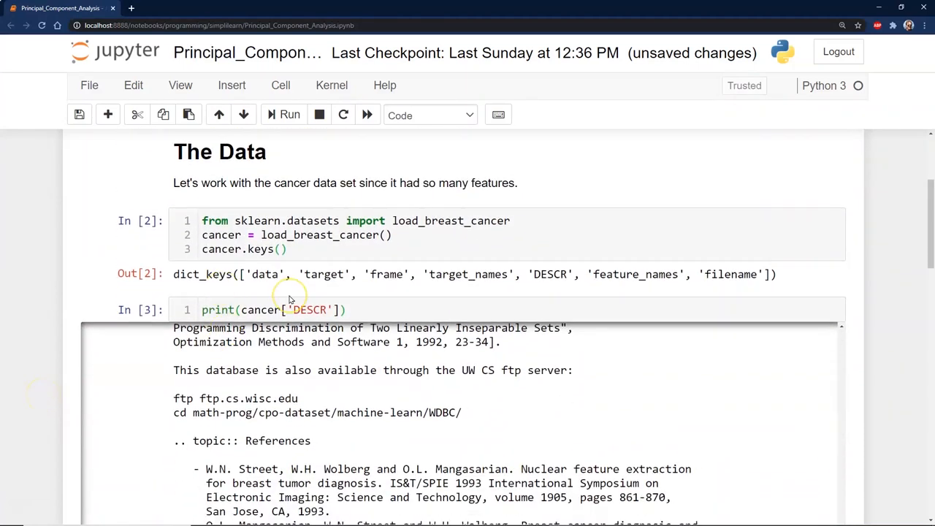
{"action": "mouse_move", "coordinate": [298, 289]}
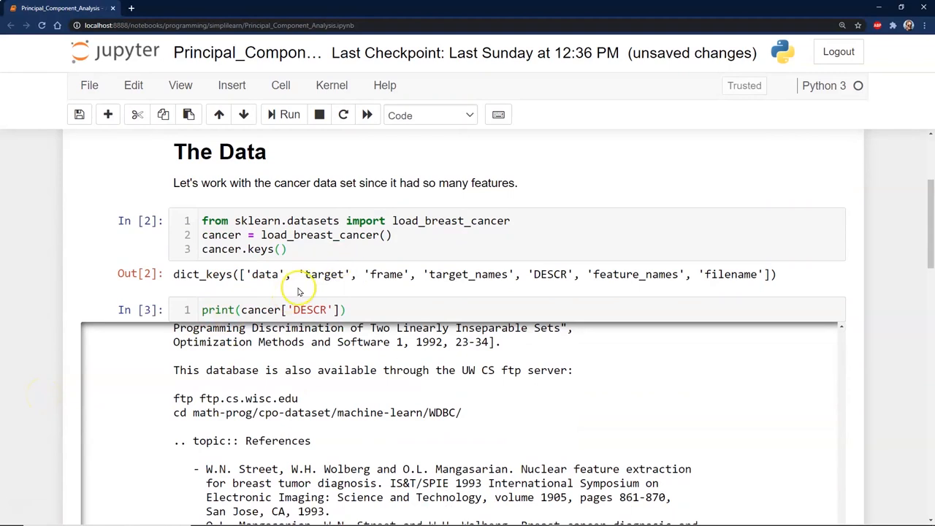
{"action": "scroll", "scroll_direction": "down", "scroll_amount": 3}
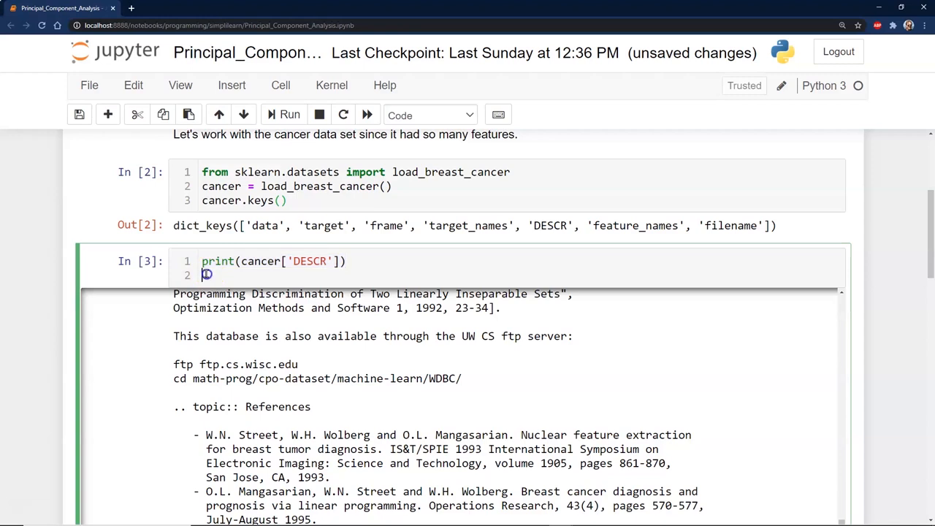
Step: Add print(cancer['target_names']) below the DESCR print and rerun the cell
{"action": "type", "text": "print(cancer['DESCR'])"}
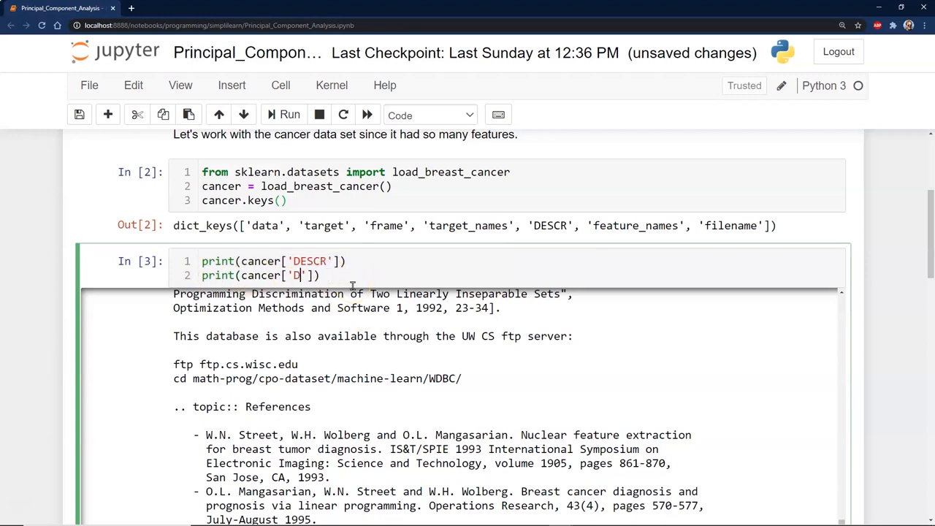
{"action": "key", "text": "Backspace"}
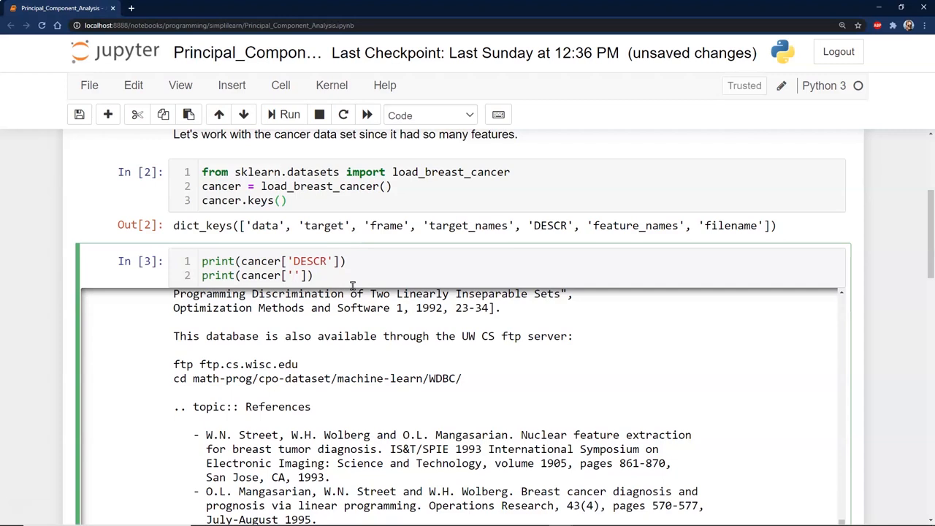
{"action": "type", "text": "target"}
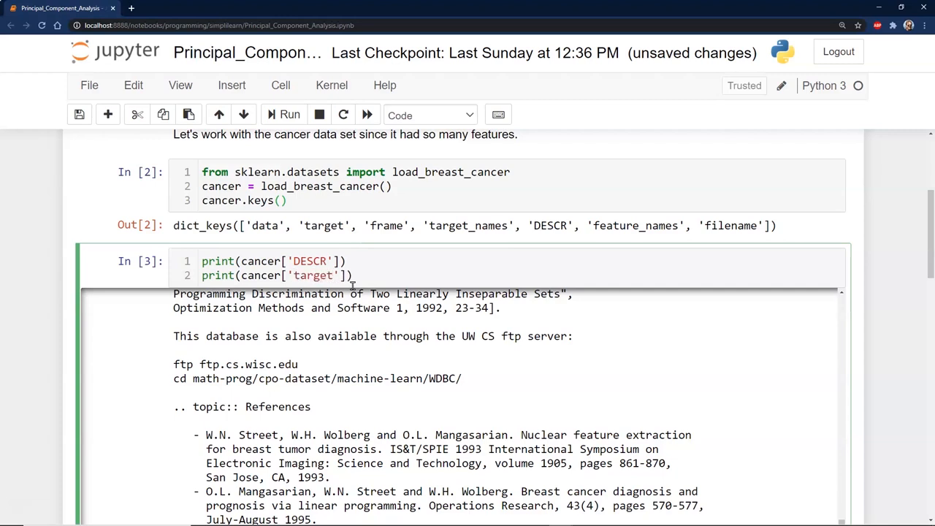
{"action": "type", "text": "_"}
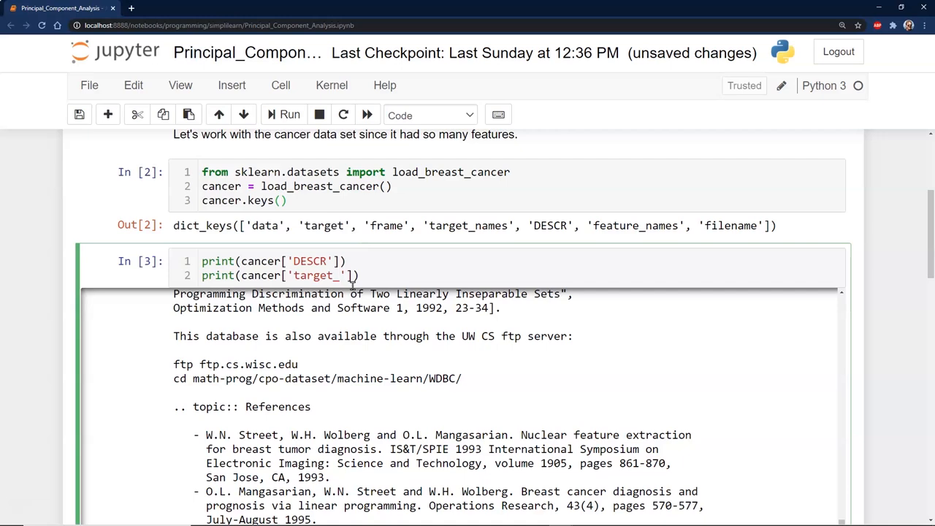
{"action": "left_click", "coordinate": [283, 115]}
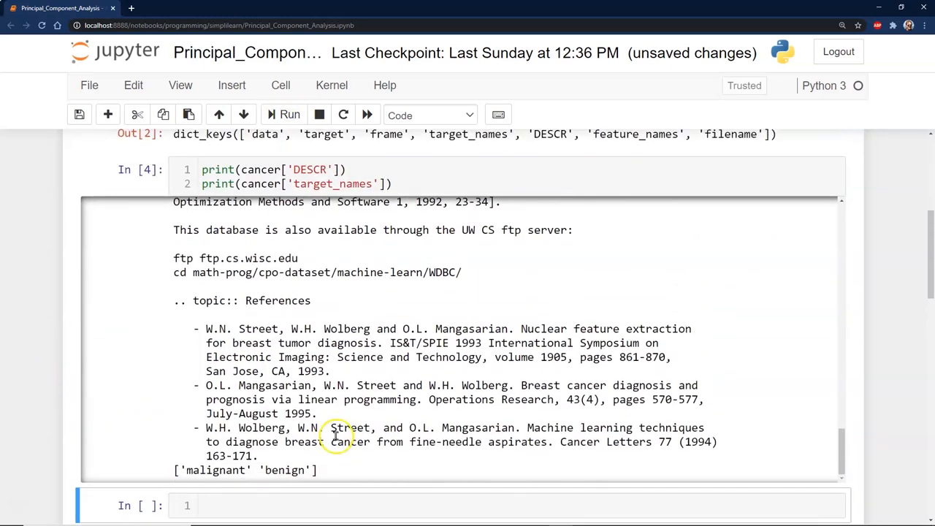
{"action": "scroll", "scroll_direction": "down", "scroll_amount": 3}
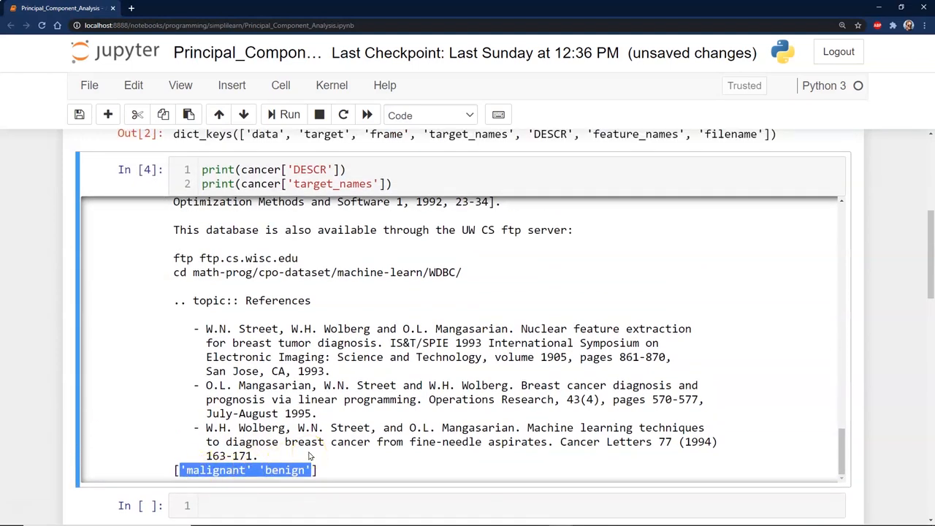
{"action": "mouse_move", "coordinate": [88, 395]}
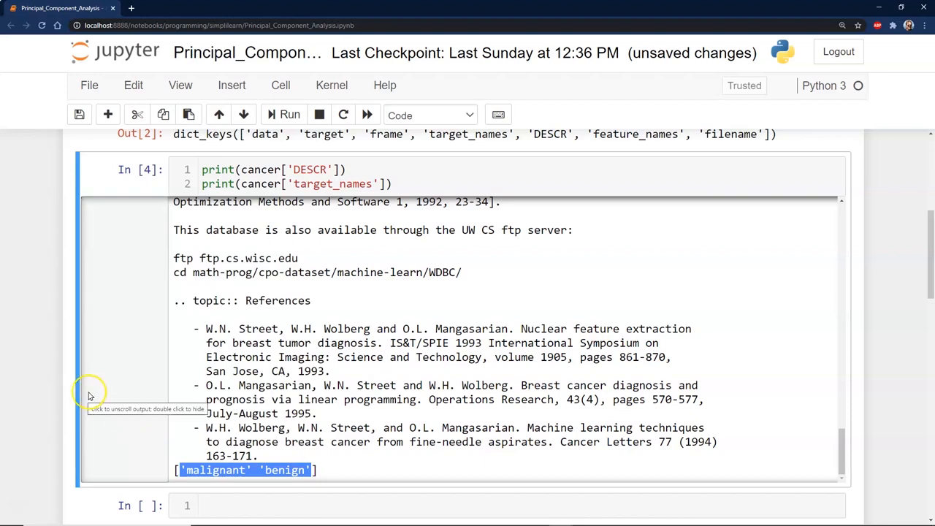
{"action": "mouse_move", "coordinate": [83, 395]}
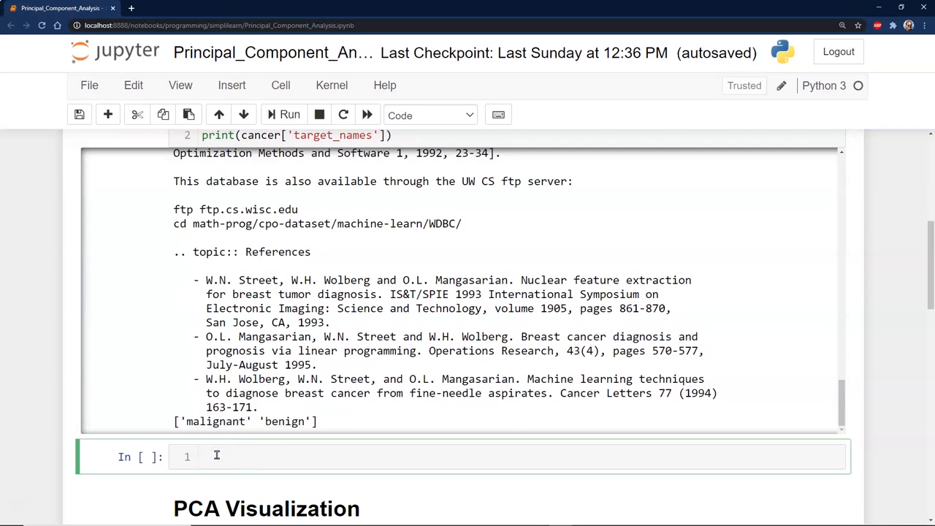
Step: Build a DataFrame from cancer['data'] with feature_names columns and call df.head()
{"action": "type", "text": "df = pd.DataFrame(cancer['data'],columns=cancer['feature_names'])"}
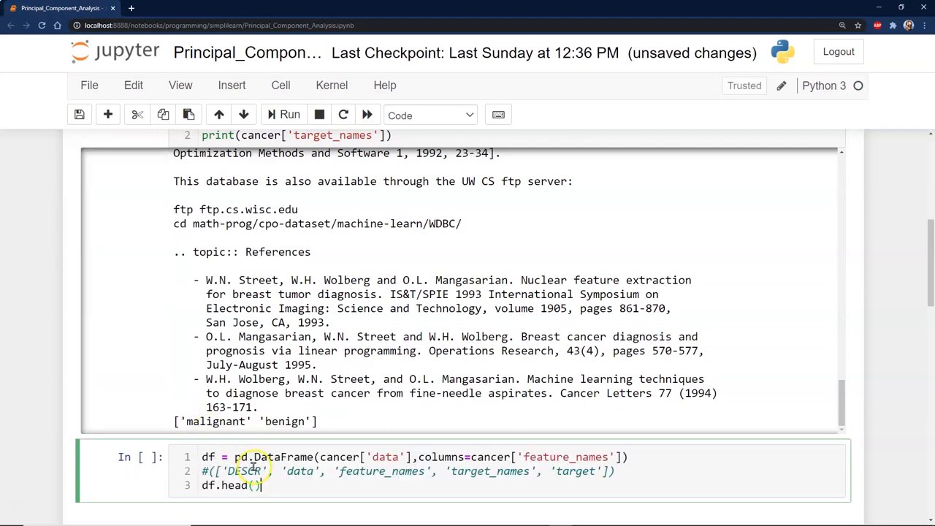
{"action": "scroll", "scroll_direction": "down", "scroll_amount": 3}
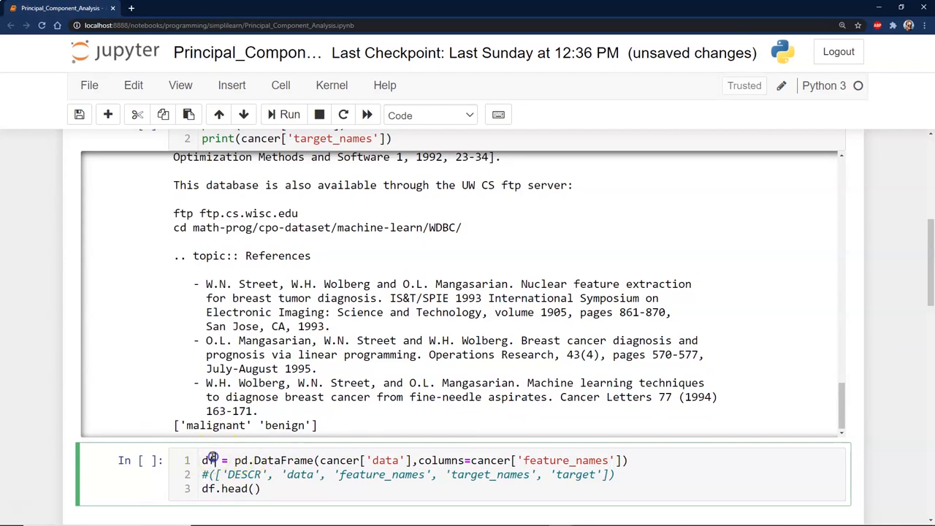
{"action": "mouse_move", "coordinate": [475, 459]}
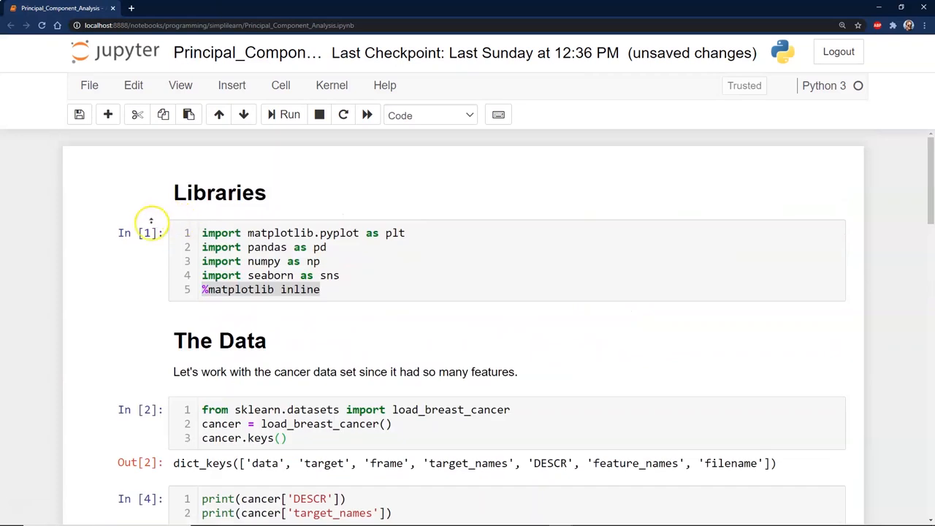
{"action": "mouse_move", "coordinate": [329, 316]}
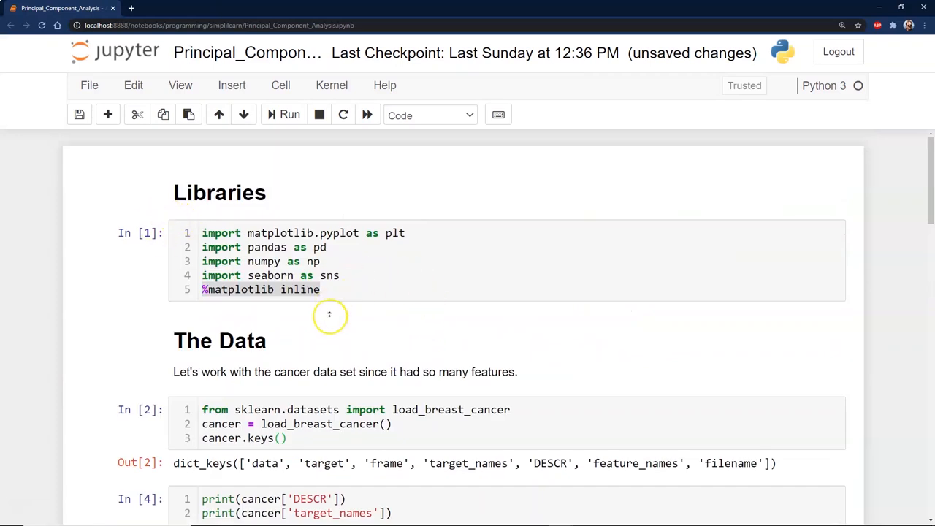
{"action": "mouse_move", "coordinate": [54, 312]}
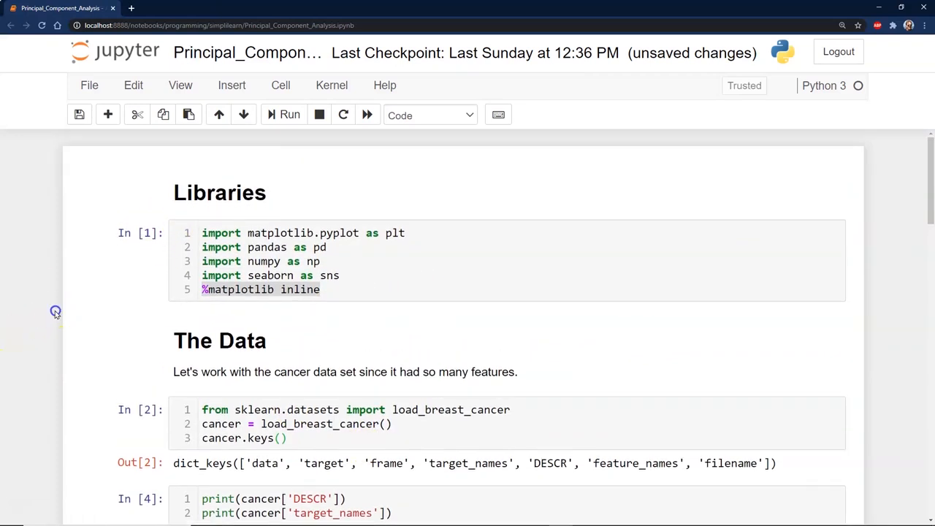
{"action": "scroll", "scroll_direction": "down", "scroll_amount": 3}
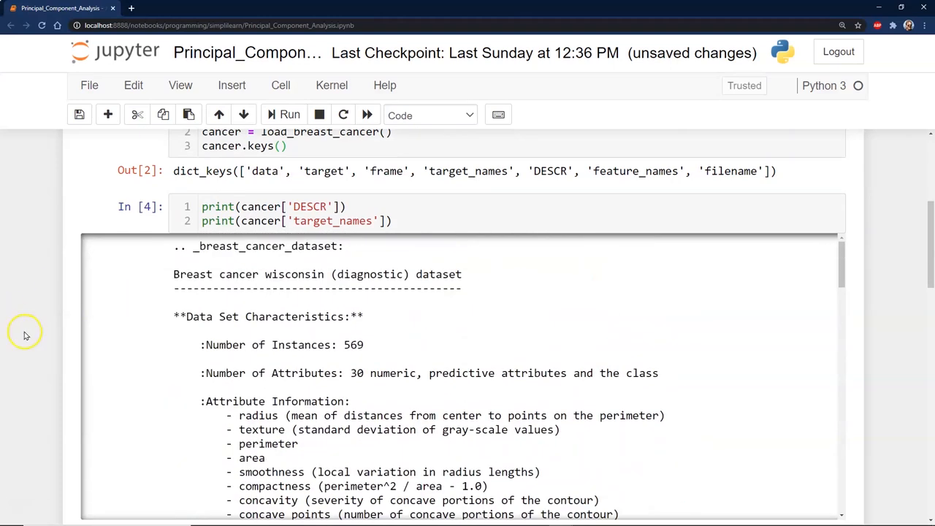
{"action": "scroll", "scroll_direction": "down", "scroll_amount": 3}
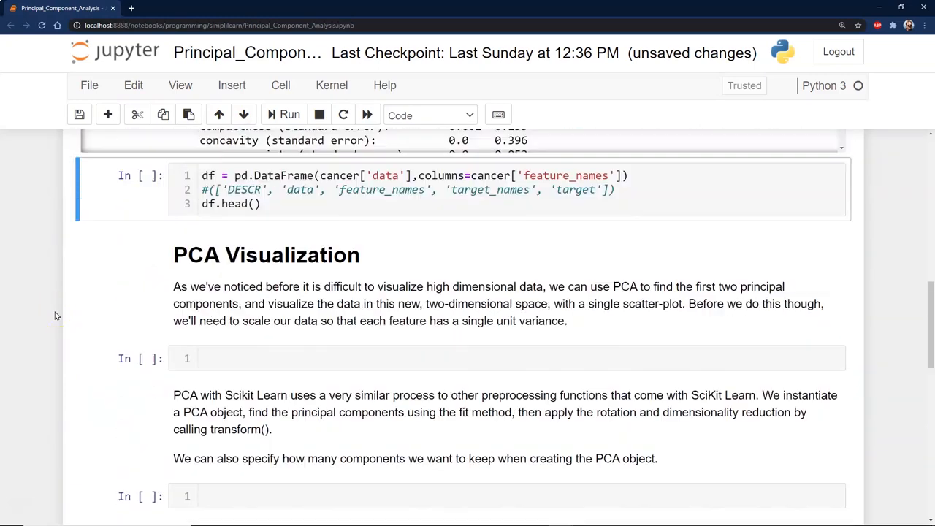
{"action": "left_click", "coordinate": [283, 115]}
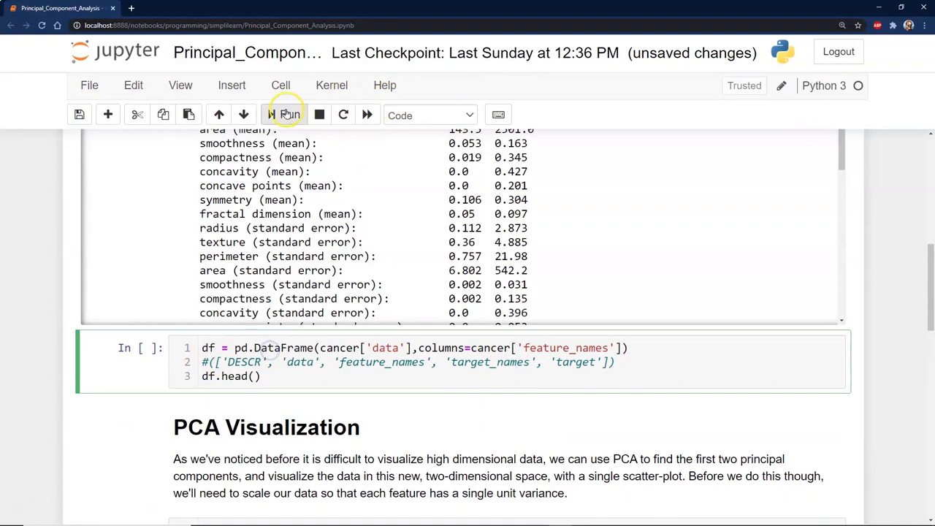
{"action": "left_click", "coordinate": [287, 115]}
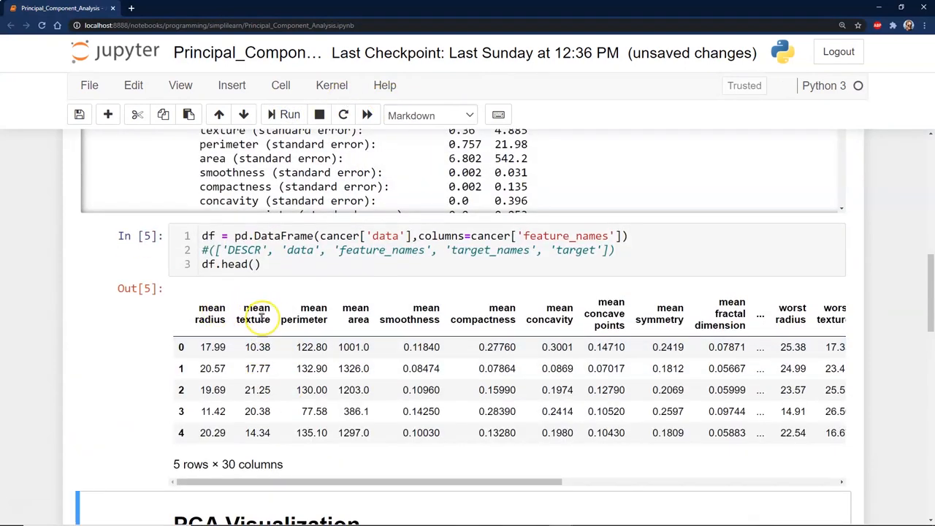
{"action": "mouse_move", "coordinate": [605, 311]}
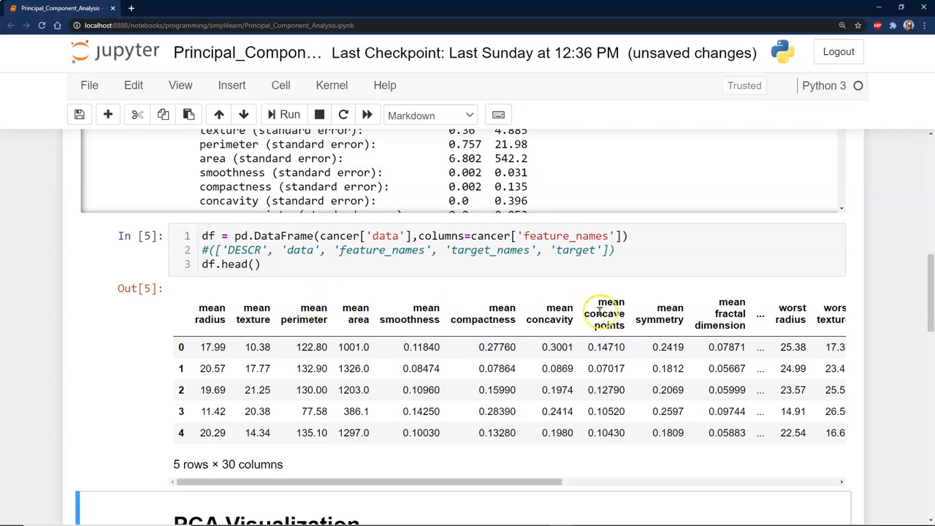
{"action": "mouse_move", "coordinate": [219, 300]}
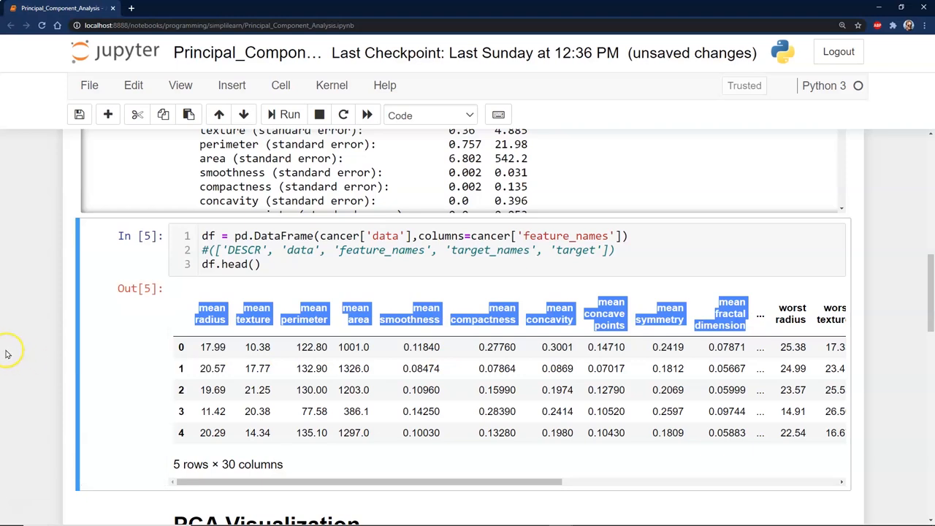
{"action": "mouse_move", "coordinate": [30, 369]}
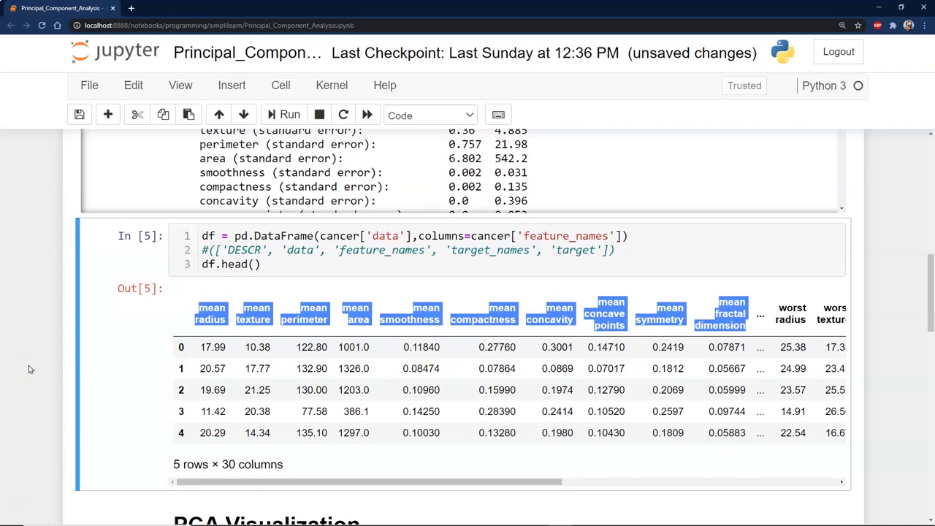
{"action": "mouse_move", "coordinate": [895, 327]}
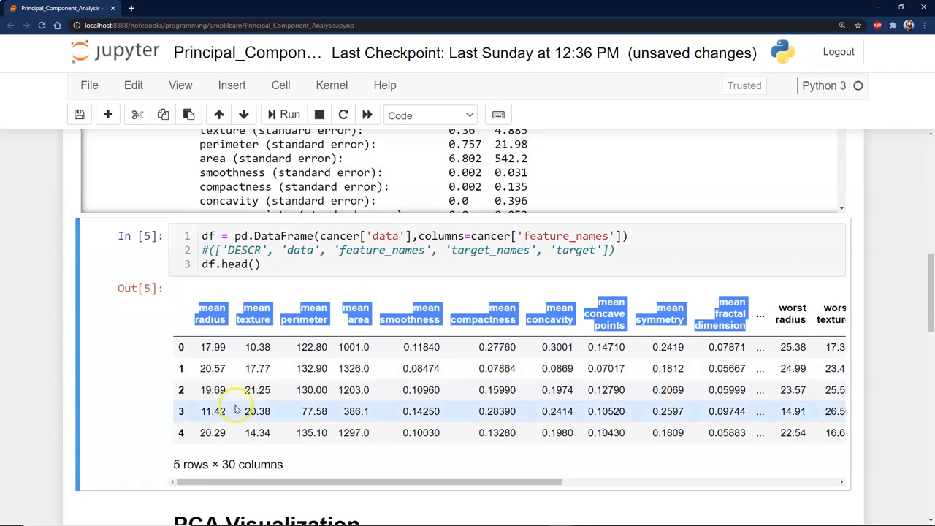
{"action": "mouse_move", "coordinate": [604, 411]}
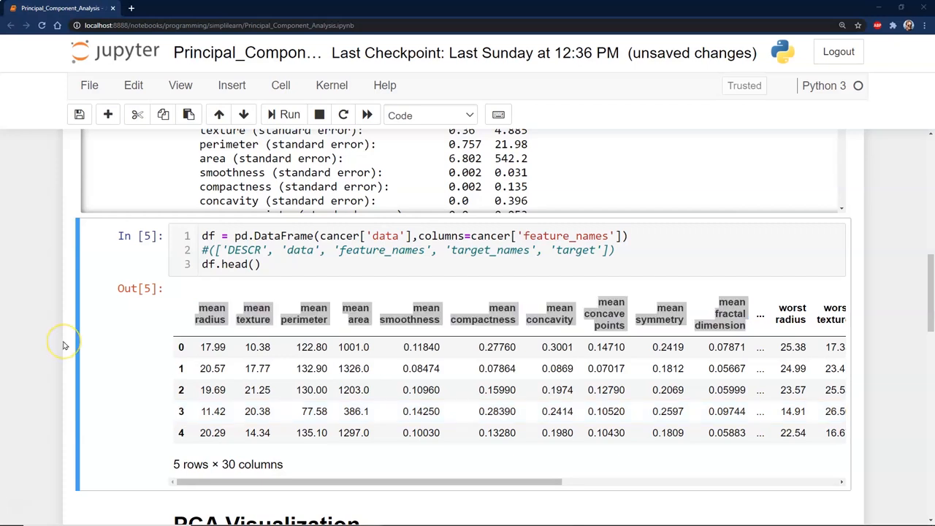
{"action": "scroll", "scroll_direction": "down", "scroll_amount": 3}
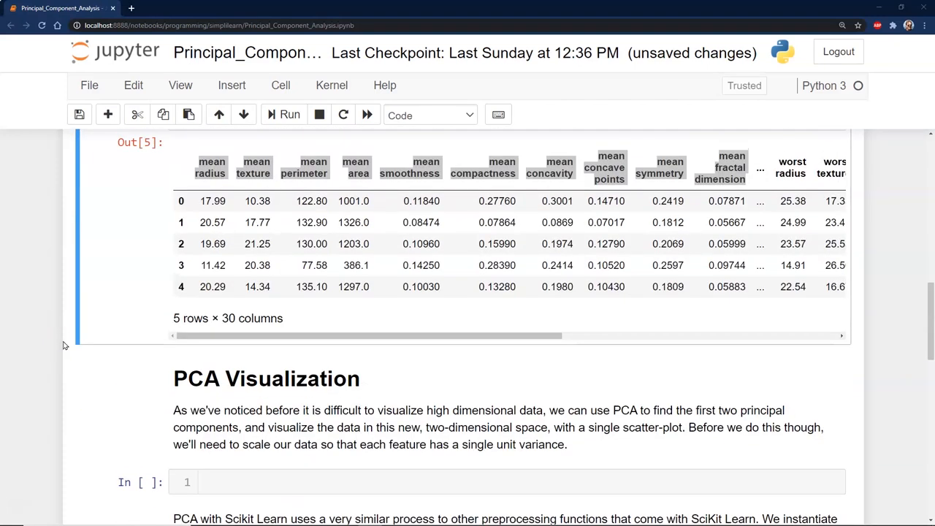
{"action": "mouse_move", "coordinate": [233, 424]}
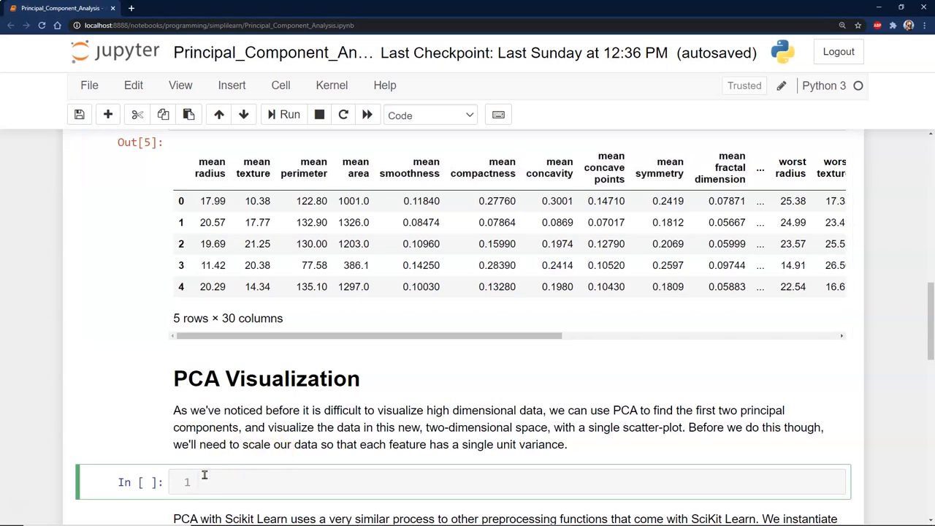
Step: Import StandardScaler, fit it on df to create scaled_data, and run the cell
{"action": "type", "text": "from sklearn.preprocessing import StandardScaler"}
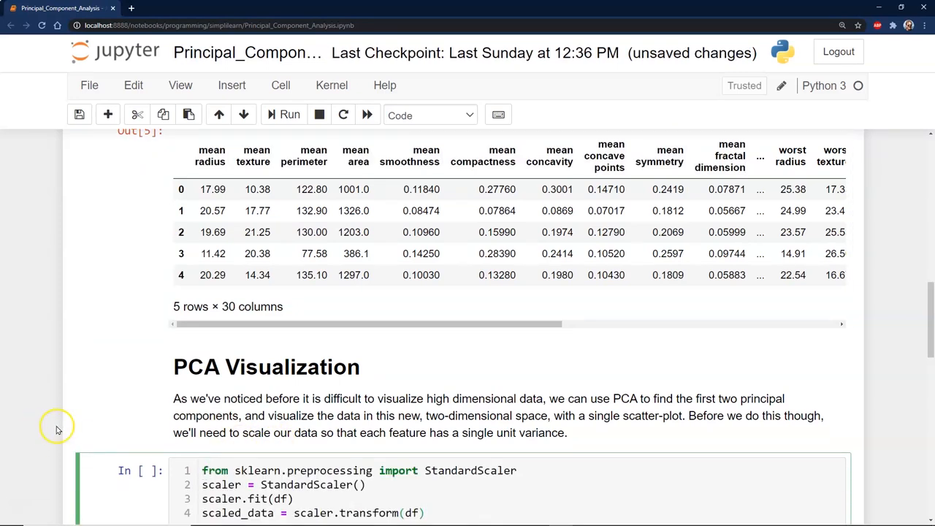
{"action": "left_click", "coordinate": [282, 115]}
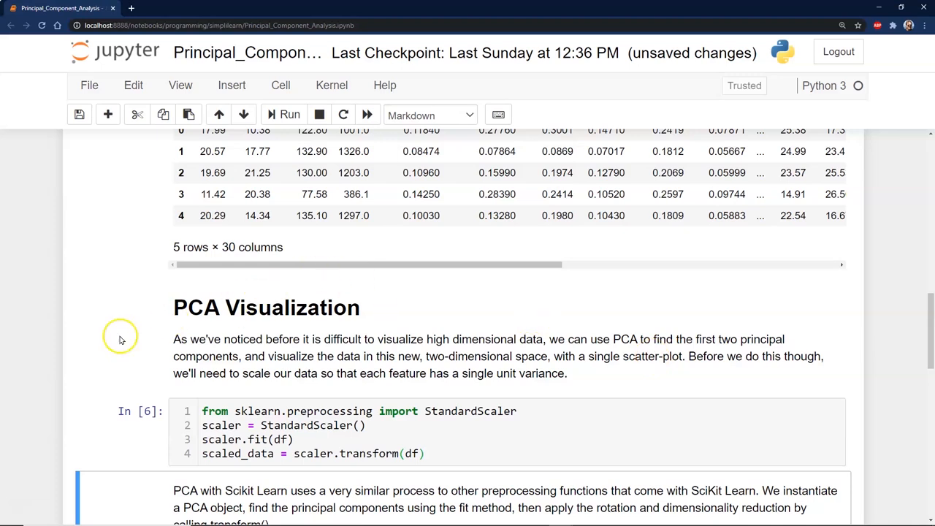
{"action": "mouse_move", "coordinate": [70, 348]}
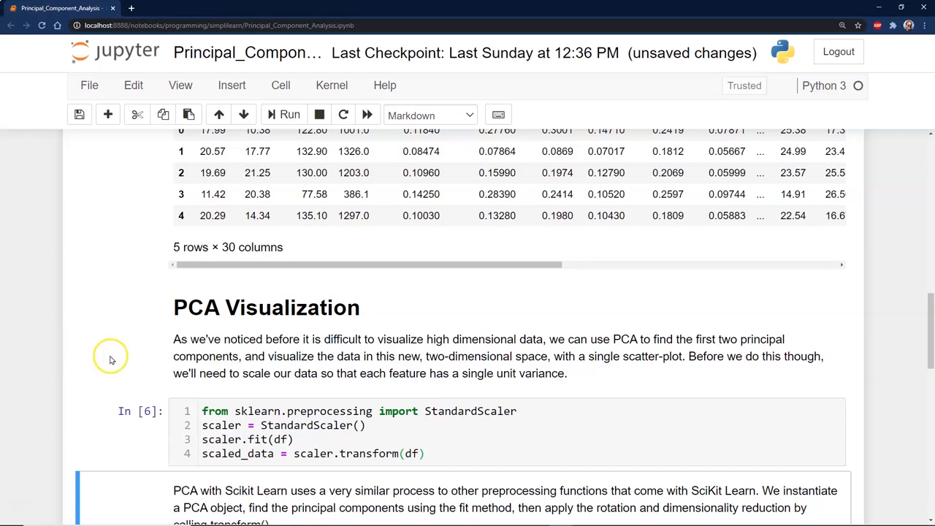
Step: Write code importing PCA, creating PCA(n_components=2) and fitting it on scaled_data
{"action": "scroll", "scroll_direction": "down", "scroll_amount": 3}
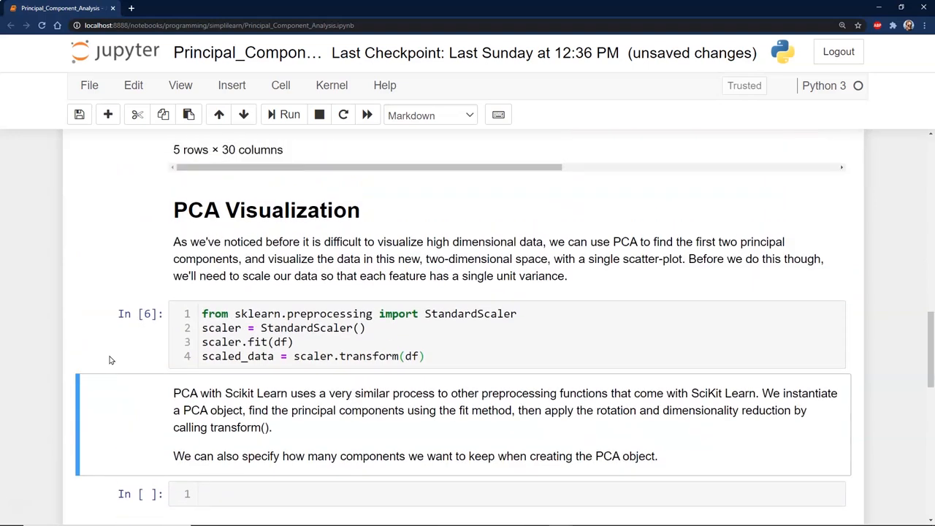
{"action": "mouse_move", "coordinate": [356, 438]}
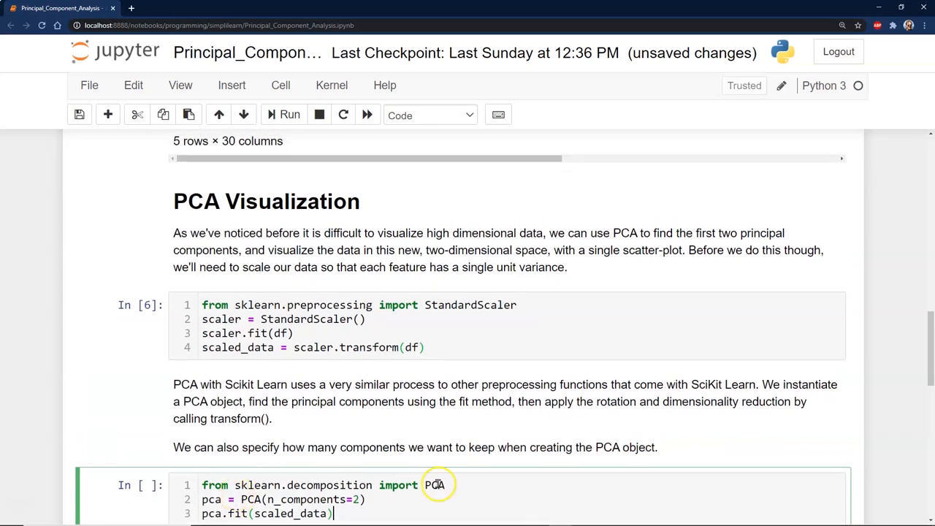
{"action": "scroll", "scroll_direction": "down", "scroll_amount": 3}
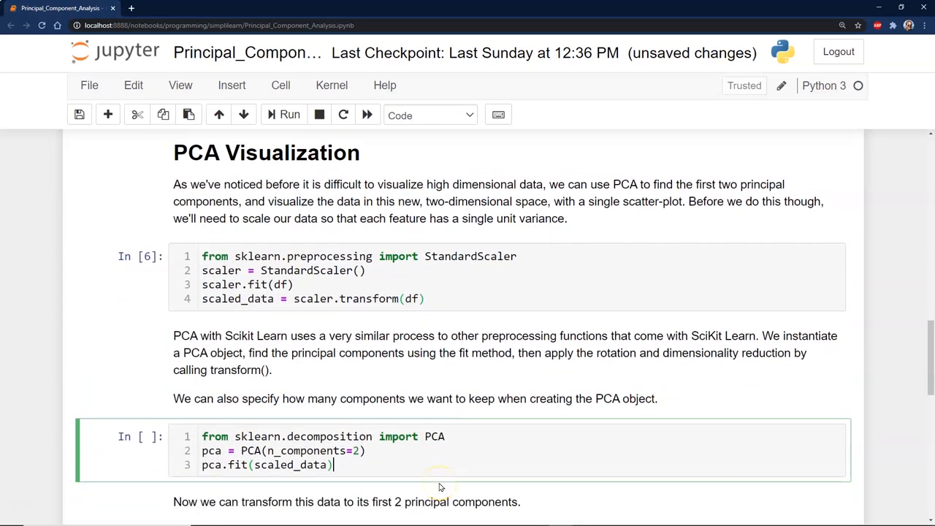
{"action": "scroll", "scroll_direction": "up", "scroll_amount": 3}
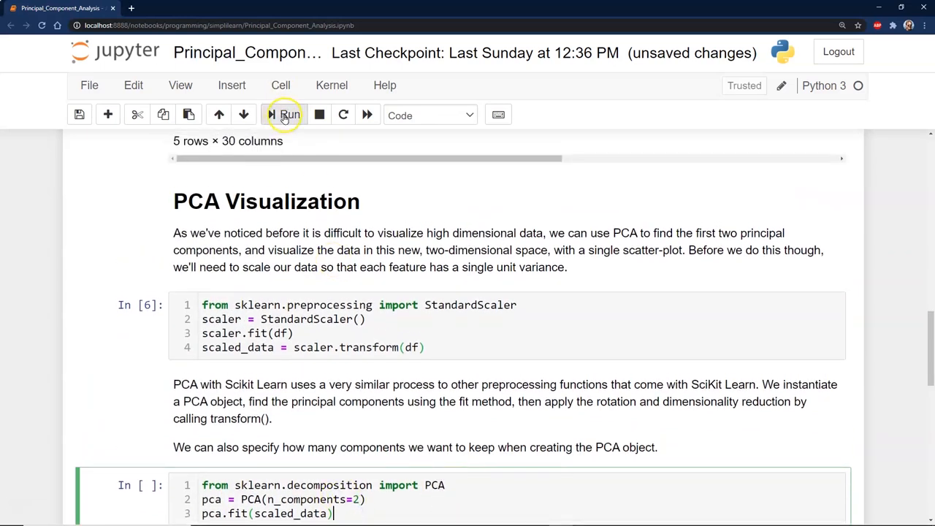
Step: Run the PCA cell, outputting PCA(n_components=2), and highlight the n_components argument
{"action": "left_click", "coordinate": [283, 115]}
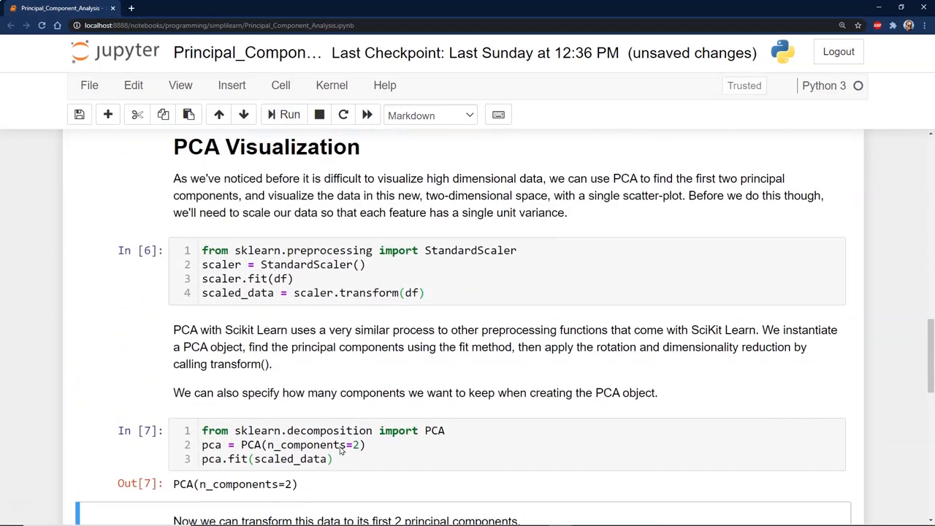
{"action": "left_click", "coordinate": [279, 430]}
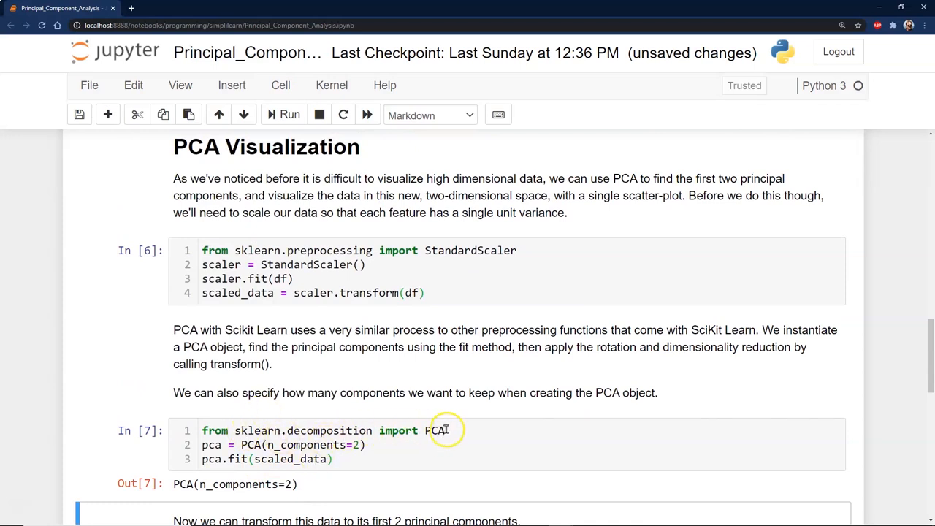
{"action": "mouse_move", "coordinate": [273, 445]}
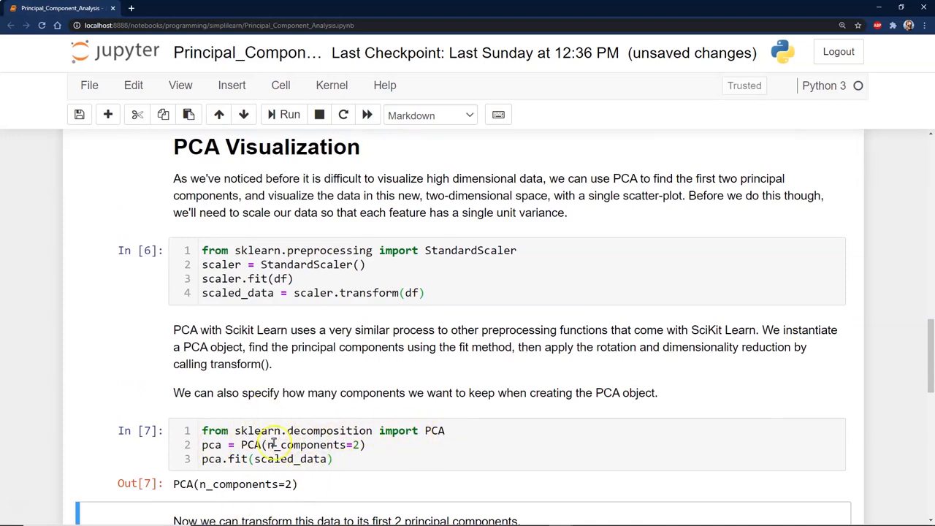
{"action": "double_click", "coordinate": [307, 444]}
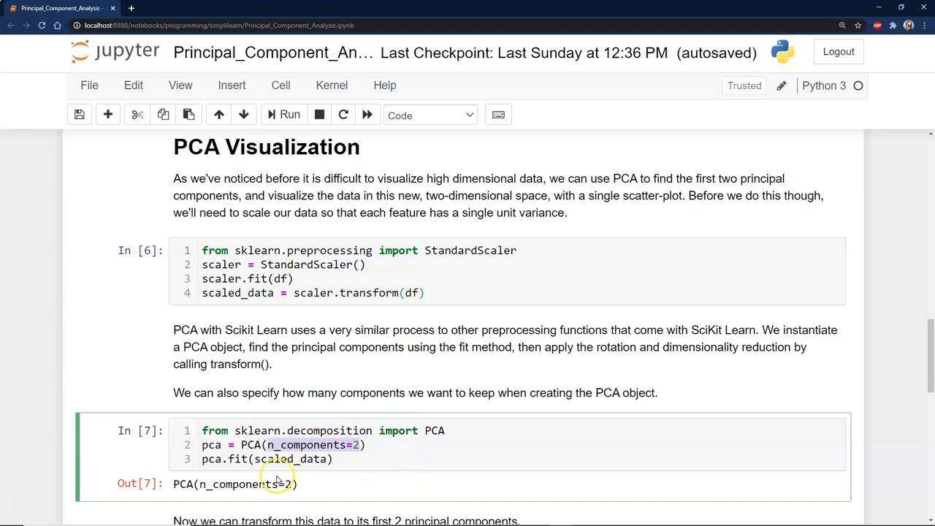
{"action": "mouse_move", "coordinate": [250, 431]}
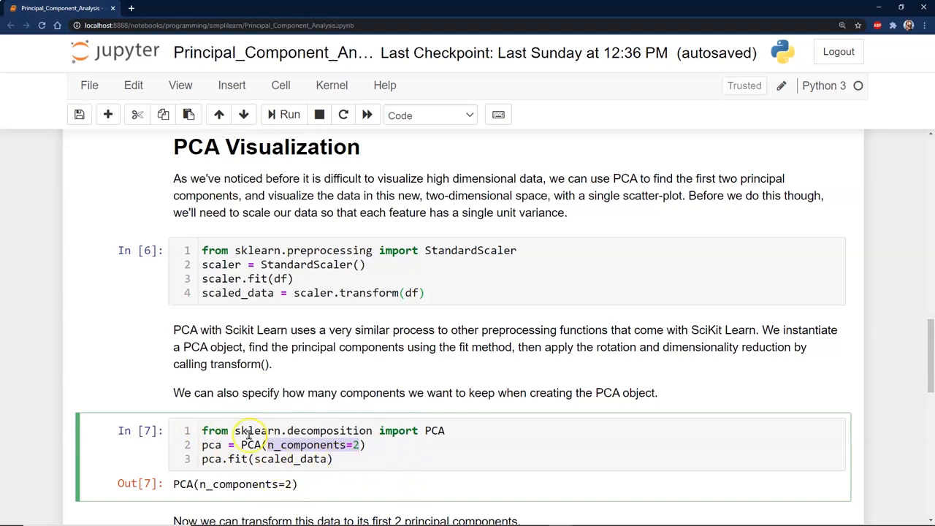
{"action": "mouse_move", "coordinate": [365, 508]}
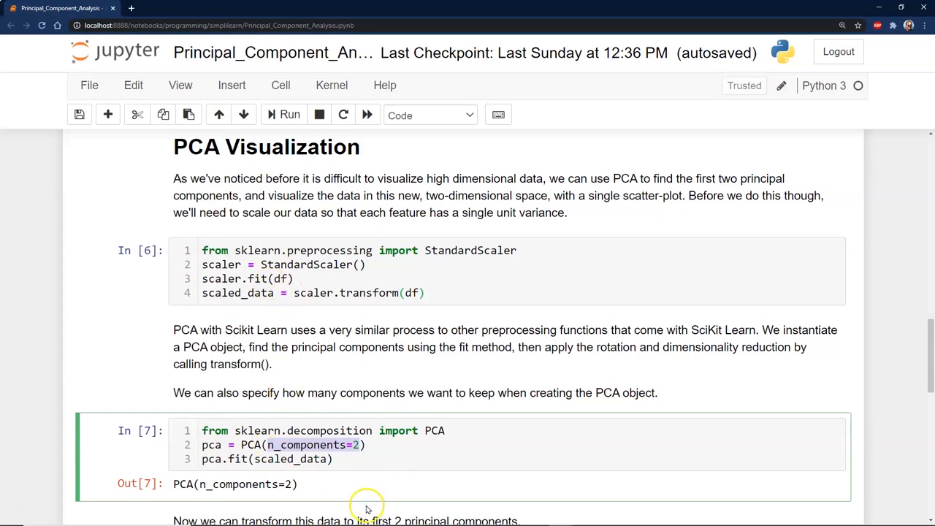
{"action": "mouse_move", "coordinate": [211, 495]}
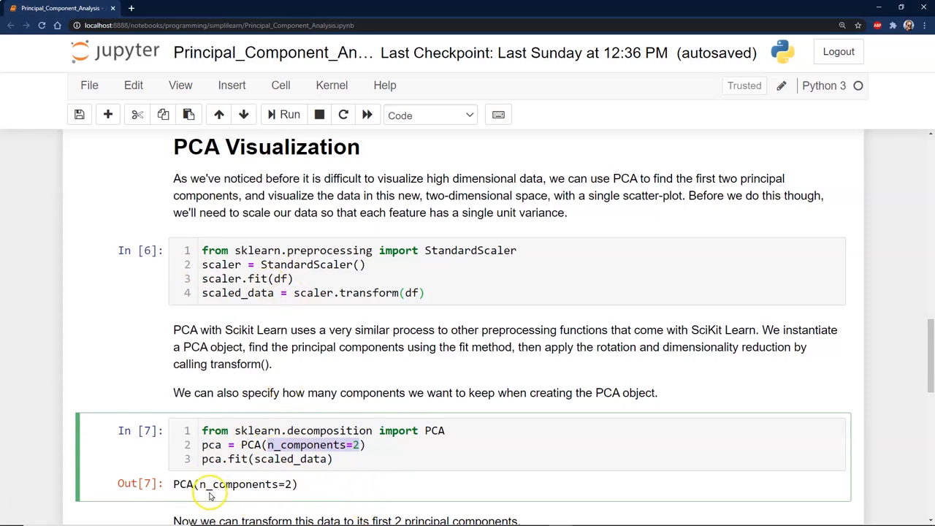
{"action": "mouse_move", "coordinate": [296, 484]}
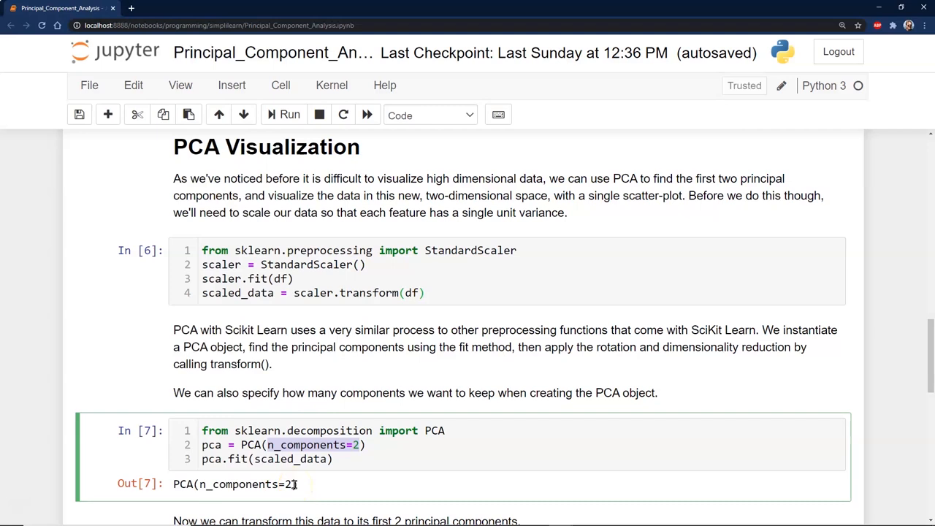
{"action": "mouse_move", "coordinate": [277, 484]}
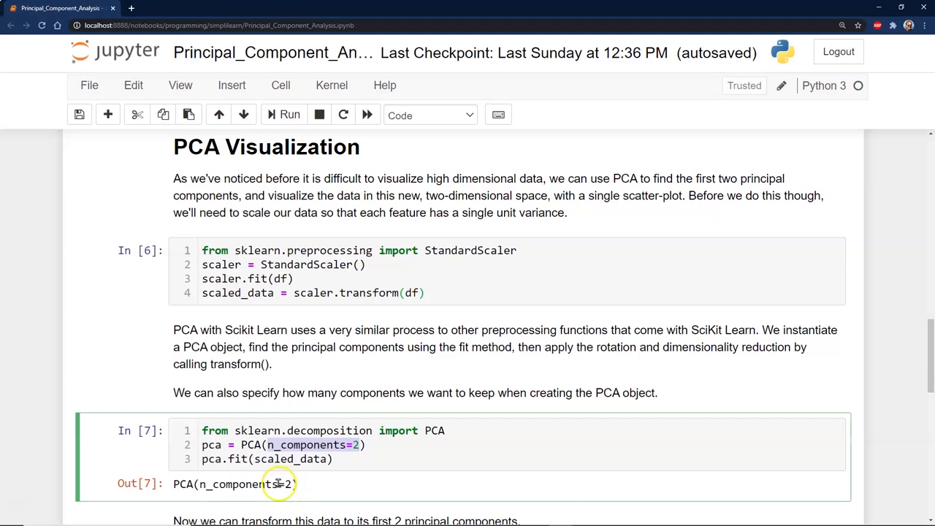
{"action": "mouse_move", "coordinate": [269, 475]}
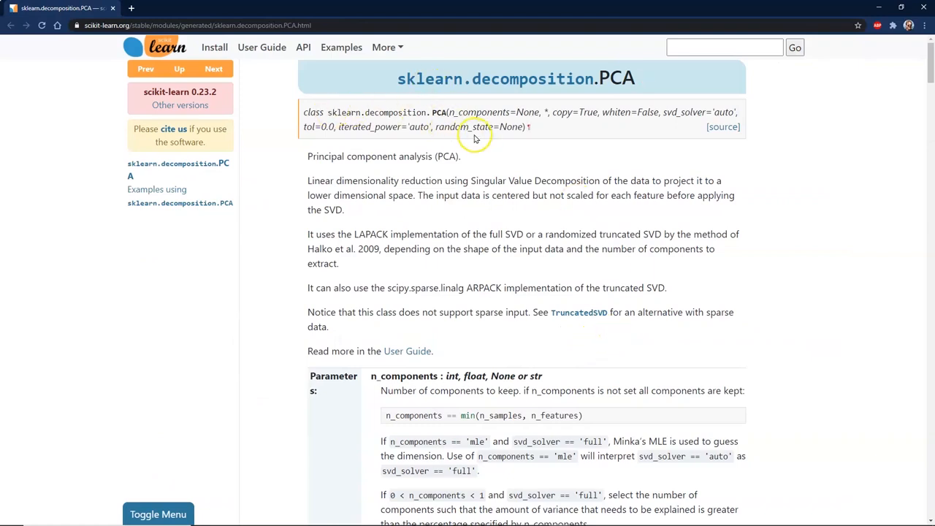
{"action": "mouse_move", "coordinate": [603, 133]}
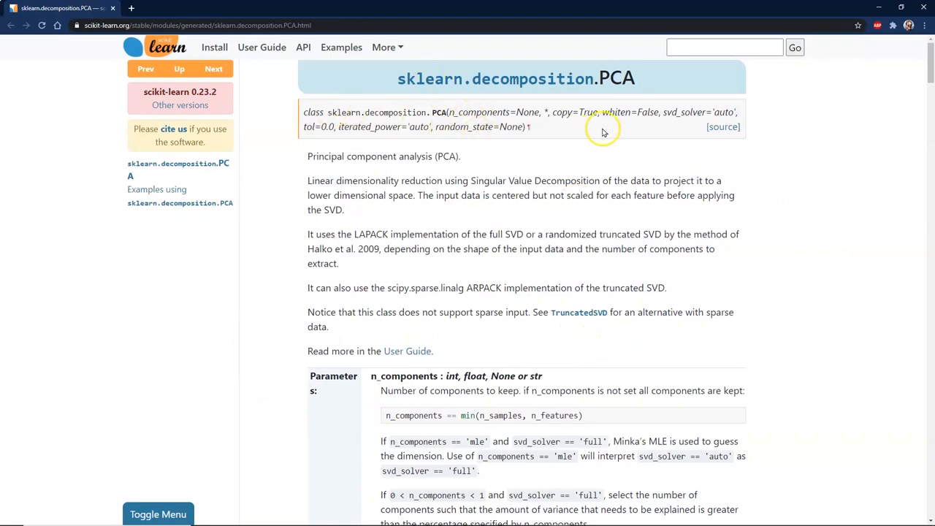
{"action": "mouse_move", "coordinate": [733, 110]}
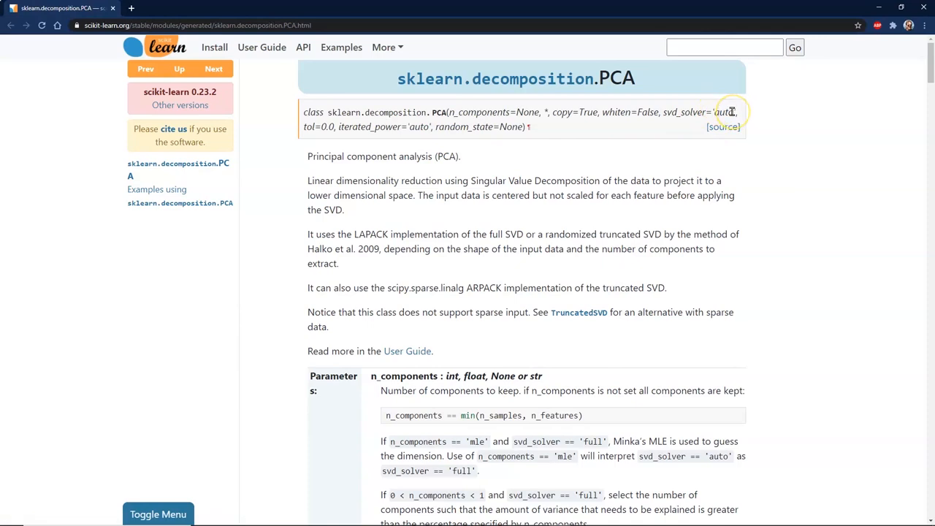
{"action": "mouse_move", "coordinate": [709, 114]}
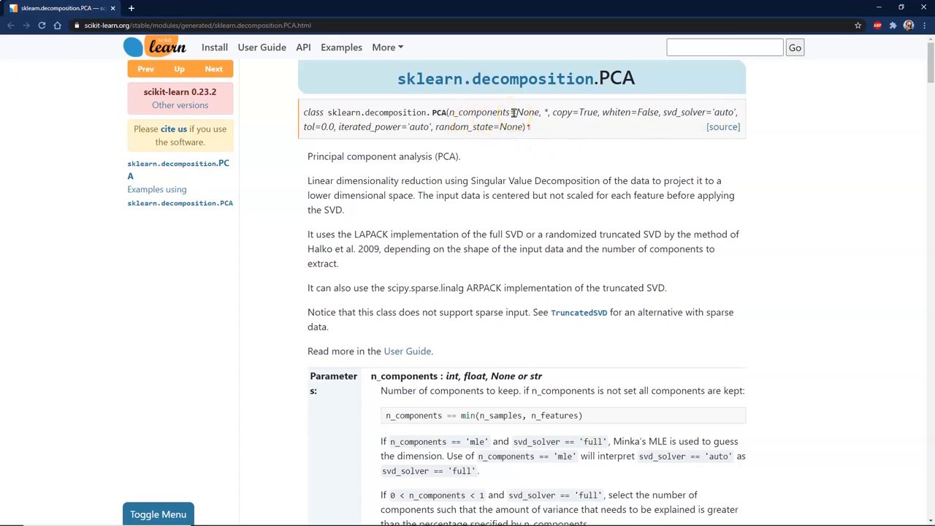
{"action": "mouse_move", "coordinate": [582, 159]}
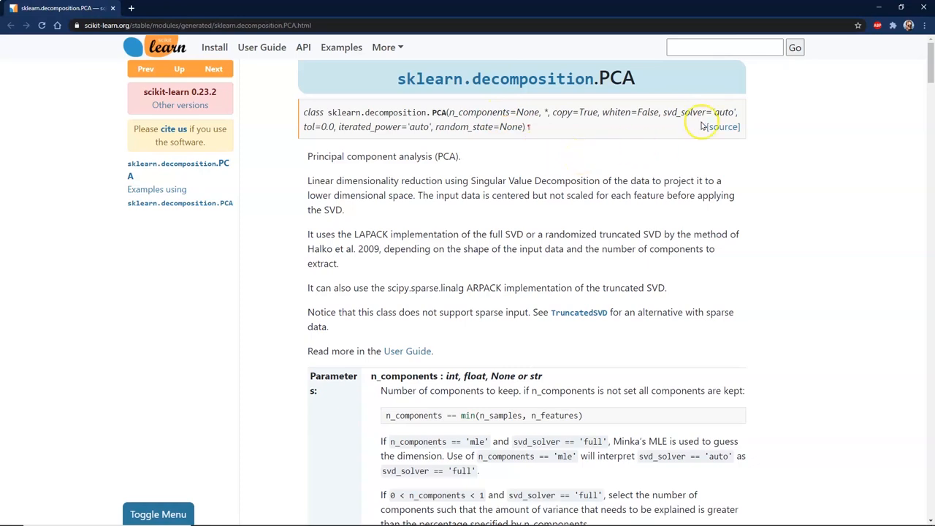
{"action": "mouse_move", "coordinate": [621, 224]}
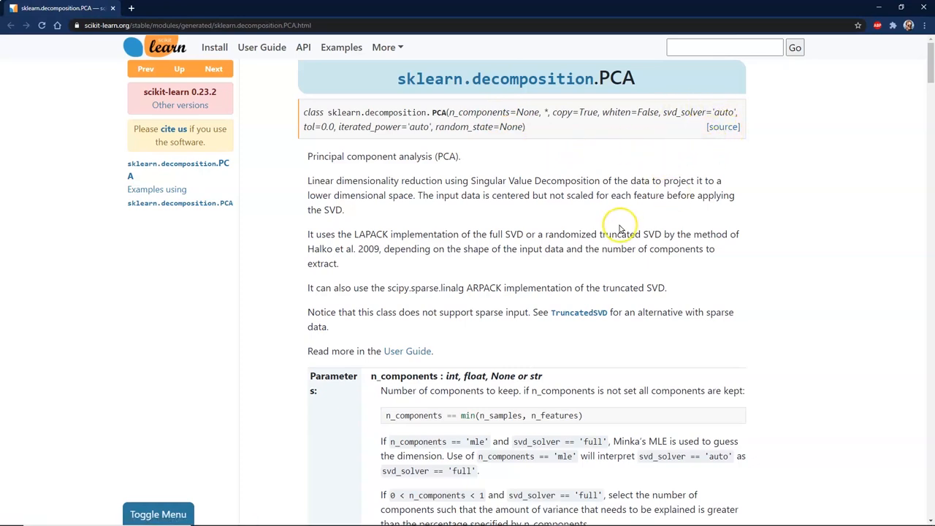
Step: Read the sklearn.decomposition.PCA docs page's parameters and attributes sections
{"action": "scroll", "scroll_direction": "down", "scroll_amount": 3}
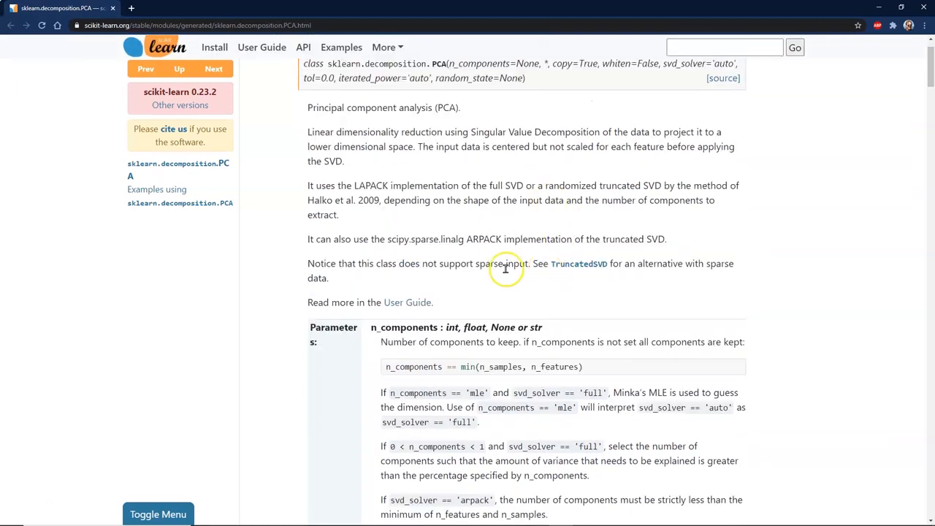
{"action": "scroll", "scroll_direction": "down", "scroll_amount": 3}
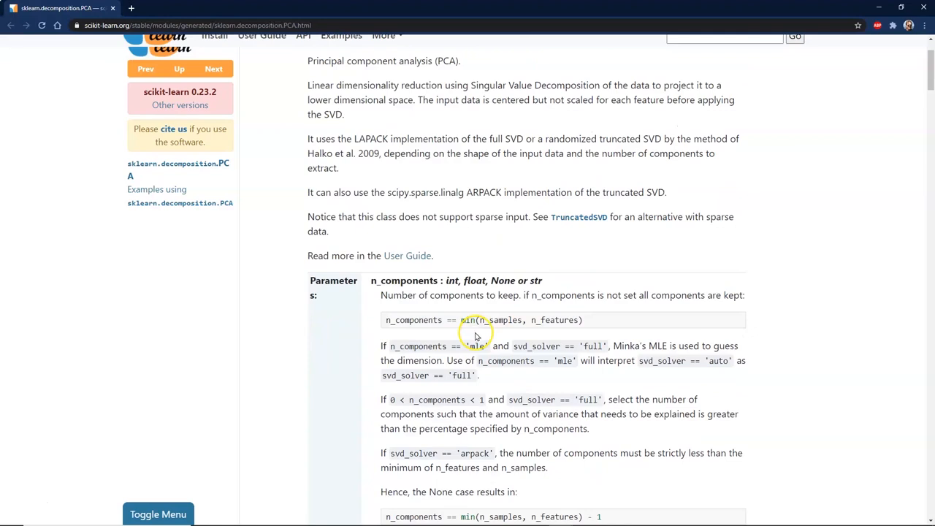
{"action": "scroll", "scroll_direction": "down", "scroll_amount": 3}
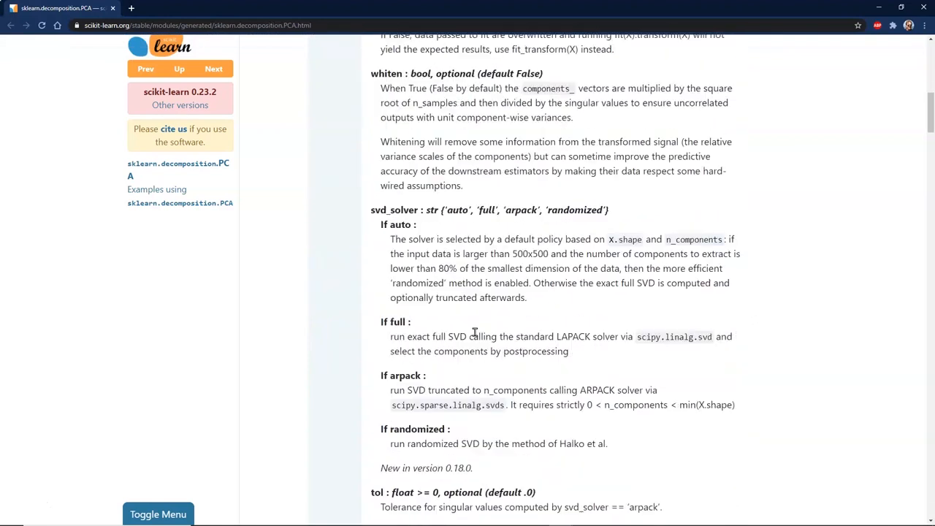
{"action": "scroll", "scroll_direction": "down", "scroll_amount": 3}
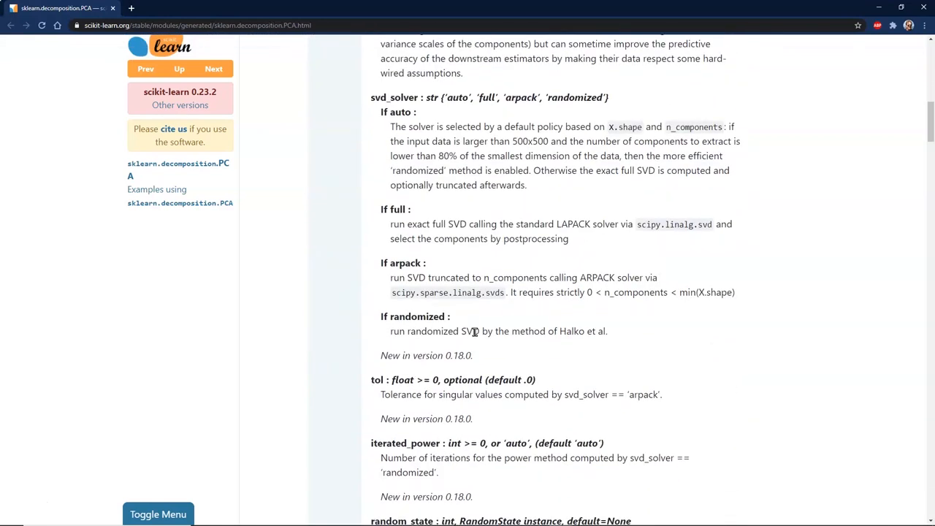
{"action": "scroll", "scroll_direction": "down", "scroll_amount": 3}
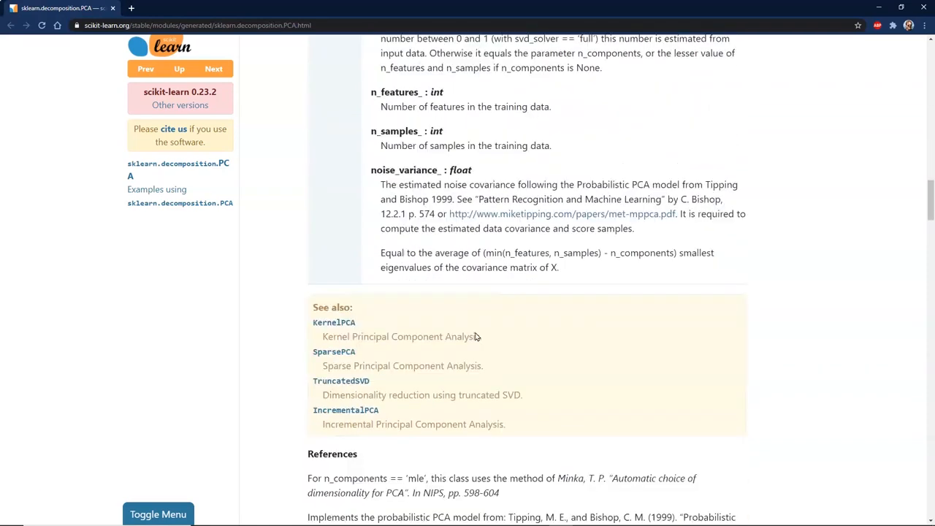
{"action": "scroll", "scroll_direction": "down", "scroll_amount": 3}
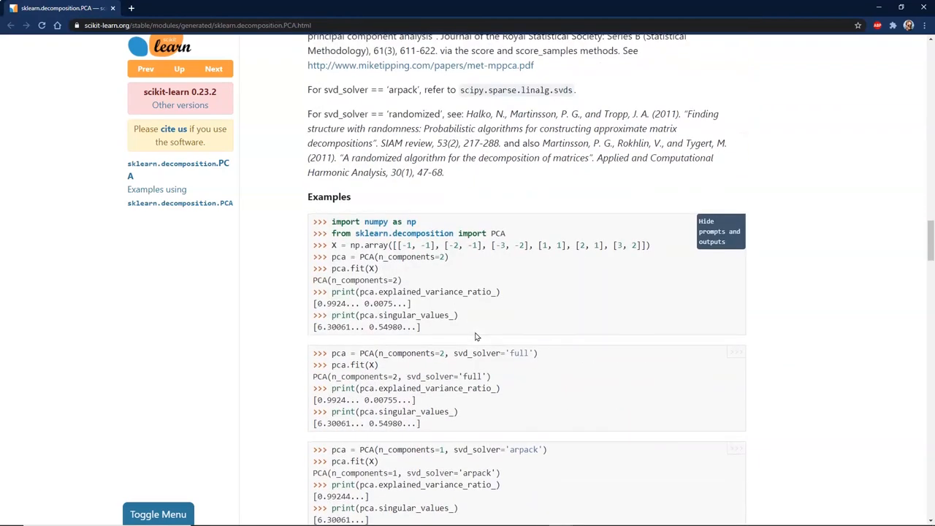
{"action": "scroll", "scroll_direction": "down", "scroll_amount": 3}
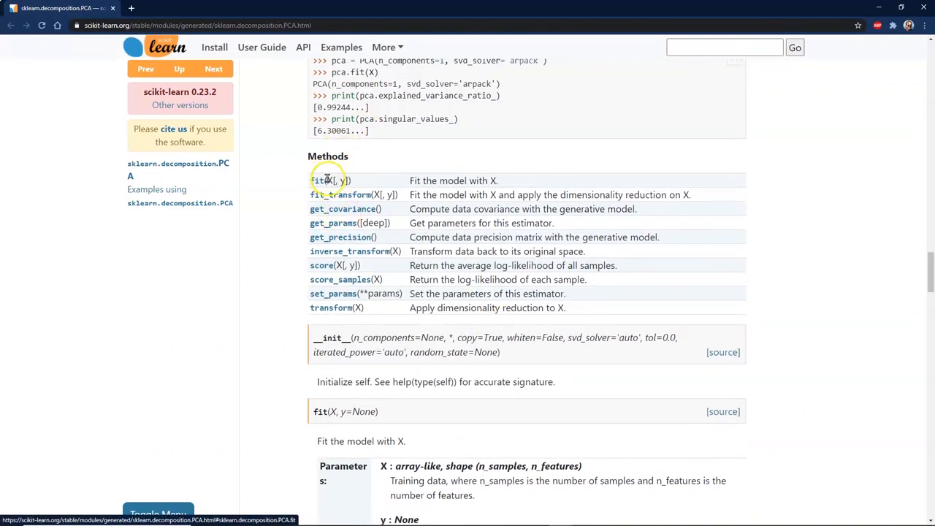
{"action": "mouse_move", "coordinate": [405, 202]}
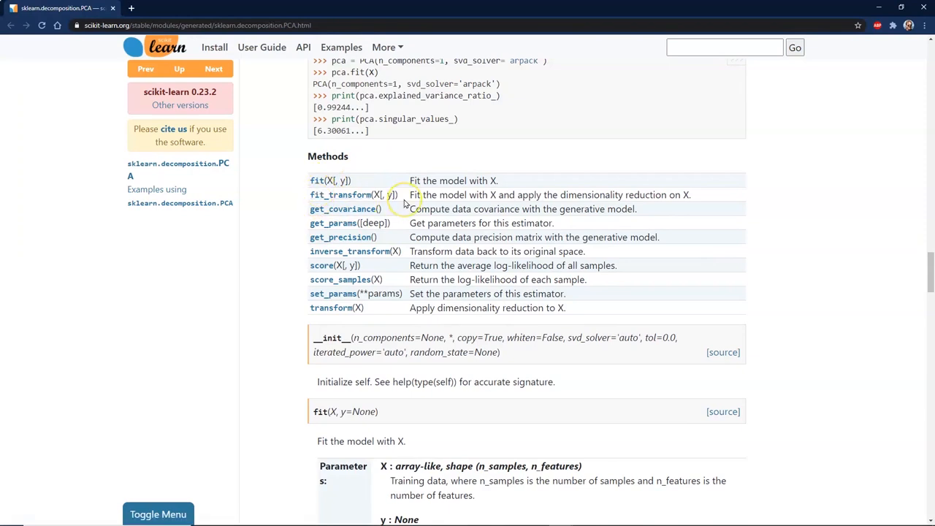
{"action": "mouse_move", "coordinate": [412, 164]}
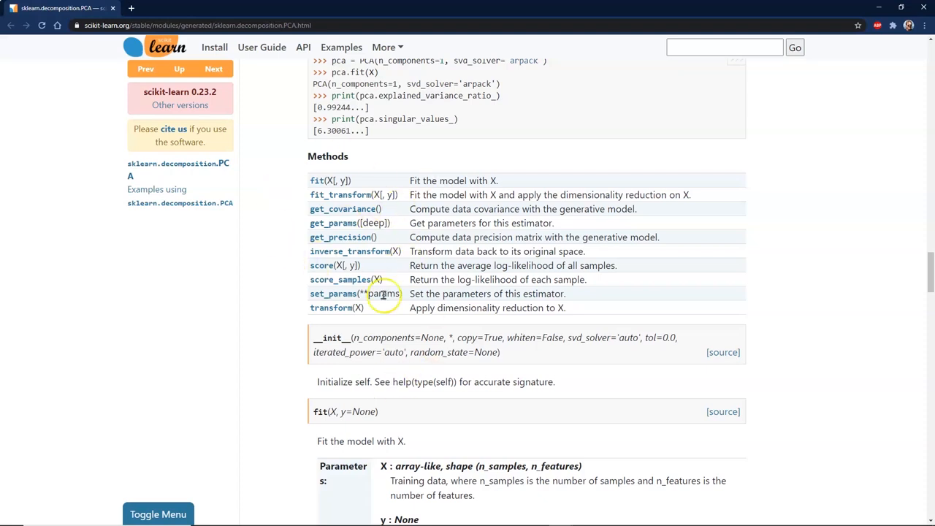
{"action": "mouse_move", "coordinate": [413, 307]}
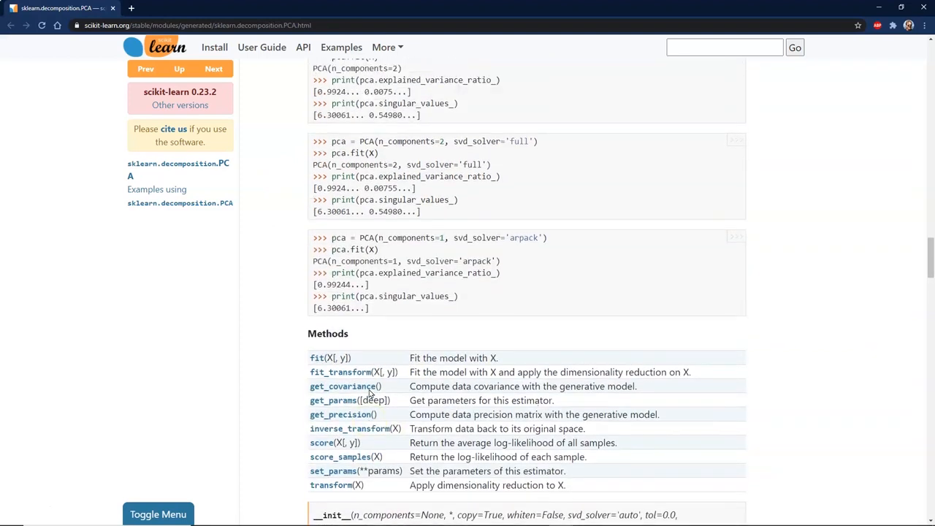
Step: Browse the PCA examples and methods, then return to the notebook
{"action": "scroll", "scroll_direction": "down", "scroll_amount": 3}
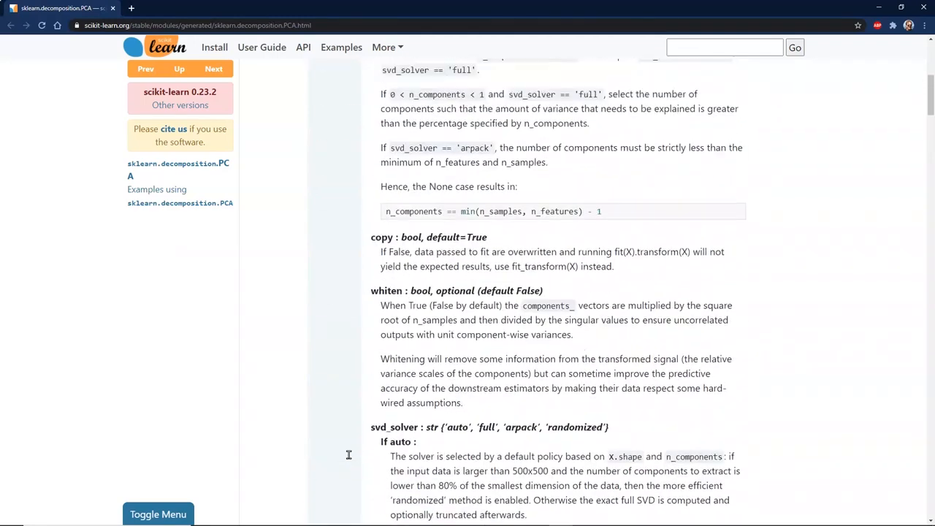
{"action": "scroll", "scroll_direction": "up", "scroll_amount": 3}
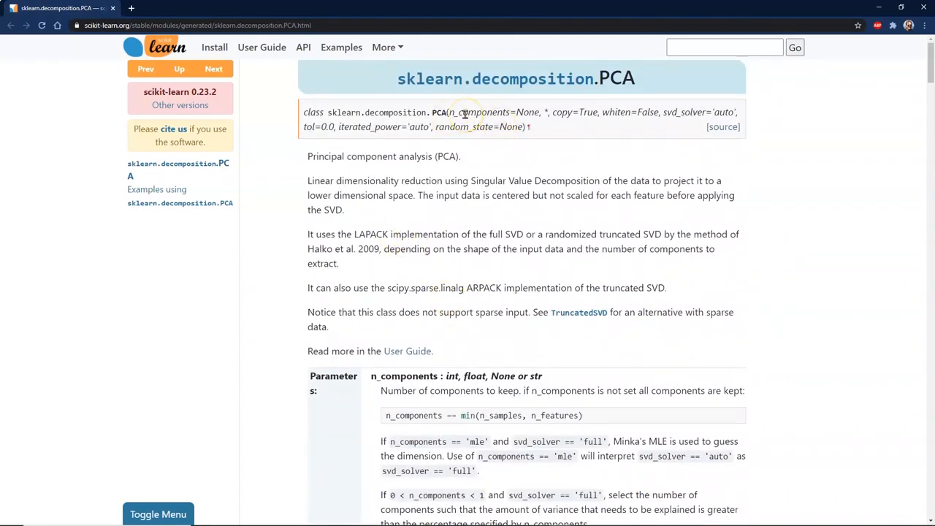
{"action": "scroll", "scroll_direction": "down", "scroll_amount": 3}
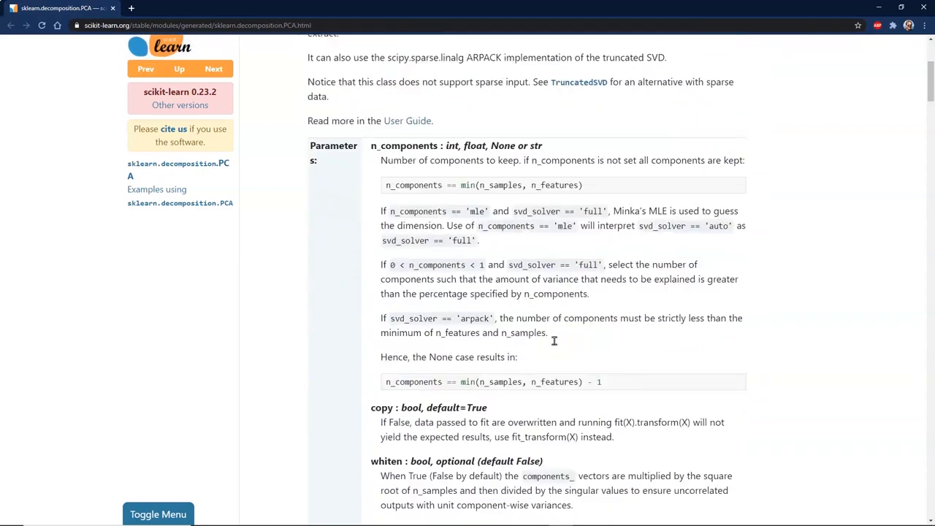
{"action": "scroll", "scroll_direction": "down", "scroll_amount": 3}
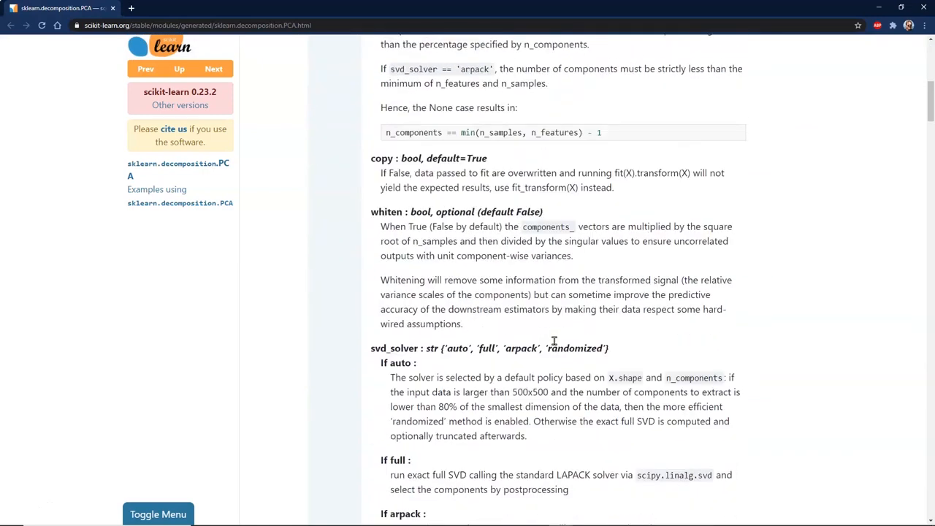
{"action": "scroll", "scroll_direction": "down", "scroll_amount": 3}
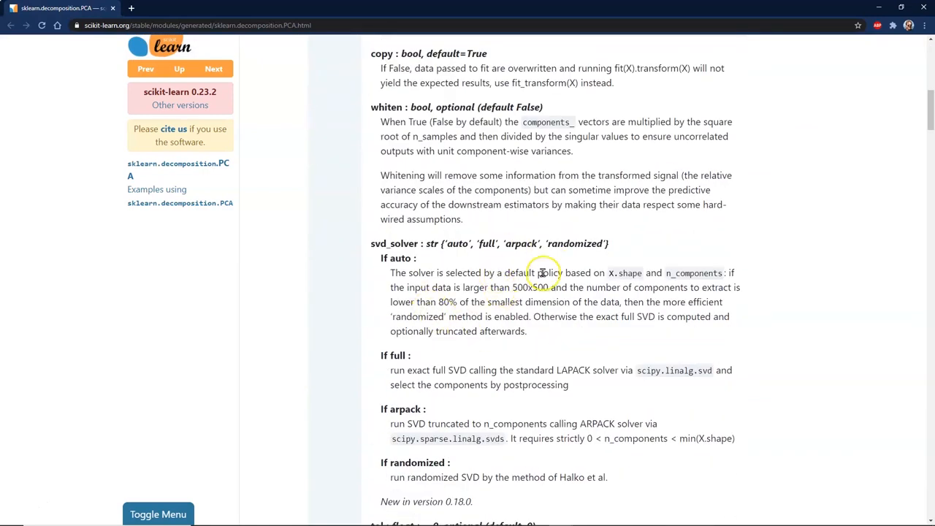
{"action": "mouse_move", "coordinate": [489, 404]}
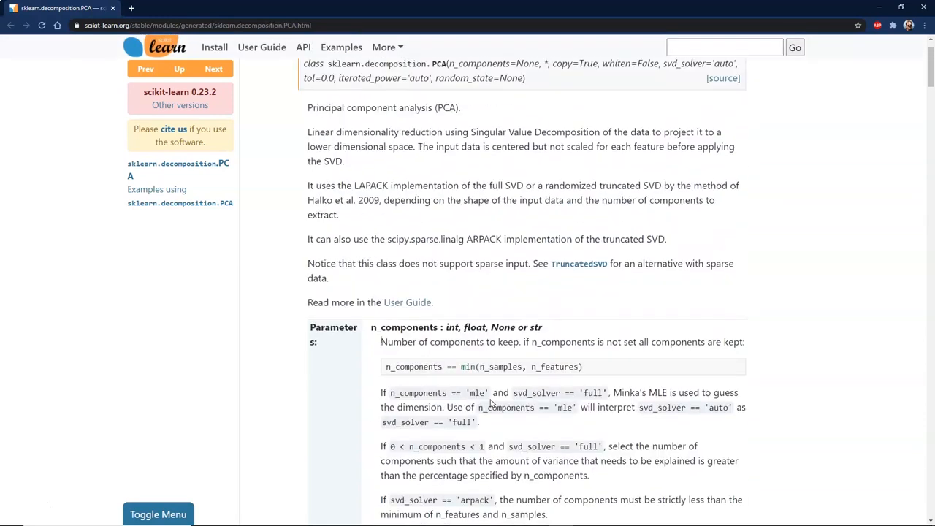
{"action": "left_click", "coordinate": [62, 10]}
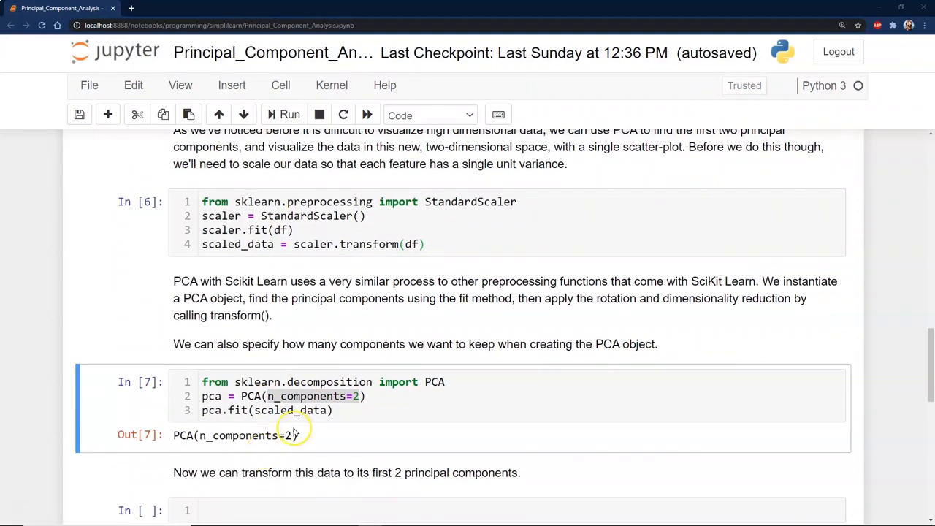
Step: Run x_pca = pca.transform(scaled_data), printing shapes (569, 30) and (569, 2)
{"action": "left_click", "coordinate": [256, 510]}
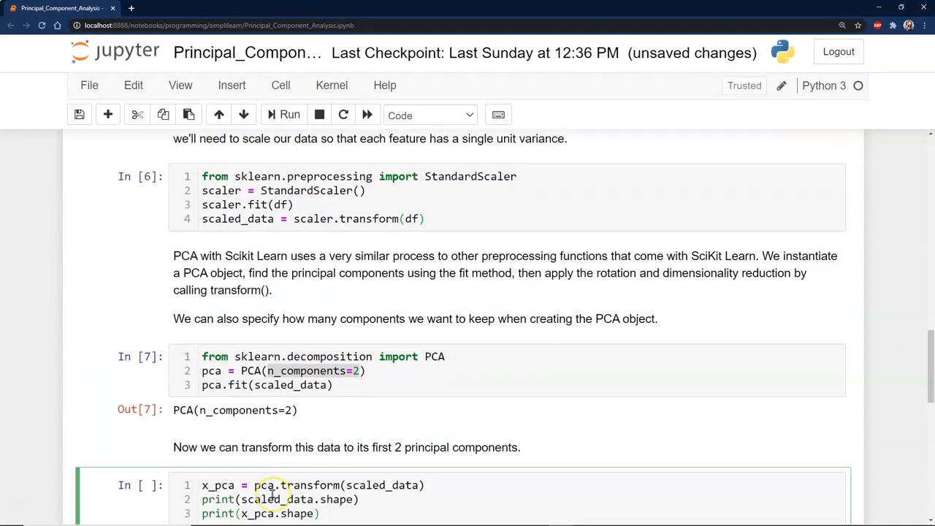
{"action": "scroll", "scroll_direction": "down", "scroll_amount": 3}
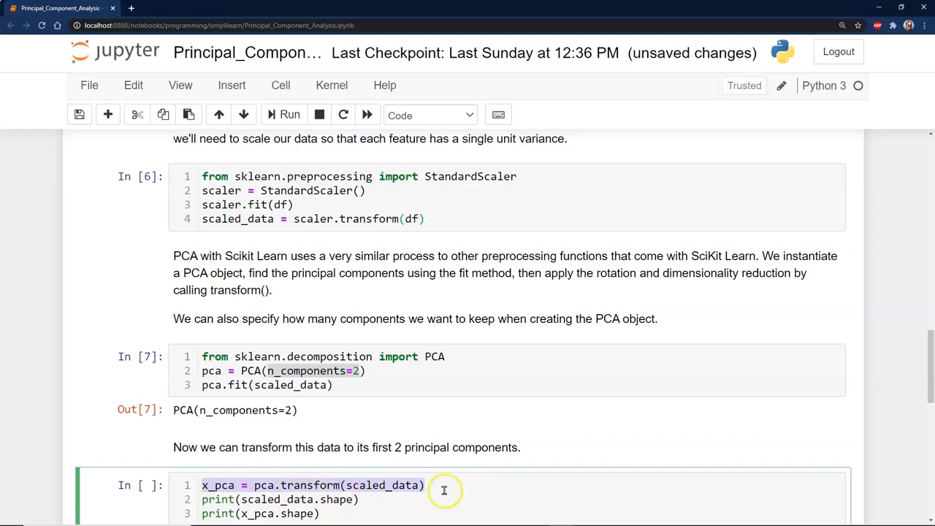
{"action": "mouse_move", "coordinate": [335, 447]}
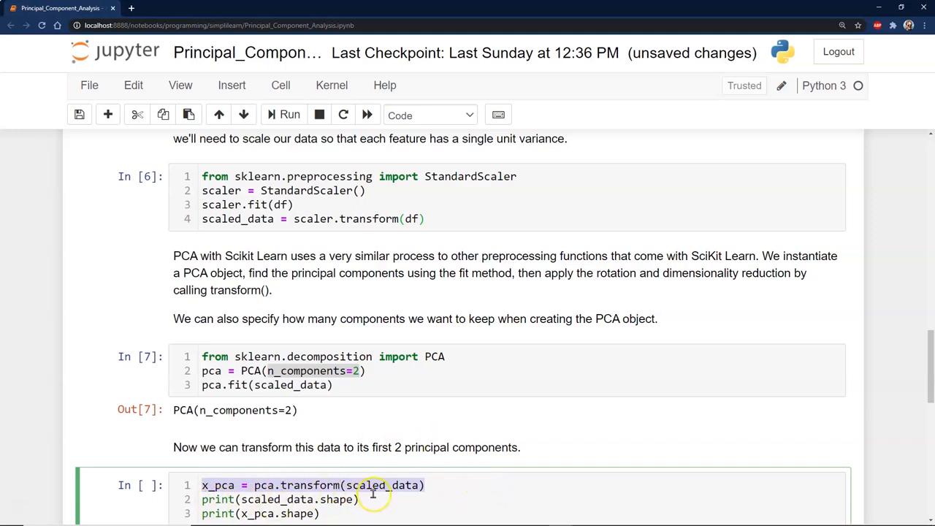
{"action": "mouse_move", "coordinate": [292, 152]}
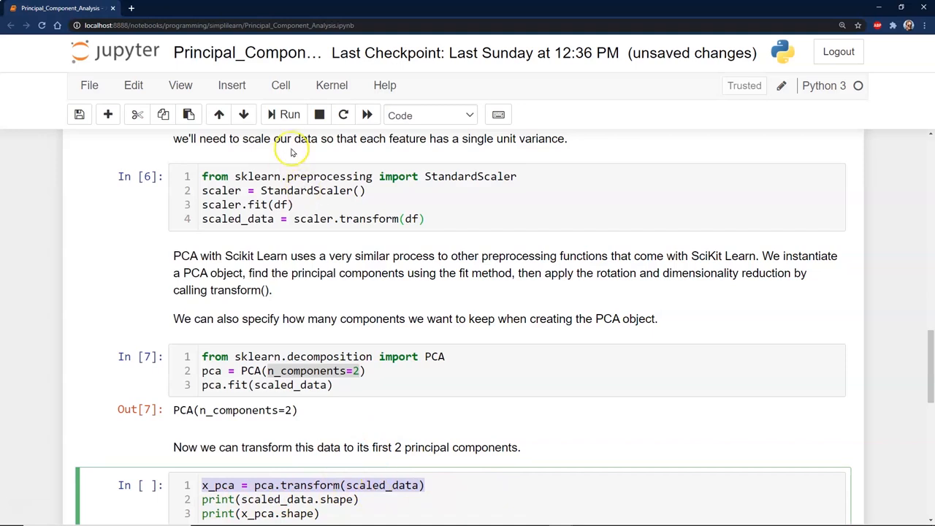
{"action": "left_click", "coordinate": [290, 115]}
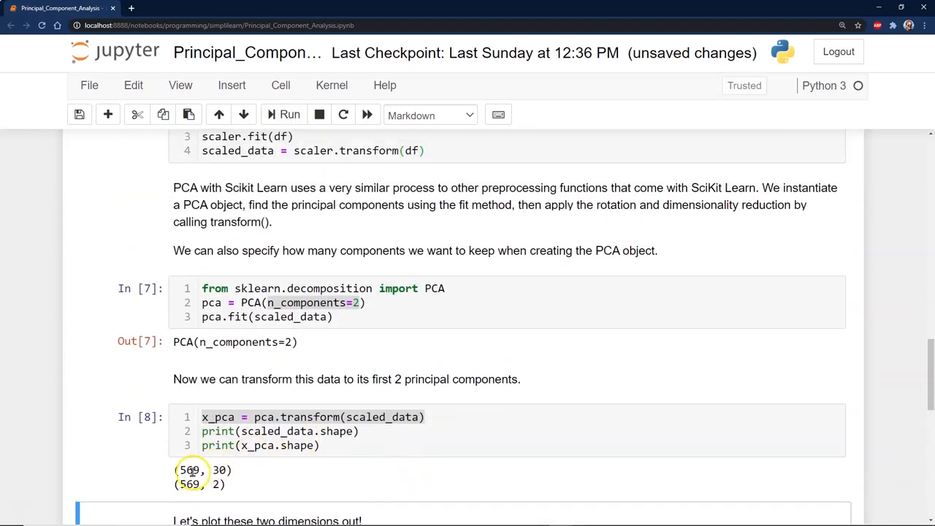
{"action": "mouse_move", "coordinate": [220, 470]}
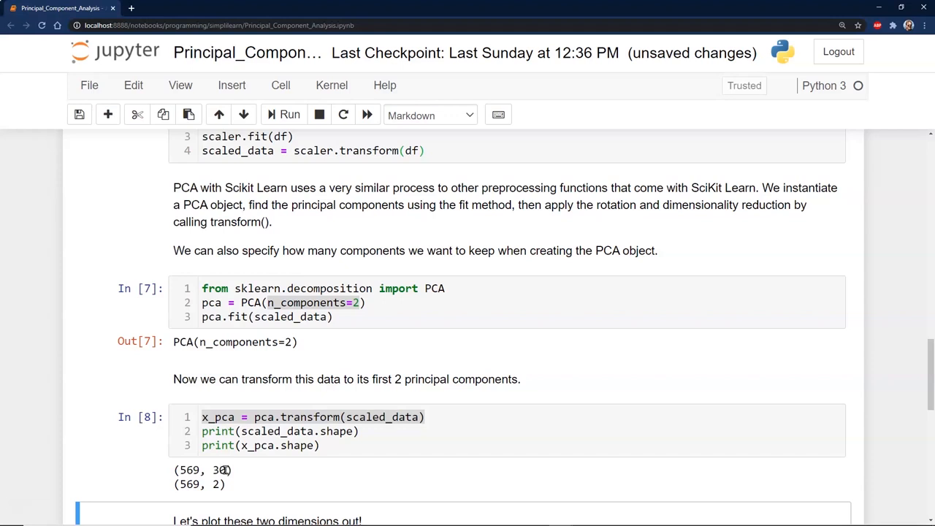
{"action": "mouse_move", "coordinate": [218, 484]}
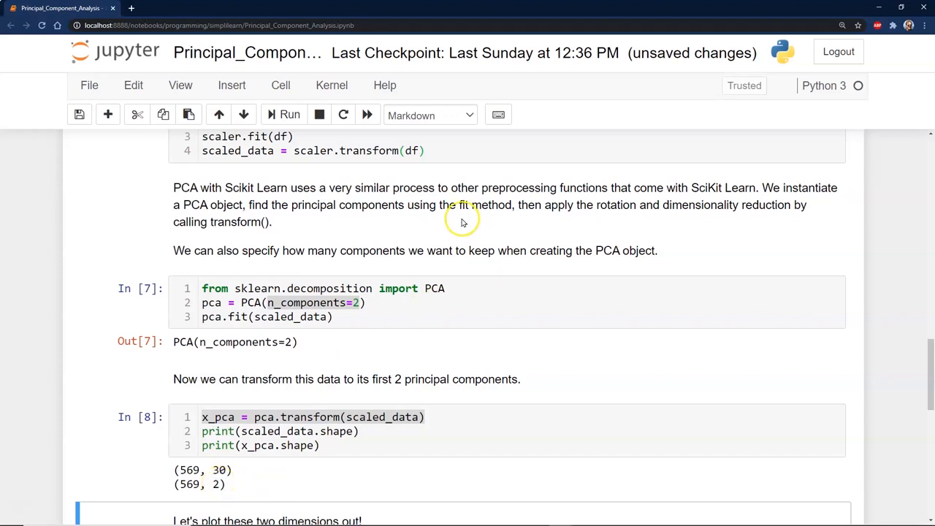
{"action": "mouse_move", "coordinate": [220, 468]}
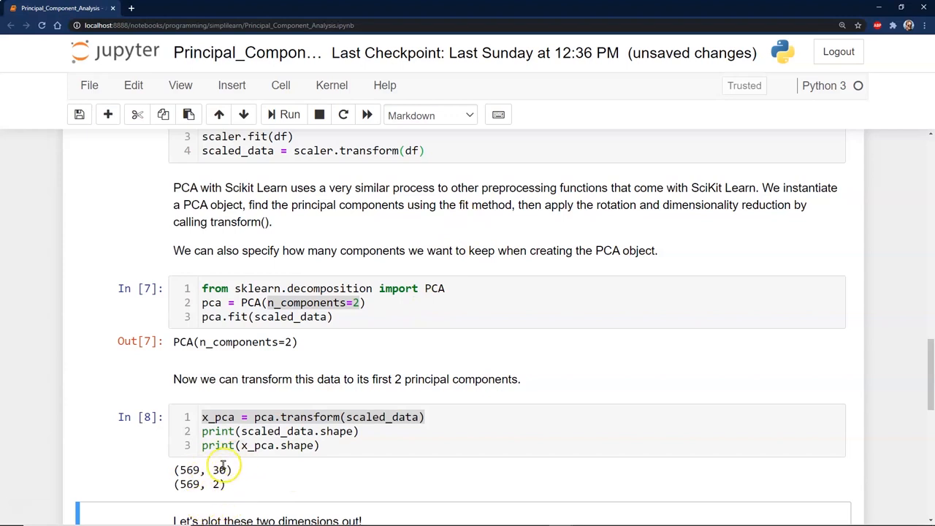
{"action": "mouse_move", "coordinate": [196, 470]}
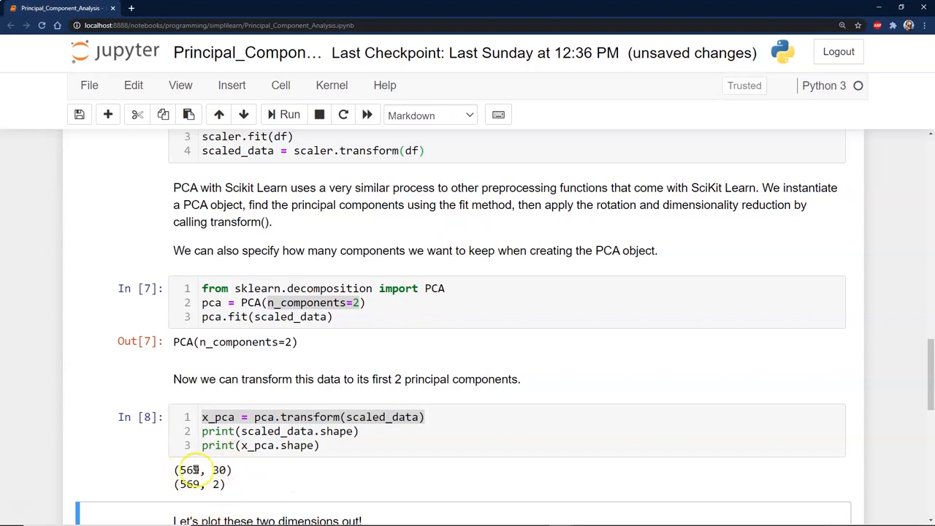
{"action": "mouse_move", "coordinate": [232, 462]}
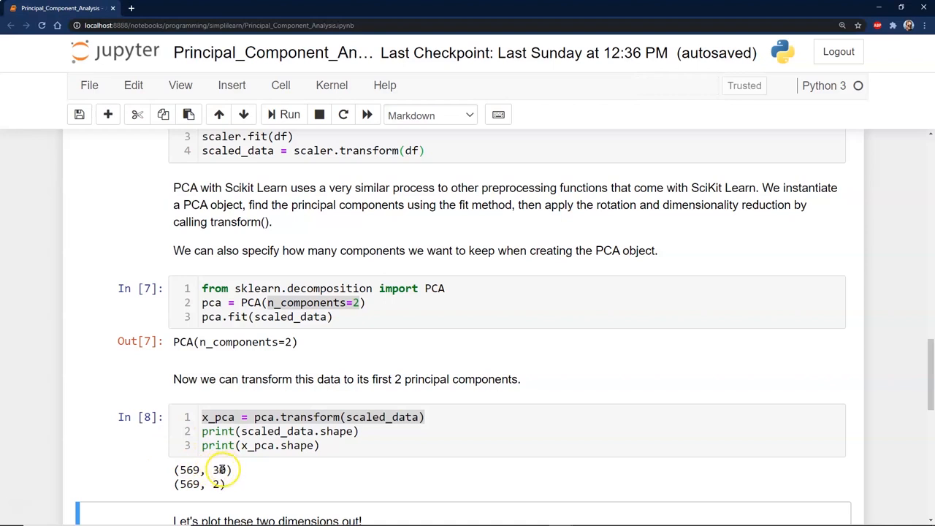
{"action": "mouse_move", "coordinate": [211, 484]}
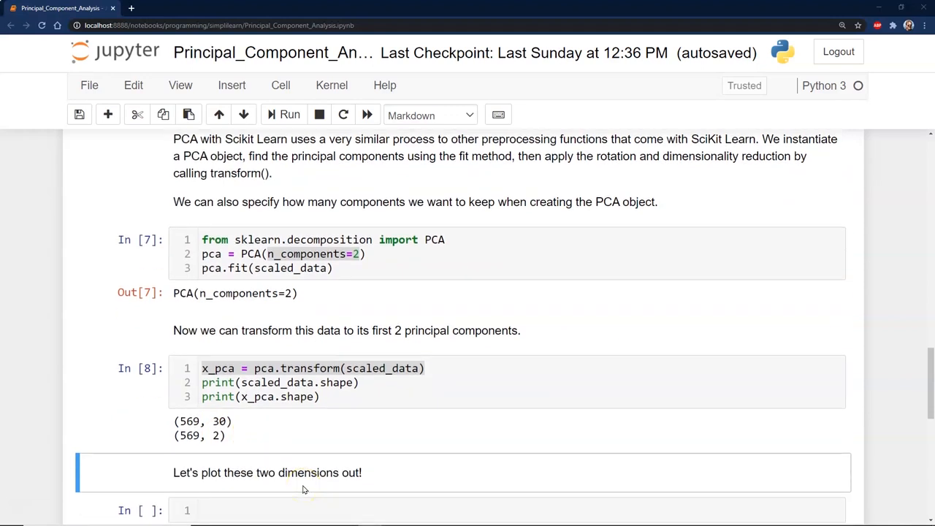
Step: Write scatter-plot code of x_pca colored by cancer['target'] with plasma cmap and axis labels
{"action": "left_click", "coordinate": [256, 510]}
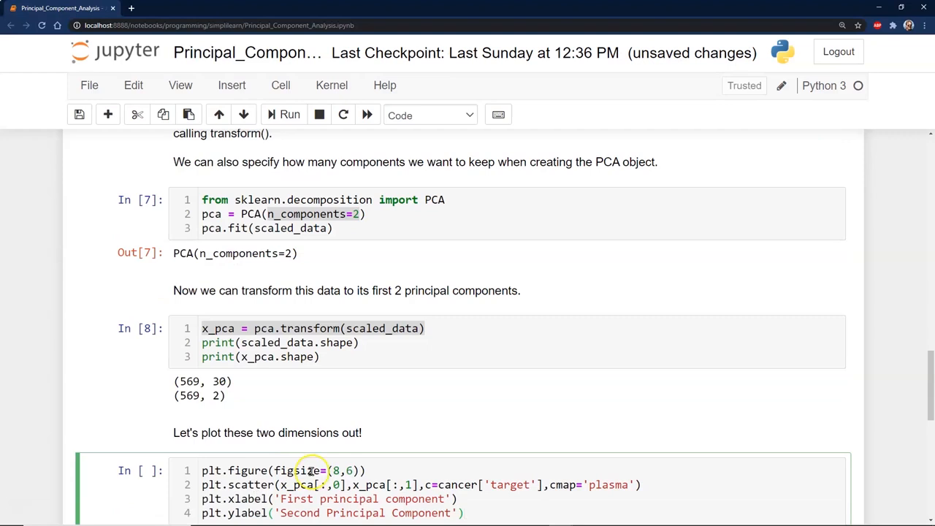
{"action": "scroll", "scroll_direction": "down", "scroll_amount": 3}
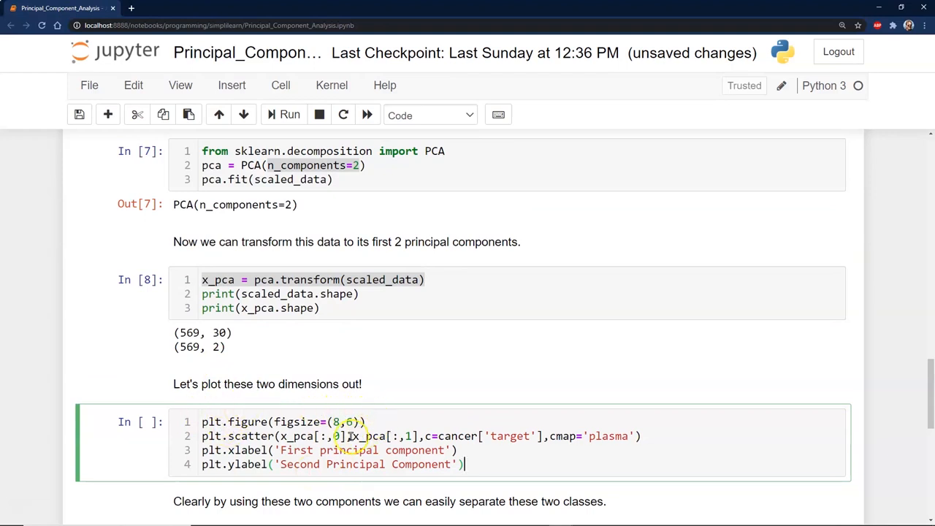
{"action": "mouse_move", "coordinate": [297, 449]}
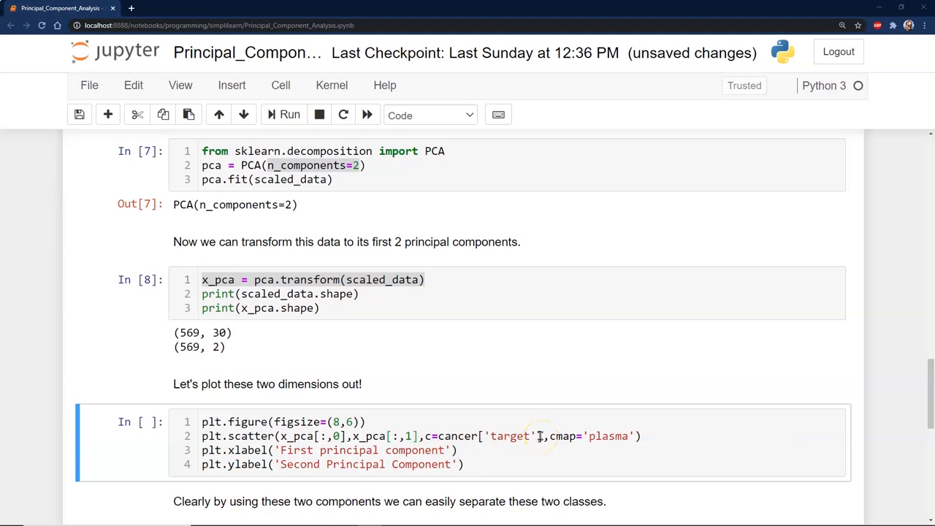
{"action": "mouse_move", "coordinate": [516, 436]}
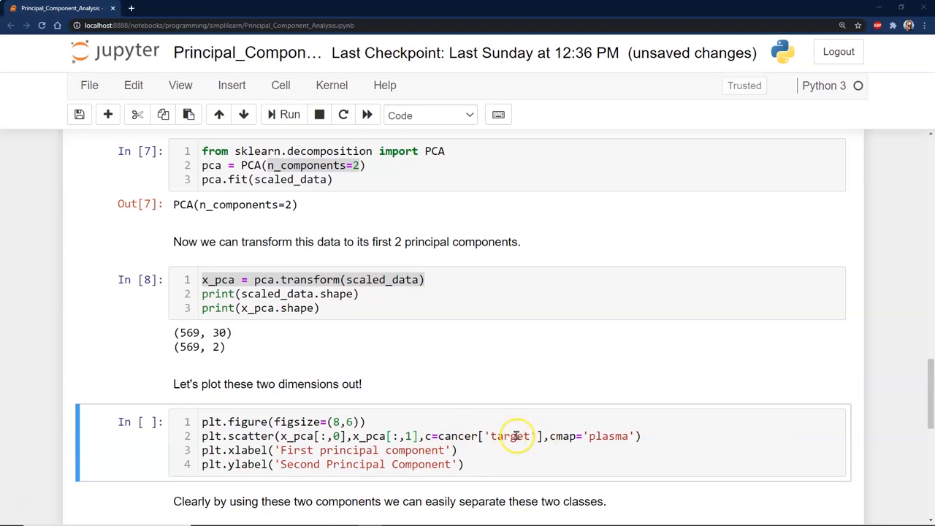
{"action": "mouse_move", "coordinate": [518, 431]}
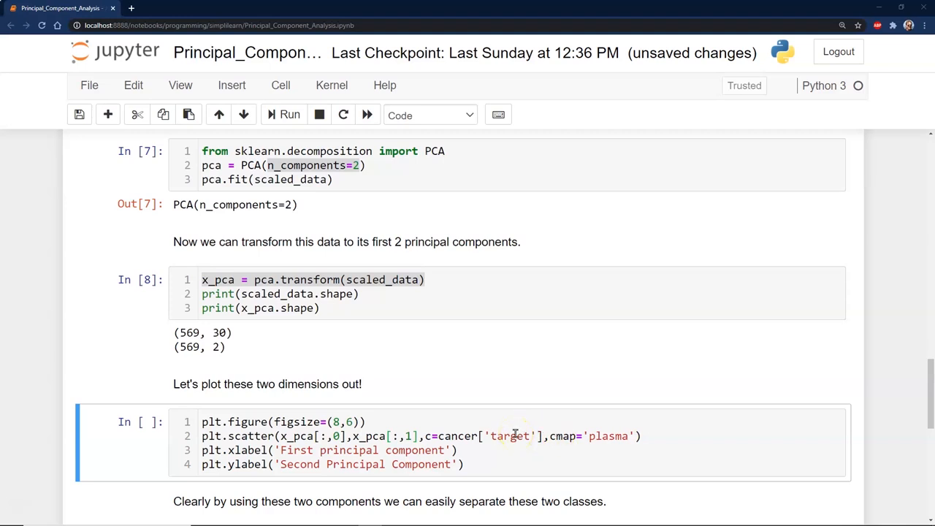
{"action": "mouse_move", "coordinate": [555, 436]}
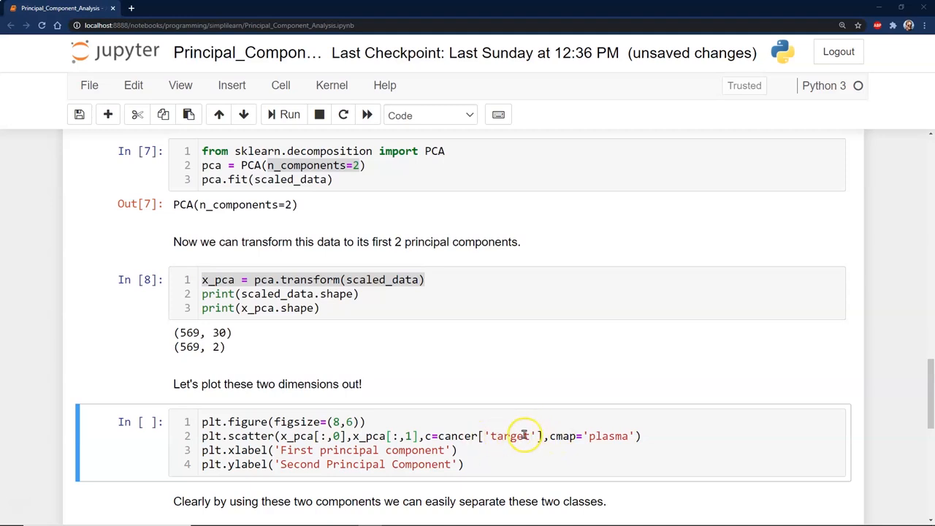
{"action": "mouse_move", "coordinate": [525, 436]}
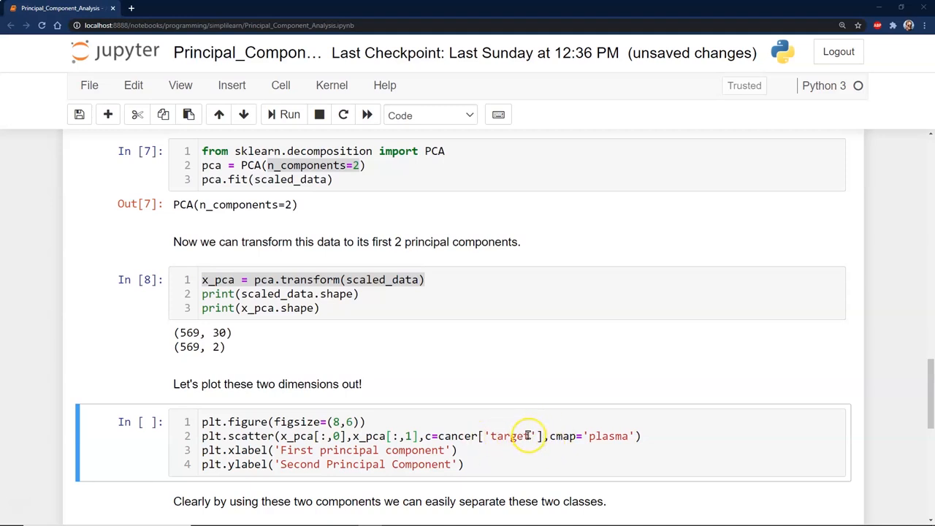
{"action": "mouse_move", "coordinate": [622, 436]}
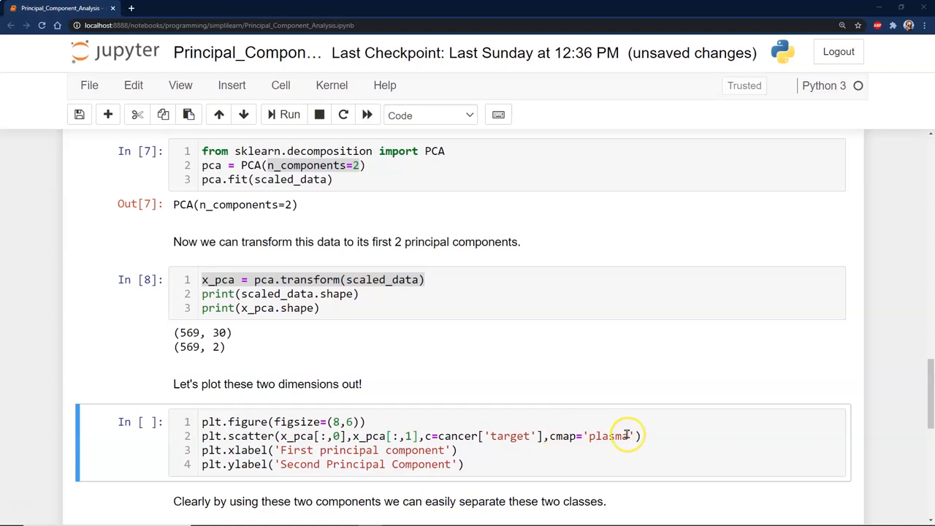
{"action": "mouse_move", "coordinate": [271, 436]}
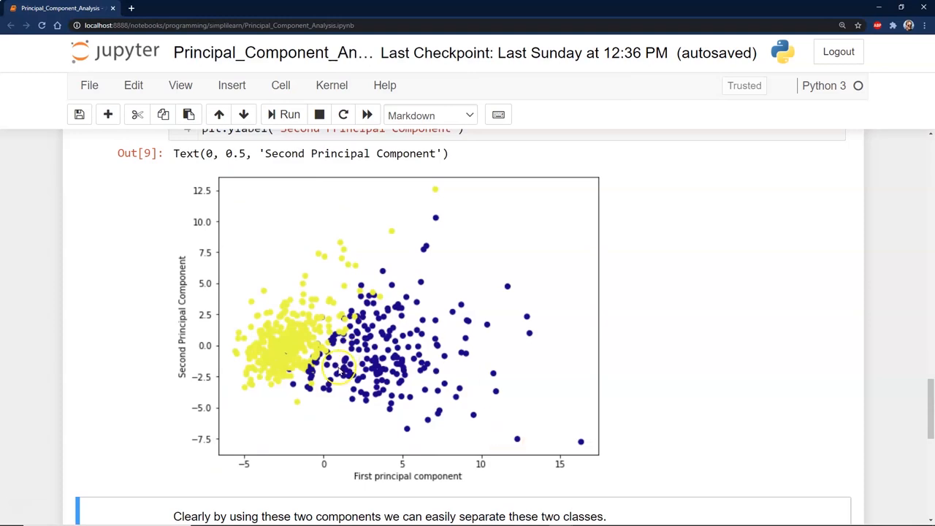
{"action": "mouse_move", "coordinate": [369, 310]}
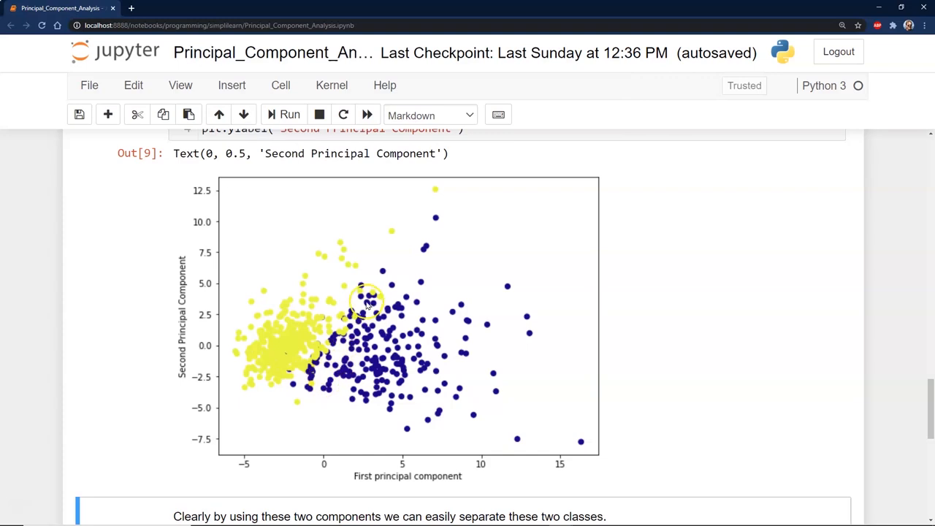
{"action": "mouse_move", "coordinate": [307, 380]}
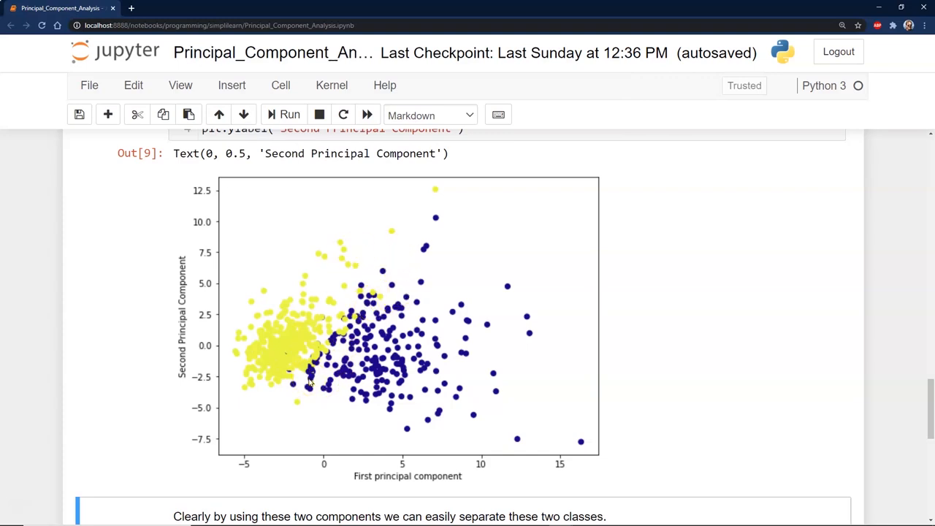
{"action": "mouse_move", "coordinate": [306, 392]}
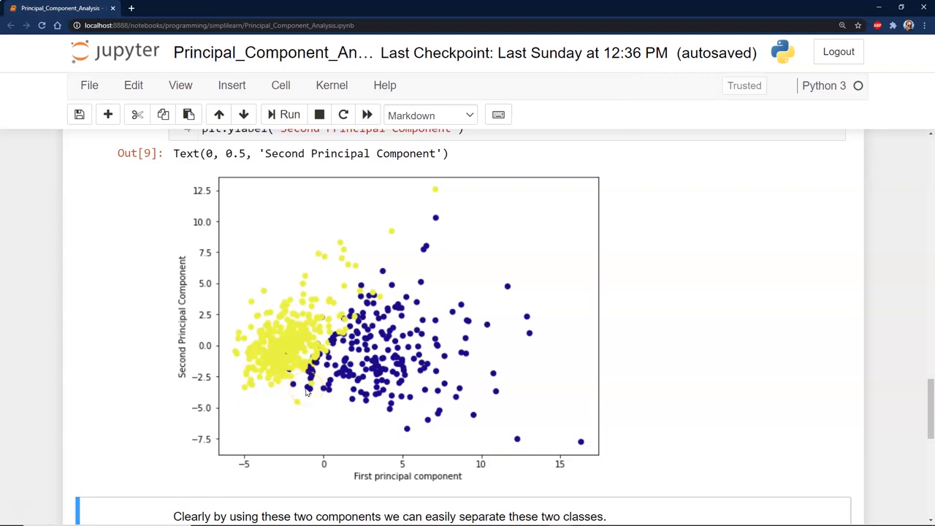
{"action": "mouse_move", "coordinate": [263, 387]}
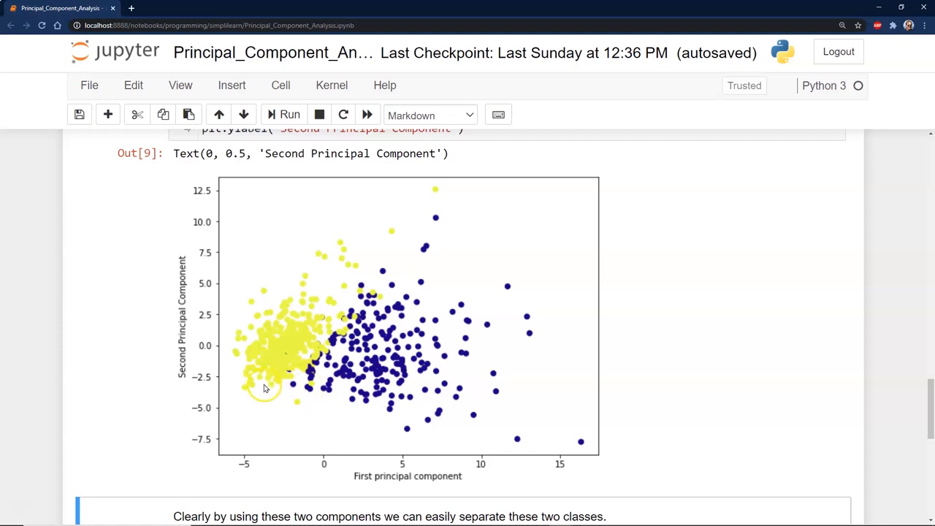
{"action": "mouse_move", "coordinate": [401, 203]}
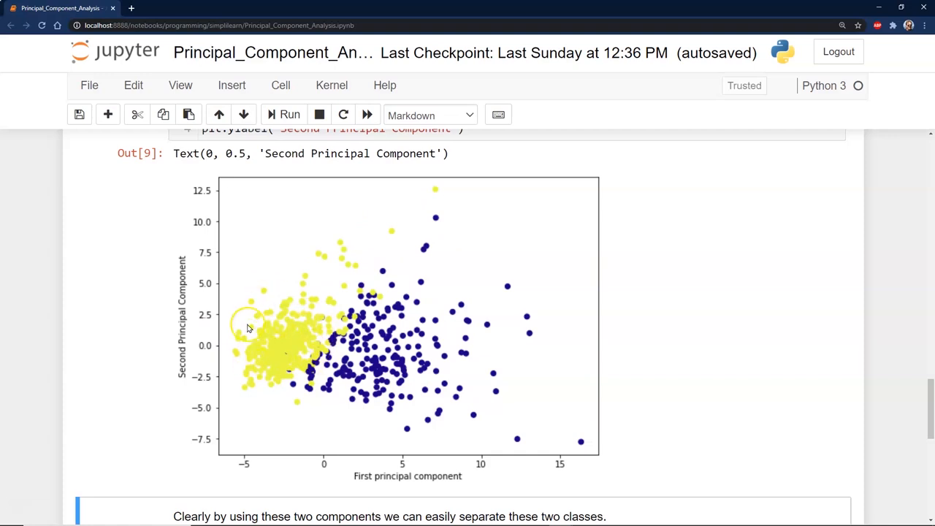
{"action": "mouse_move", "coordinate": [269, 349]}
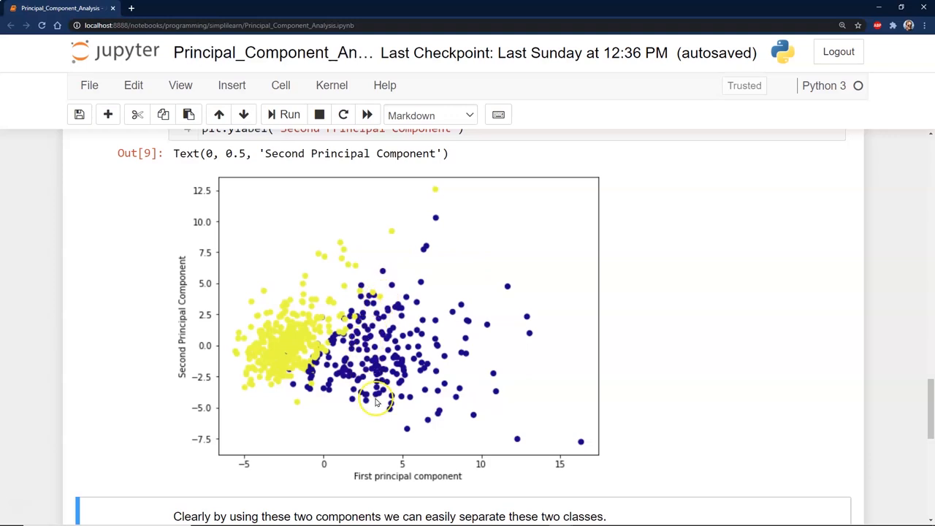
{"action": "mouse_move", "coordinate": [358, 360]}
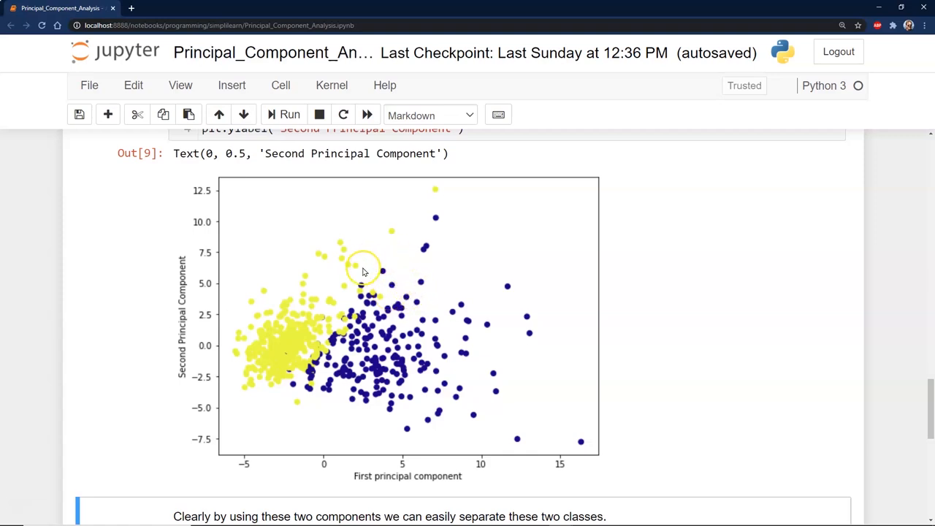
{"action": "mouse_move", "coordinate": [297, 356]}
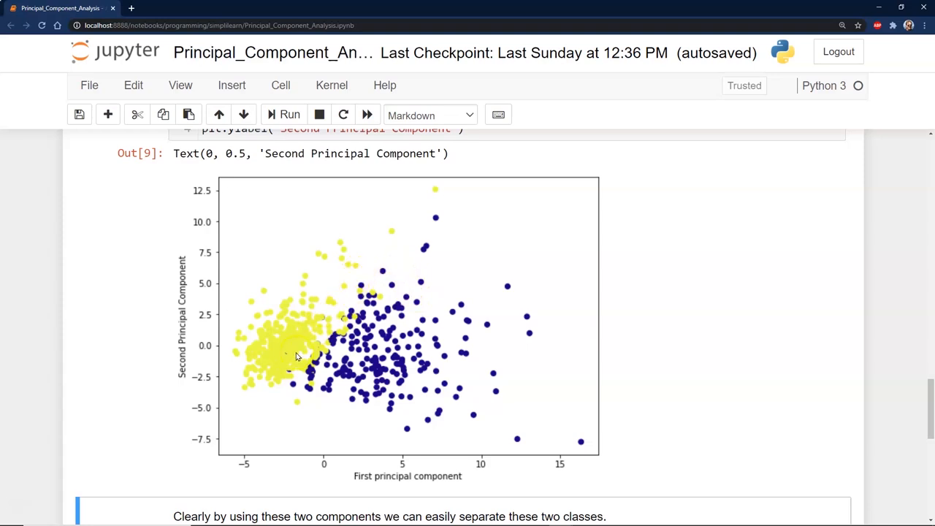
{"action": "mouse_move", "coordinate": [350, 365]}
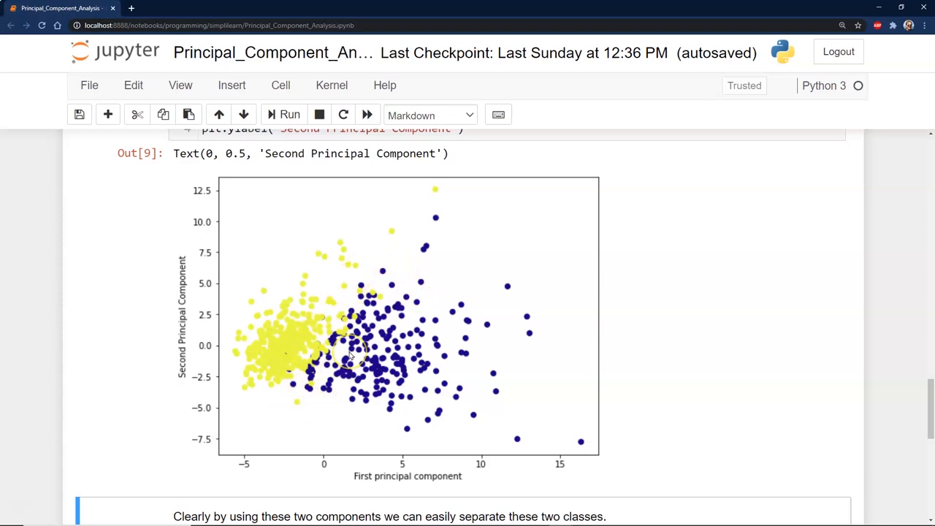
{"action": "mouse_move", "coordinate": [339, 323]}
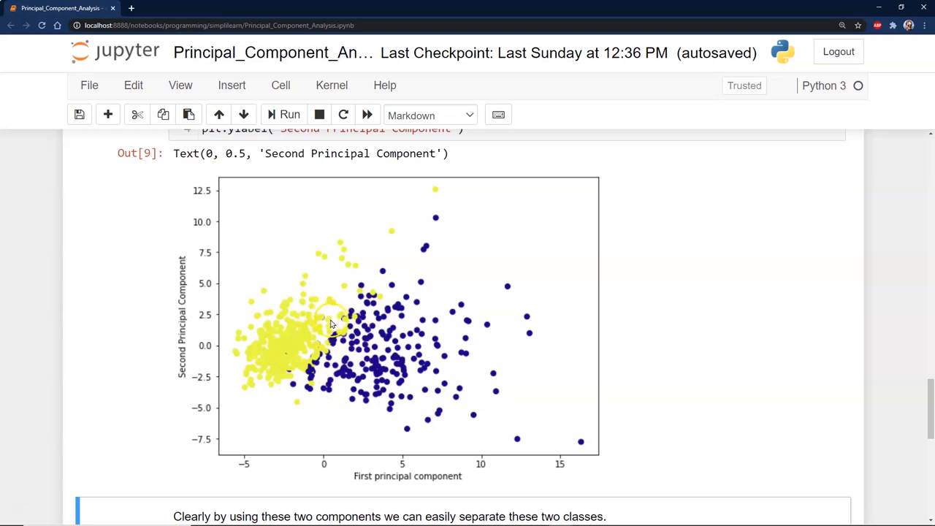
{"action": "mouse_move", "coordinate": [364, 321]}
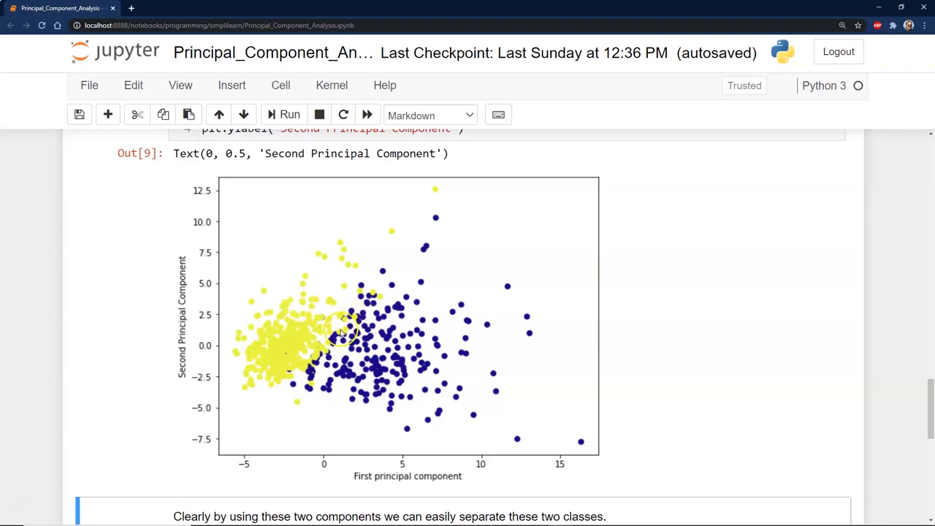
{"action": "mouse_move", "coordinate": [235, 266]}
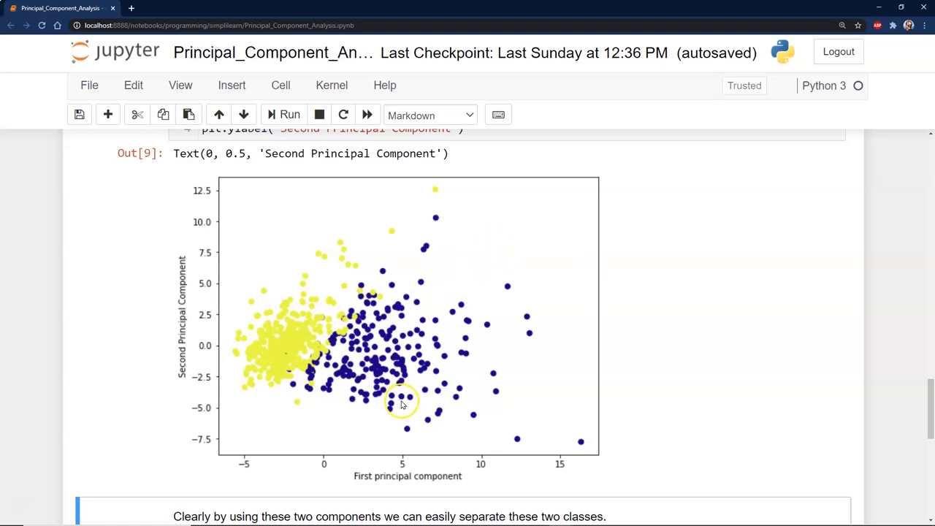
{"action": "mouse_move", "coordinate": [476, 405]}
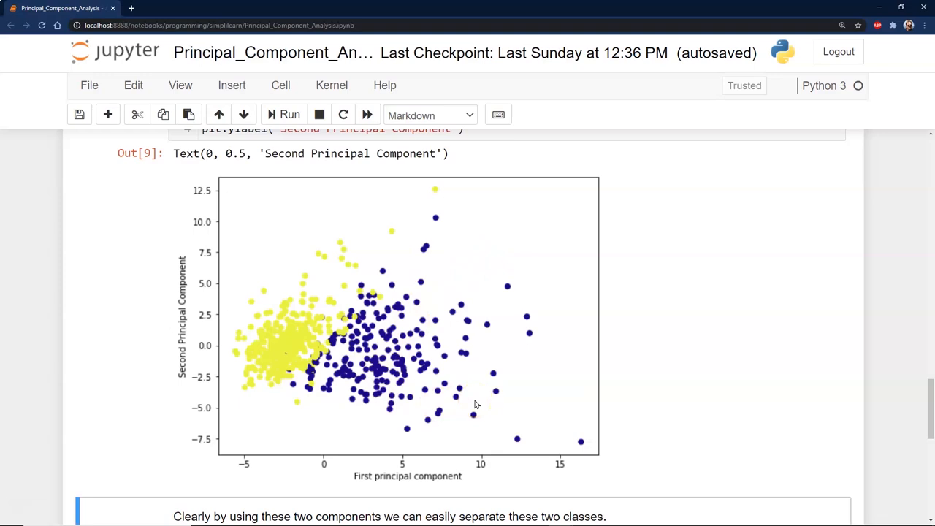
{"action": "mouse_move", "coordinate": [290, 356]}
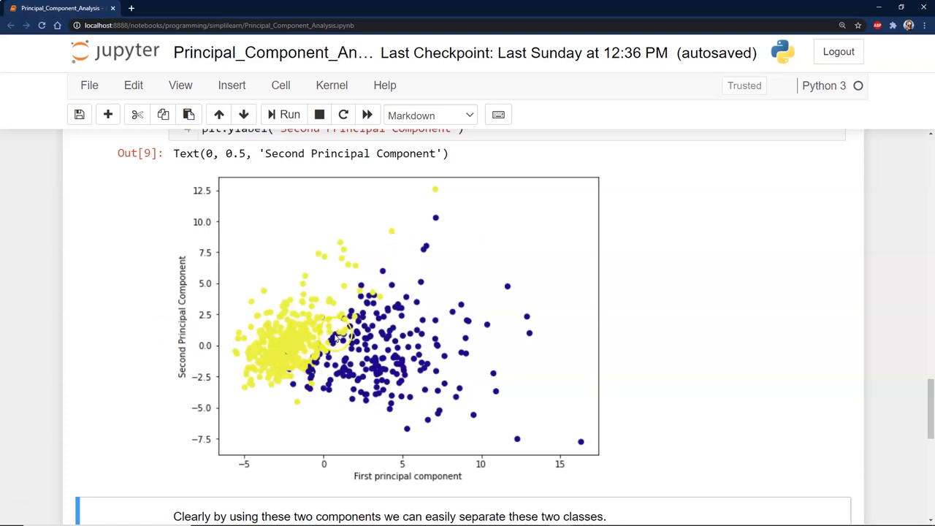
{"action": "mouse_move", "coordinate": [102, 372]}
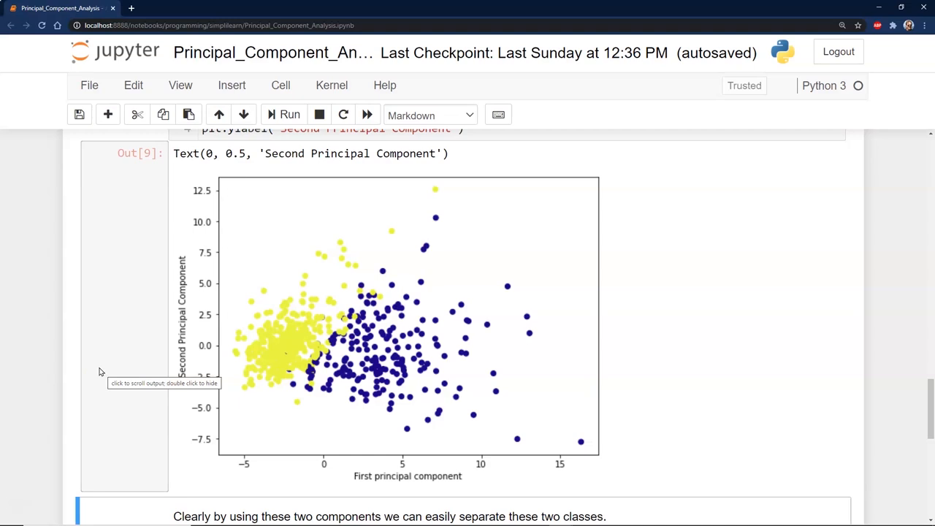
{"action": "mouse_move", "coordinate": [717, 387]}
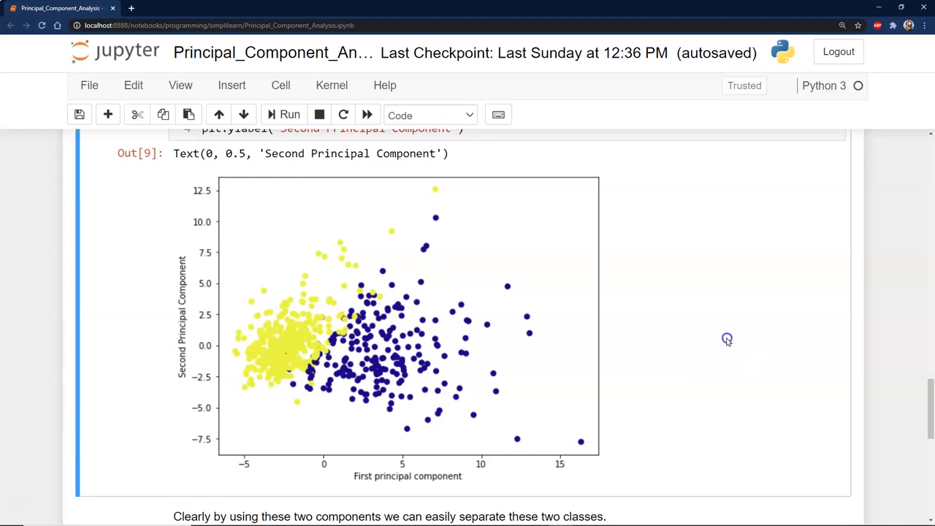
{"action": "scroll", "scroll_direction": "down", "scroll_amount": 3}
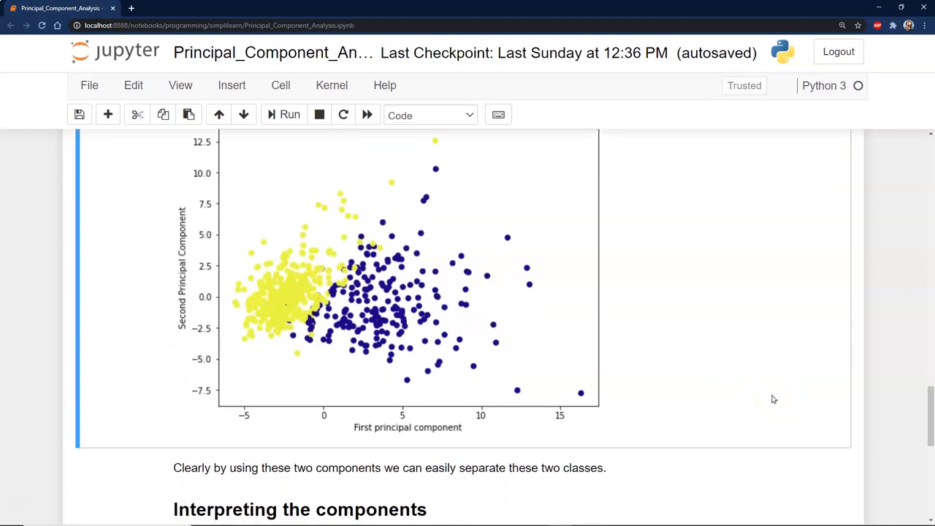
{"action": "scroll", "scroll_direction": "down", "scroll_amount": 3}
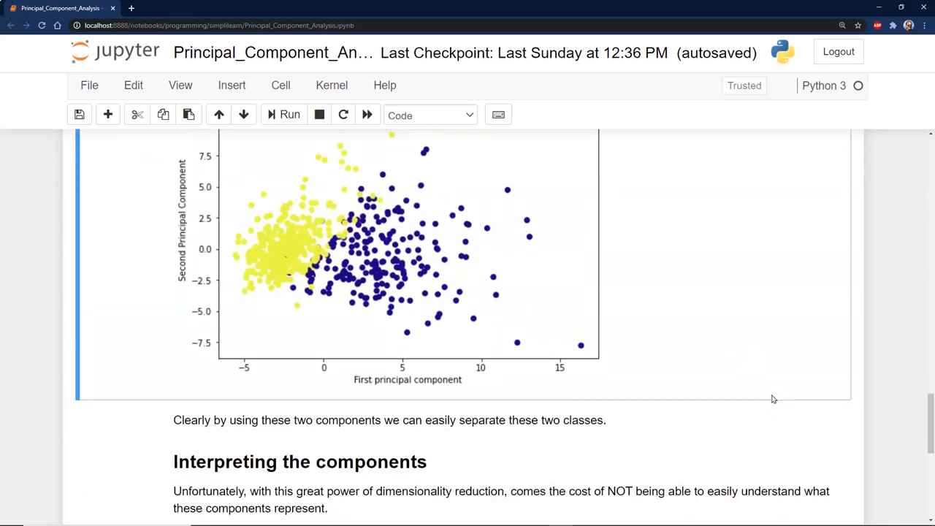
{"action": "scroll", "scroll_direction": "down", "scroll_amount": 3}
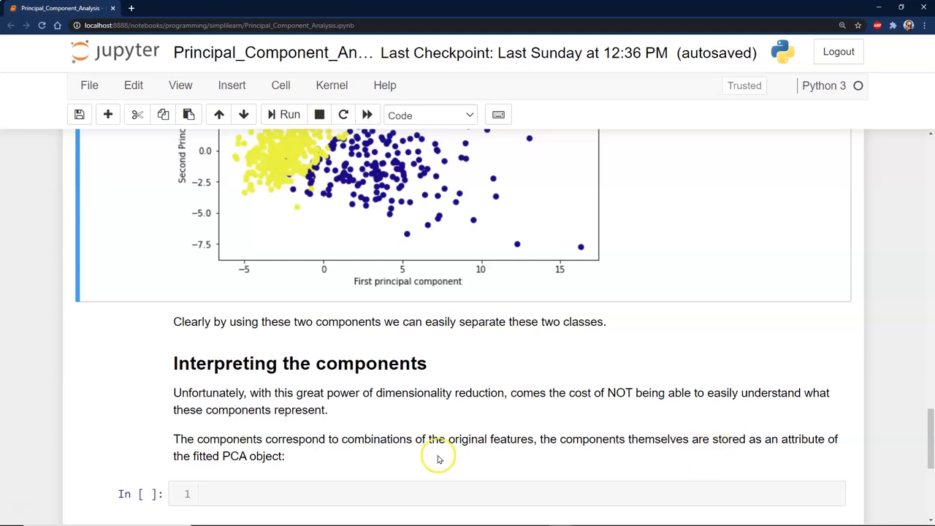
{"action": "mouse_move", "coordinate": [426, 463]}
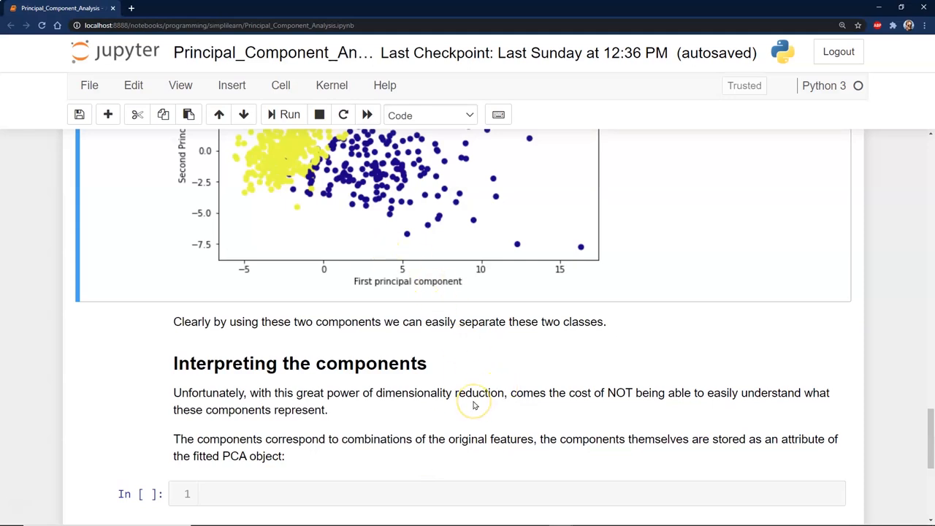
{"action": "mouse_move", "coordinate": [543, 422]}
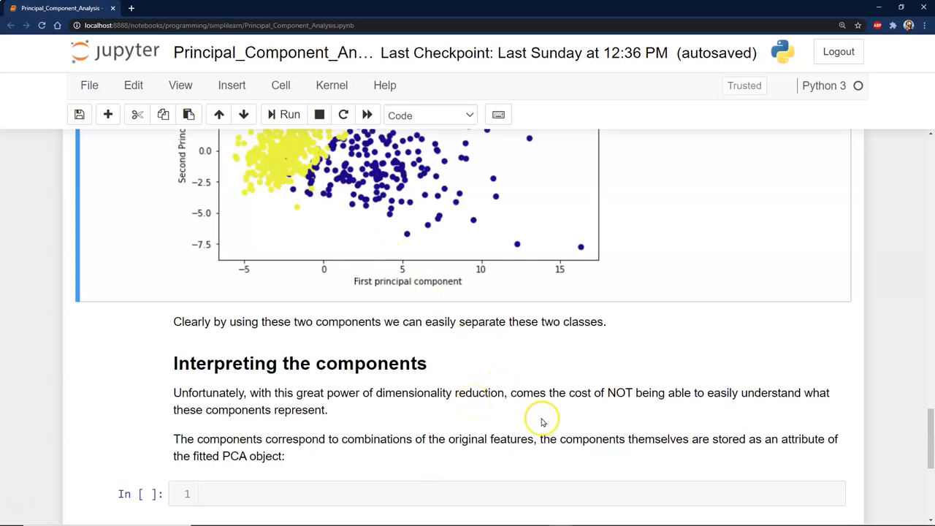
{"action": "mouse_move", "coordinate": [406, 473]}
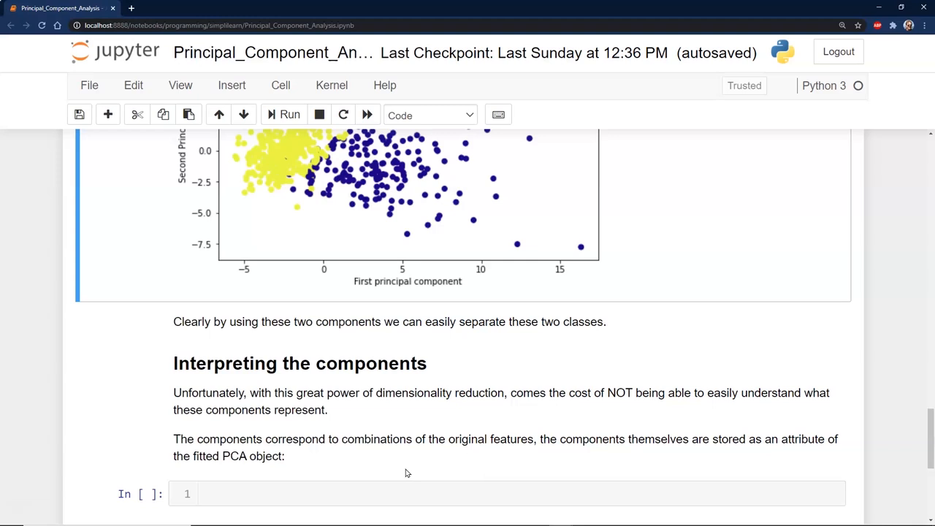
{"action": "left_click", "coordinate": [295, 445]}
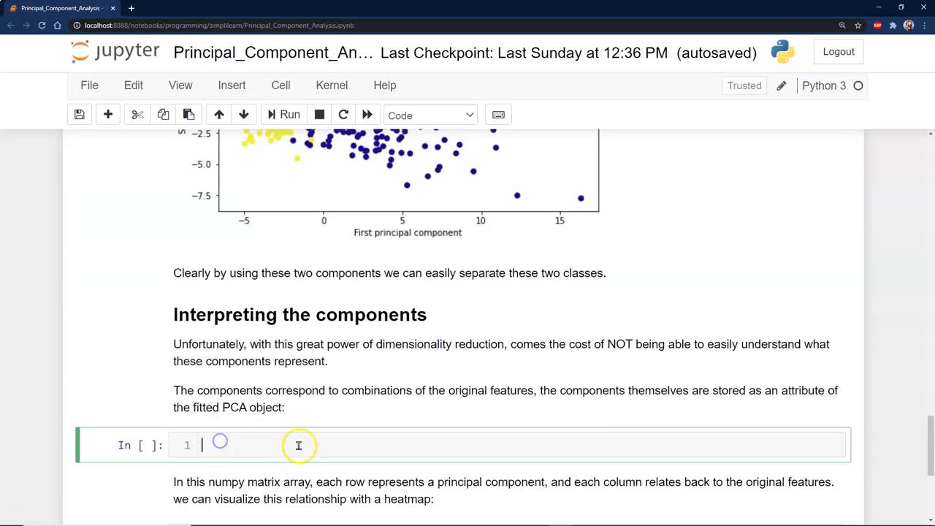
{"action": "type", "text": "pca.components_"}
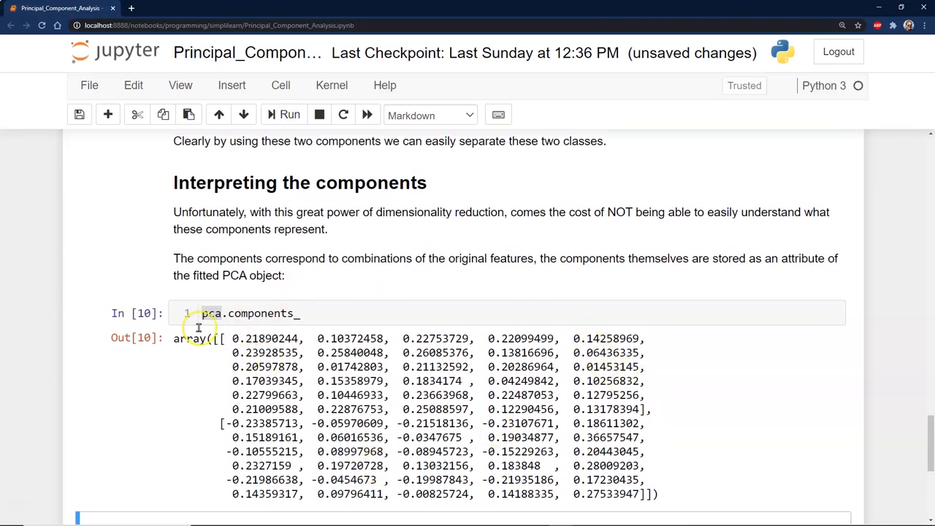
{"action": "left_click_drag", "start_coordinate": [225, 338], "coordinate": [648, 408]}
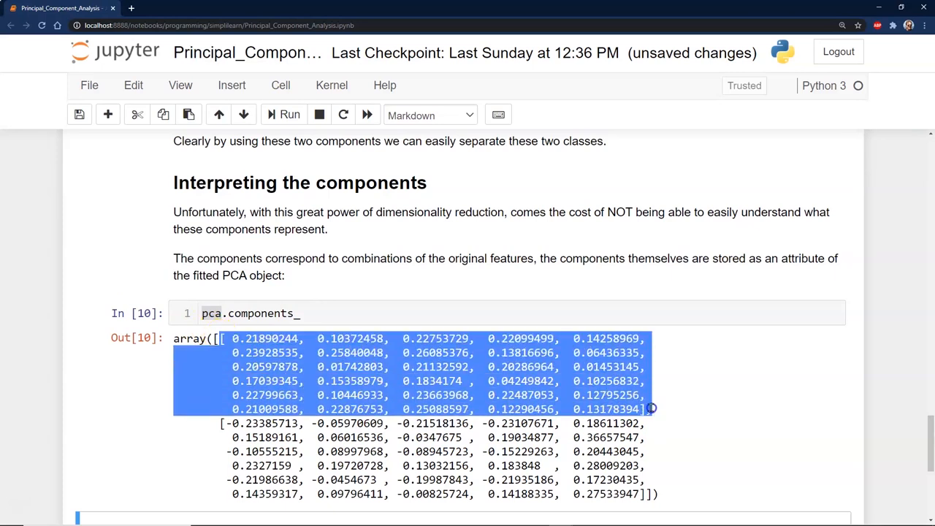
{"action": "left_click", "coordinate": [245, 313]}
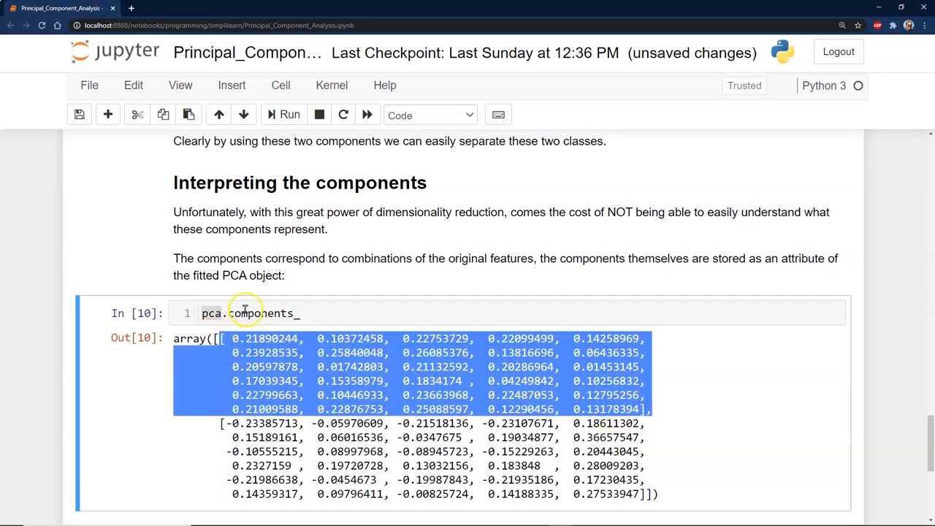
{"action": "mouse_move", "coordinate": [423, 353]}
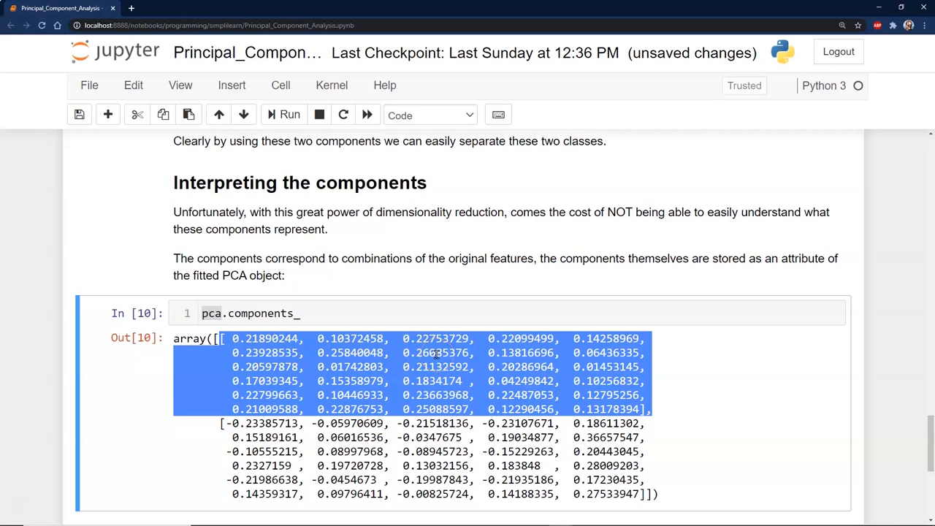
{"action": "left_click", "coordinate": [340, 402]}
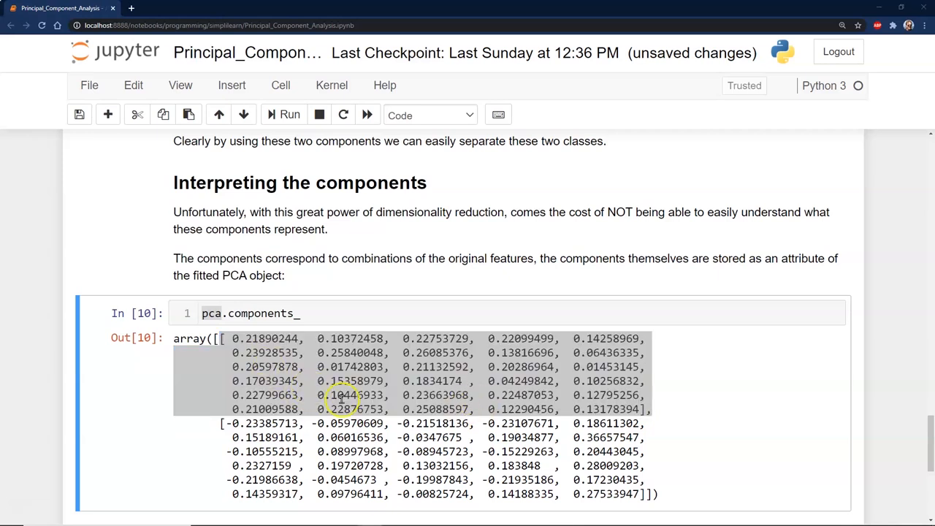
{"action": "mouse_move", "coordinate": [80, 450]}
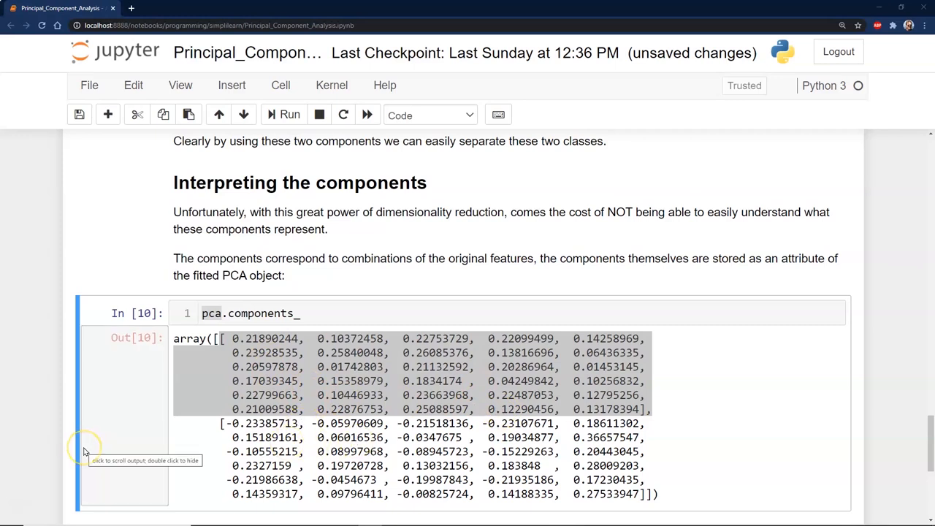
{"action": "scroll", "scroll_direction": "down", "scroll_amount": 3}
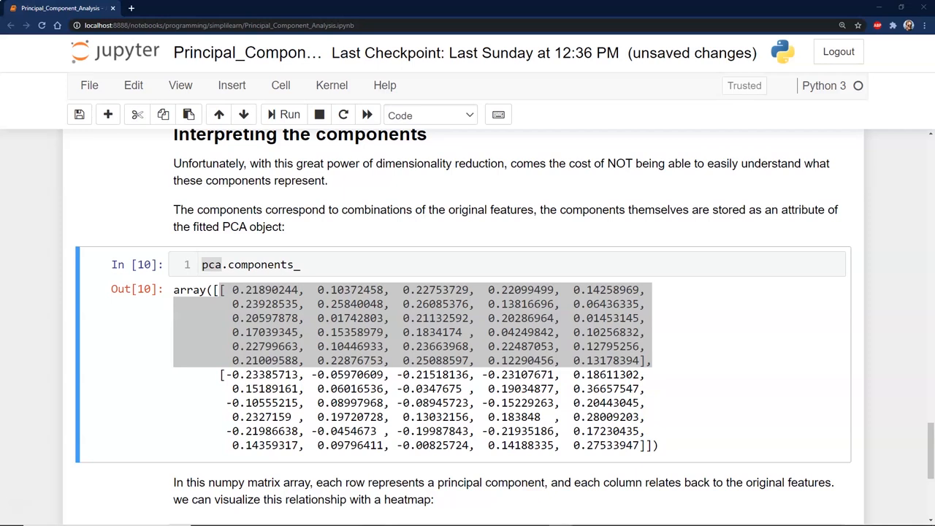
{"action": "mouse_move", "coordinate": [255, 471]}
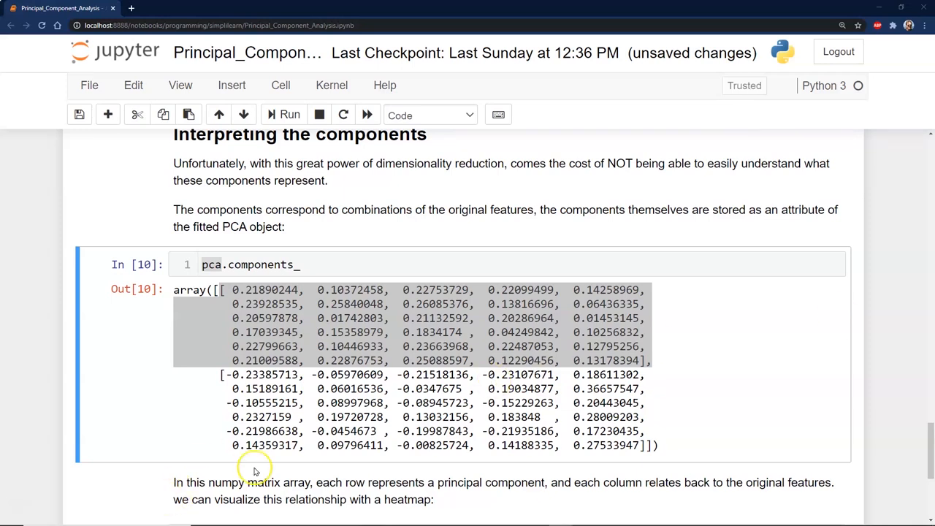
{"action": "scroll", "scroll_direction": "down", "scroll_amount": 3}
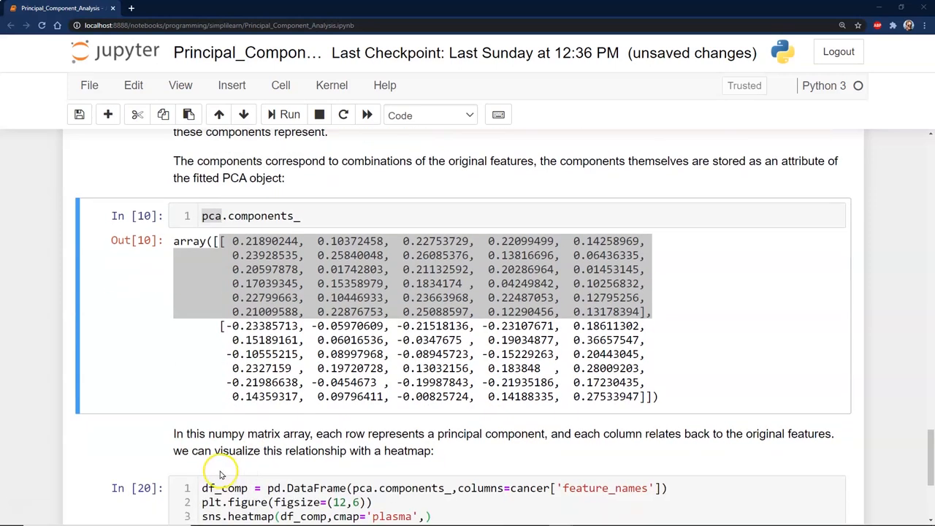
{"action": "left_click", "coordinate": [245, 487]}
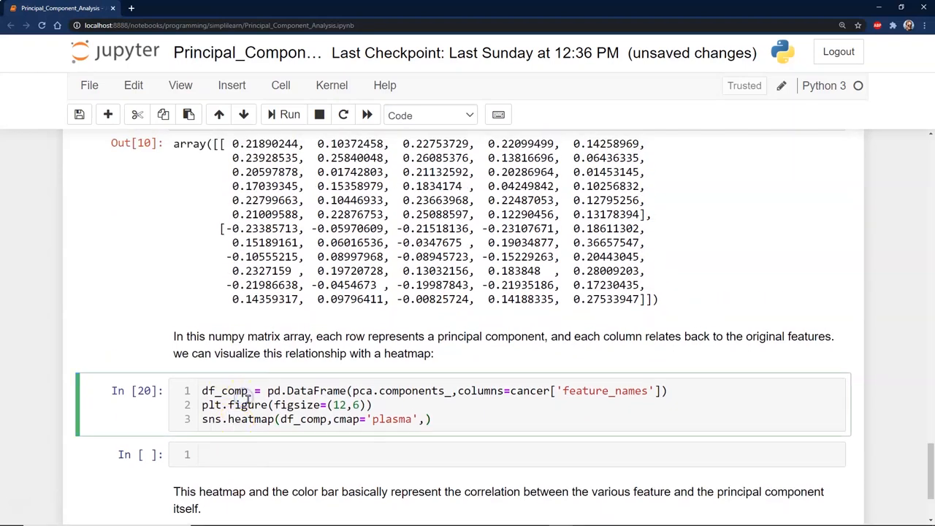
{"action": "mouse_move", "coordinate": [332, 405]}
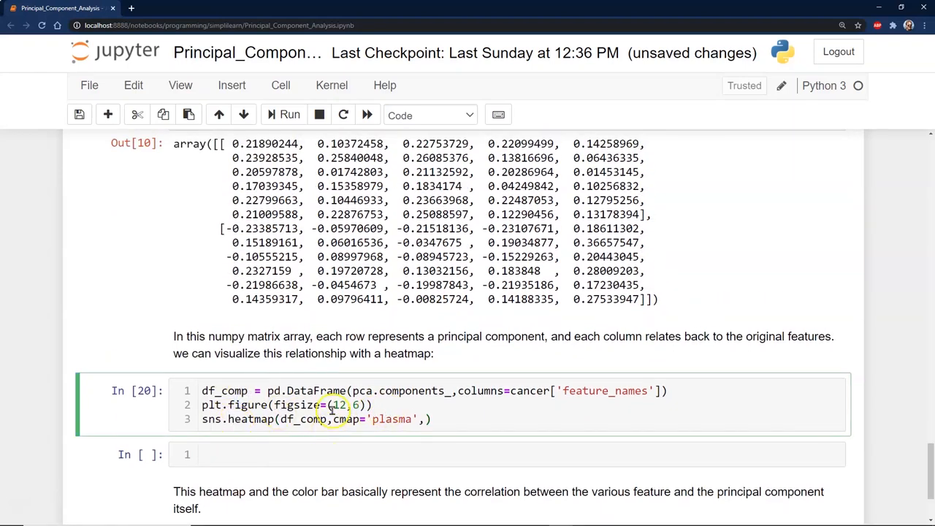
{"action": "mouse_move", "coordinate": [436, 402]}
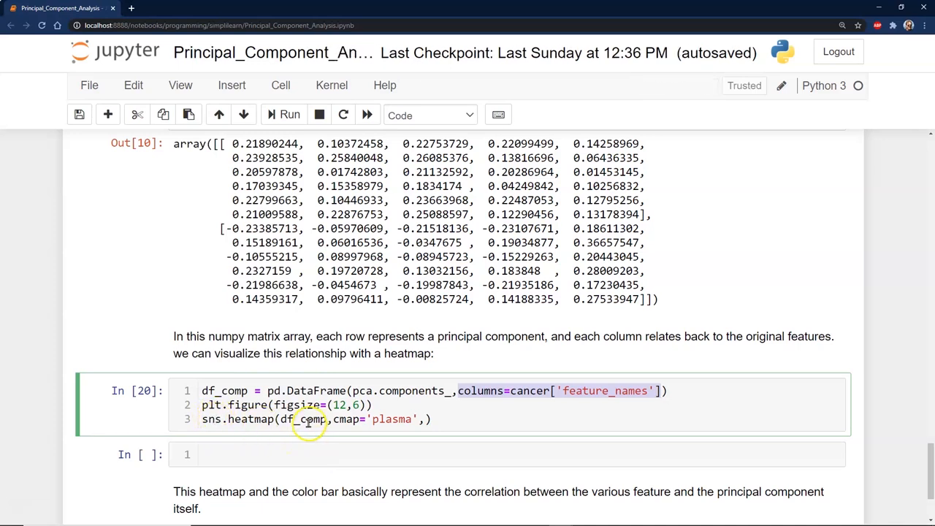
{"action": "mouse_move", "coordinate": [405, 419]}
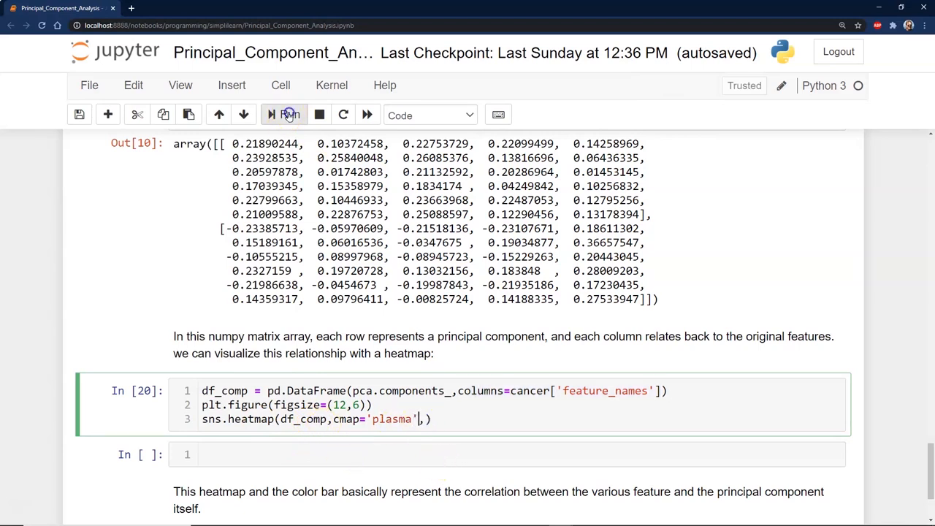
Step: Run the heatmap cell and scroll through the plasma loadings heatmap and colour bar
{"action": "left_click", "coordinate": [284, 115]}
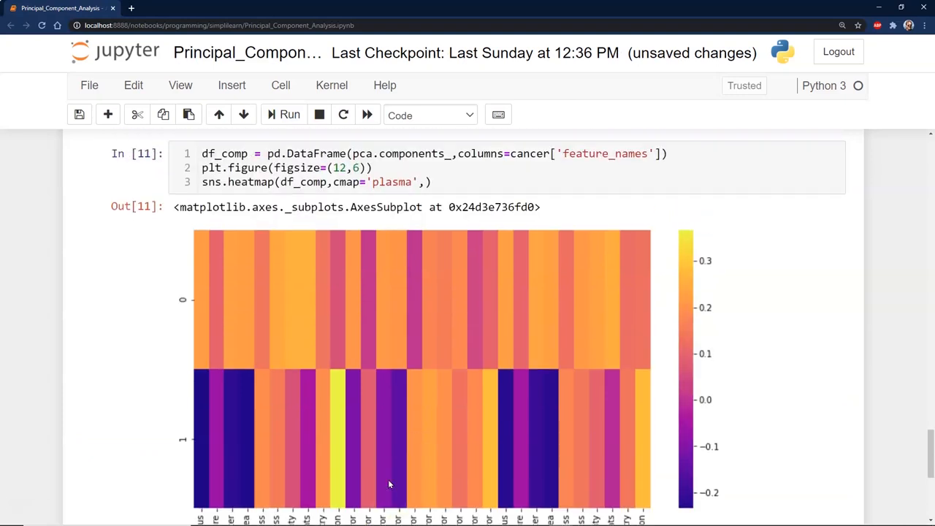
{"action": "scroll", "scroll_direction": "down", "scroll_amount": 3}
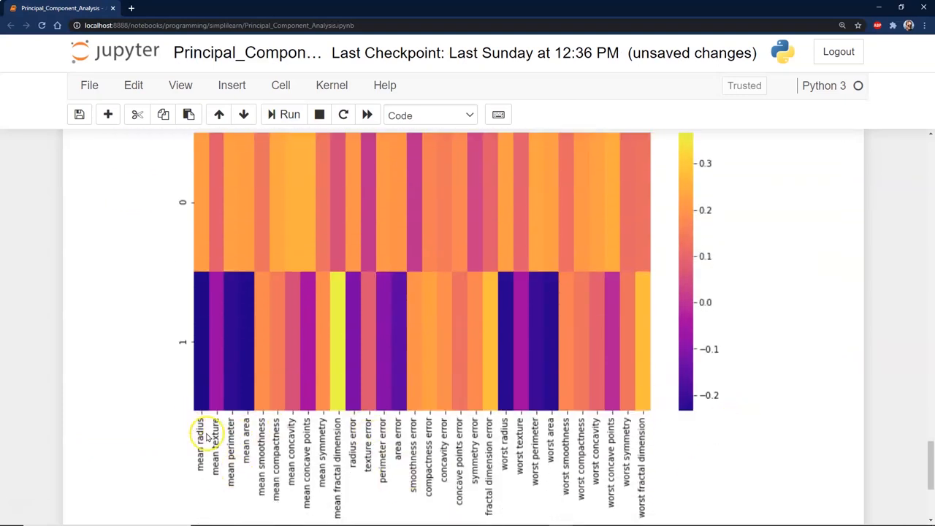
{"action": "mouse_move", "coordinate": [565, 460]}
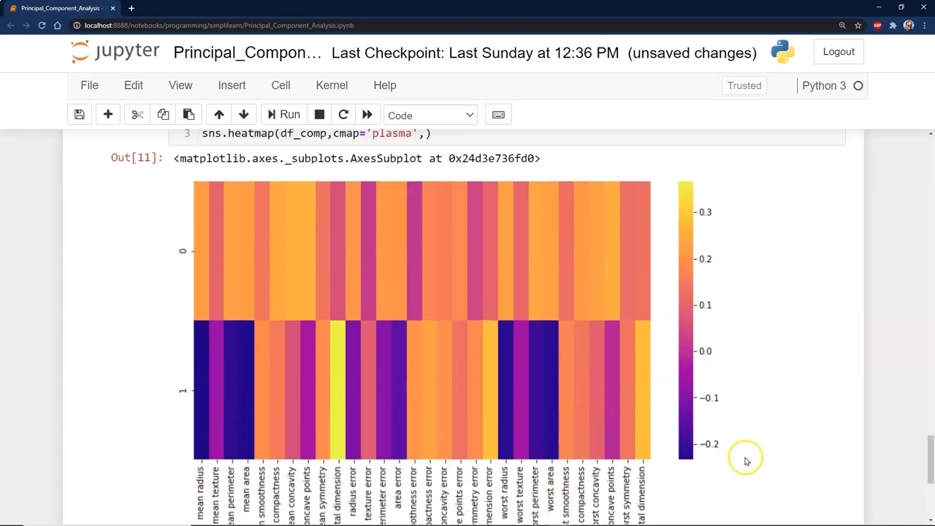
{"action": "mouse_move", "coordinate": [550, 329]}
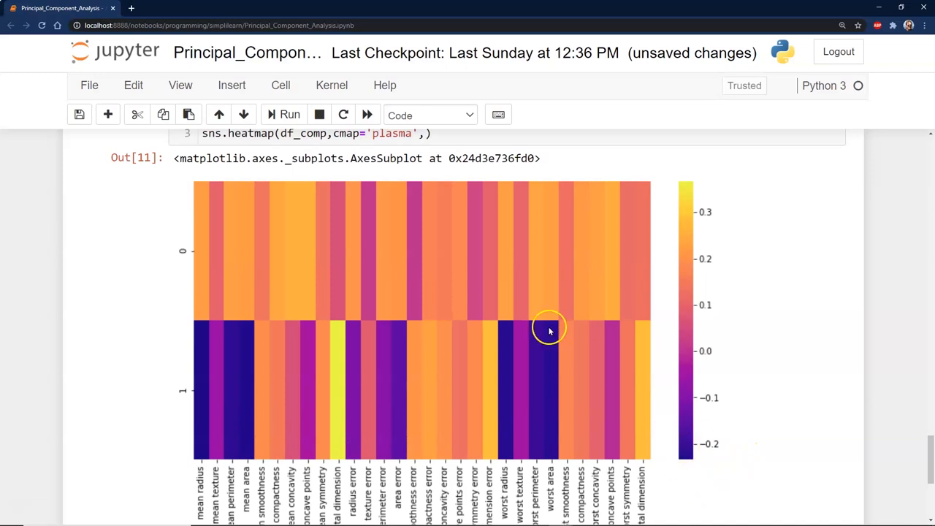
{"action": "mouse_move", "coordinate": [692, 186]}
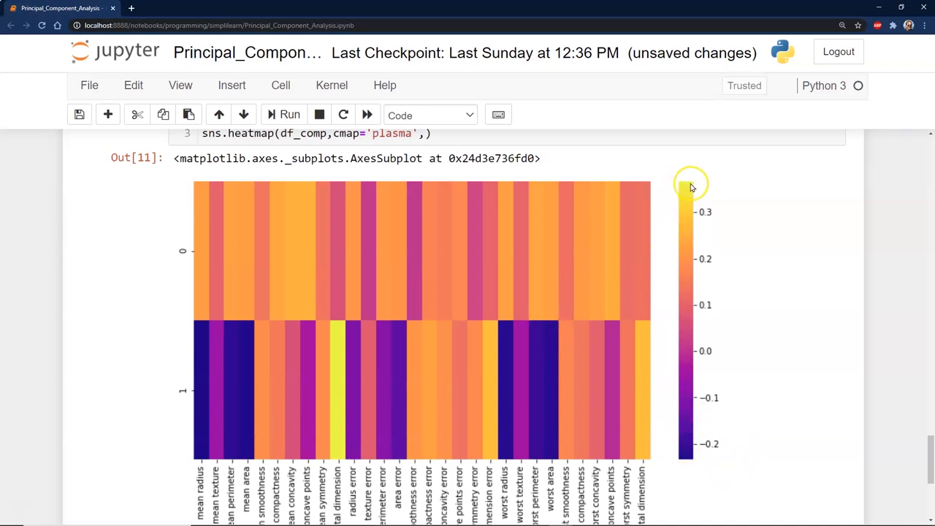
{"action": "mouse_move", "coordinate": [693, 187]}
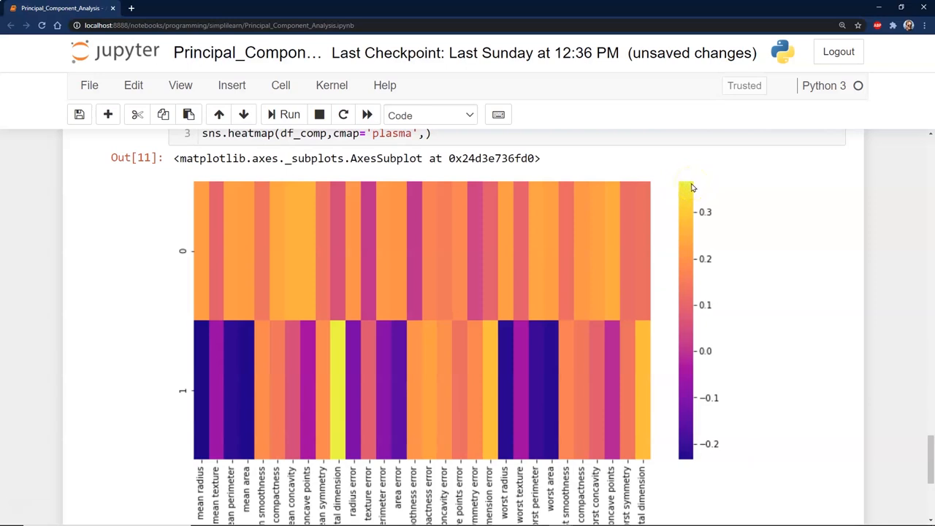
{"action": "mouse_move", "coordinate": [181, 424]}
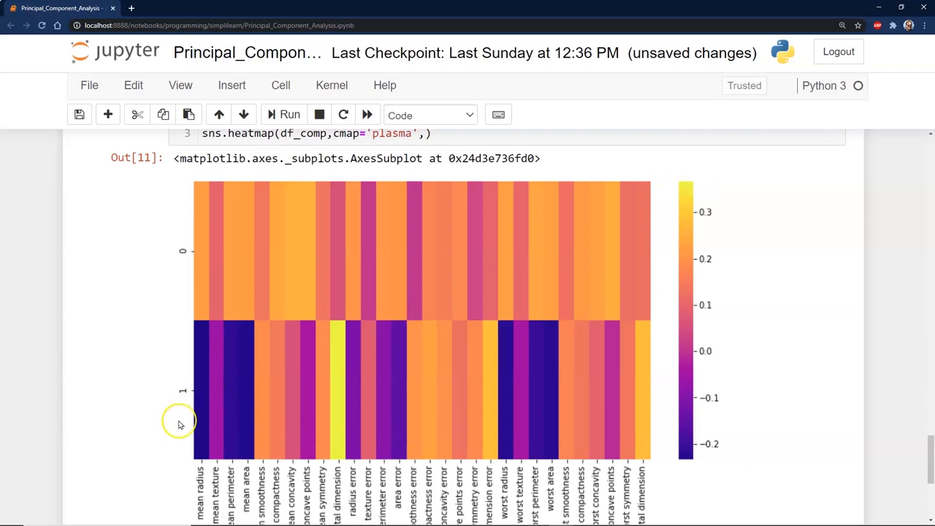
{"action": "scroll", "scroll_direction": "down", "scroll_amount": 3}
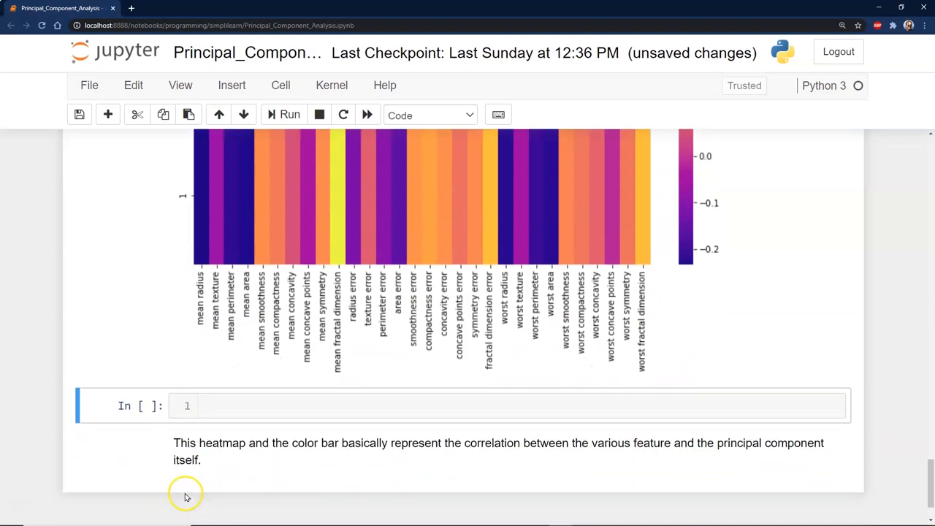
{"action": "mouse_move", "coordinate": [255, 485]}
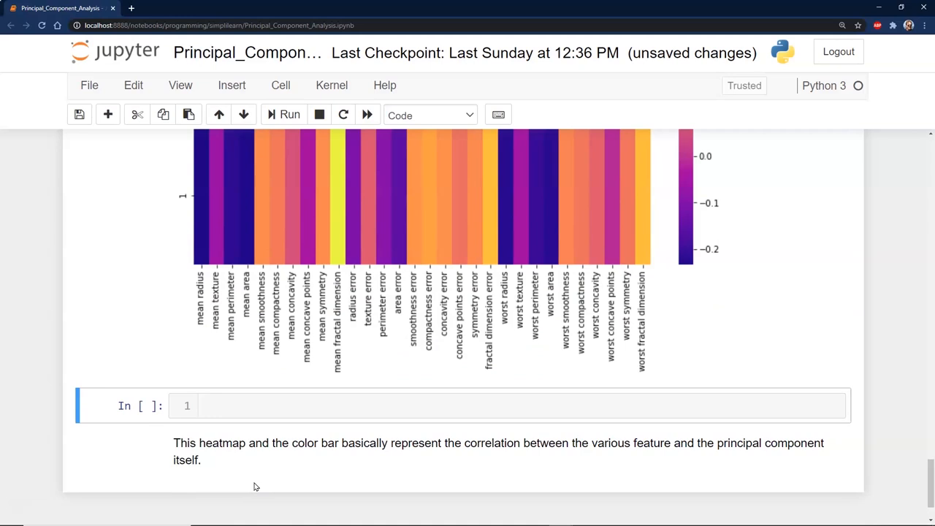
{"action": "mouse_move", "coordinate": [280, 477]}
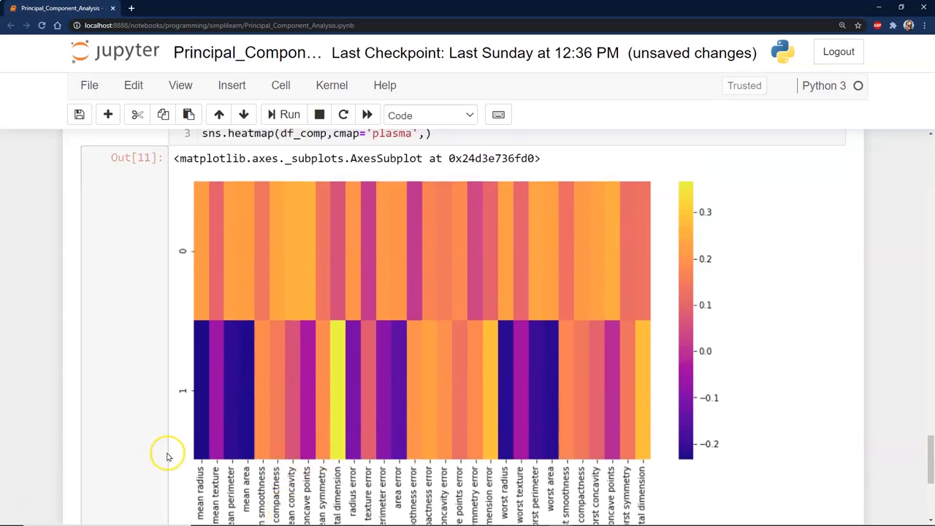
{"action": "scroll", "scroll_direction": "down", "scroll_amount": 3}
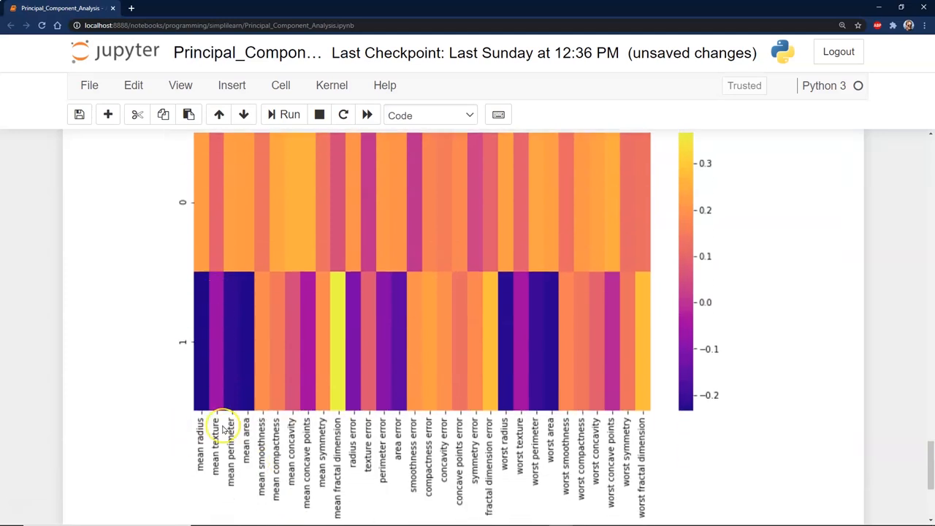
{"action": "mouse_move", "coordinate": [208, 358]}
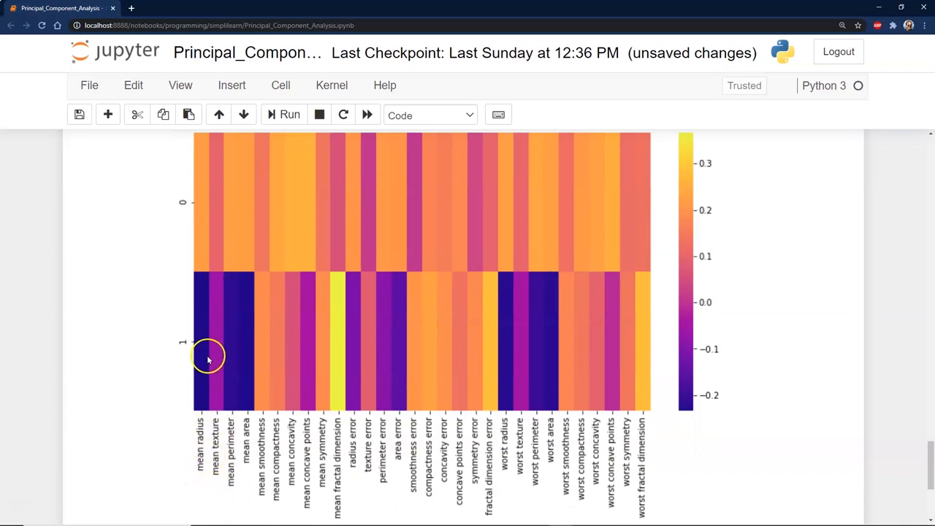
{"action": "mouse_move", "coordinate": [208, 338]}
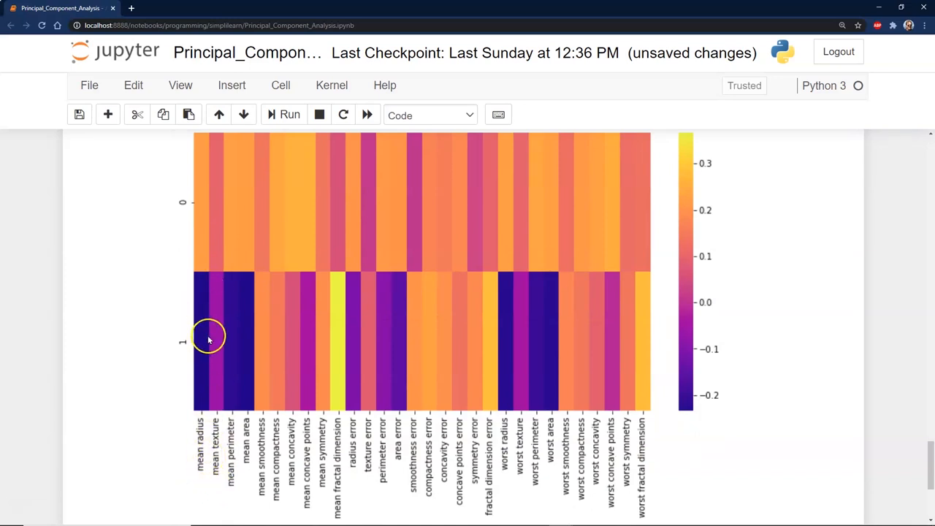
{"action": "mouse_move", "coordinate": [252, 468]}
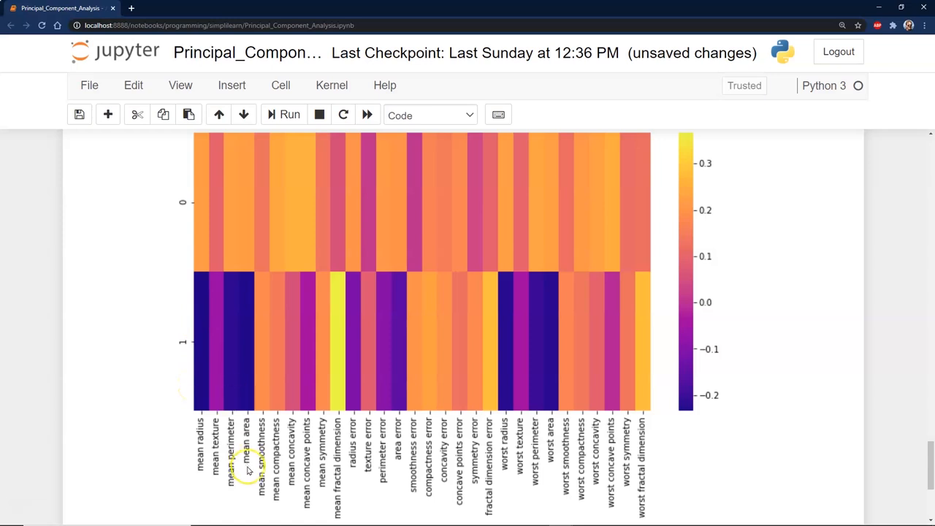
{"action": "mouse_move", "coordinate": [628, 320]}
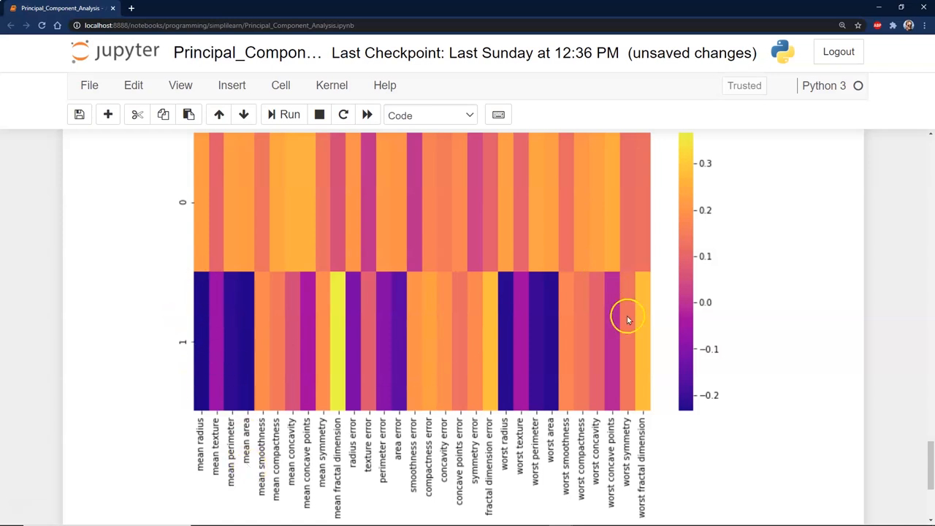
{"action": "mouse_move", "coordinate": [354, 248]}
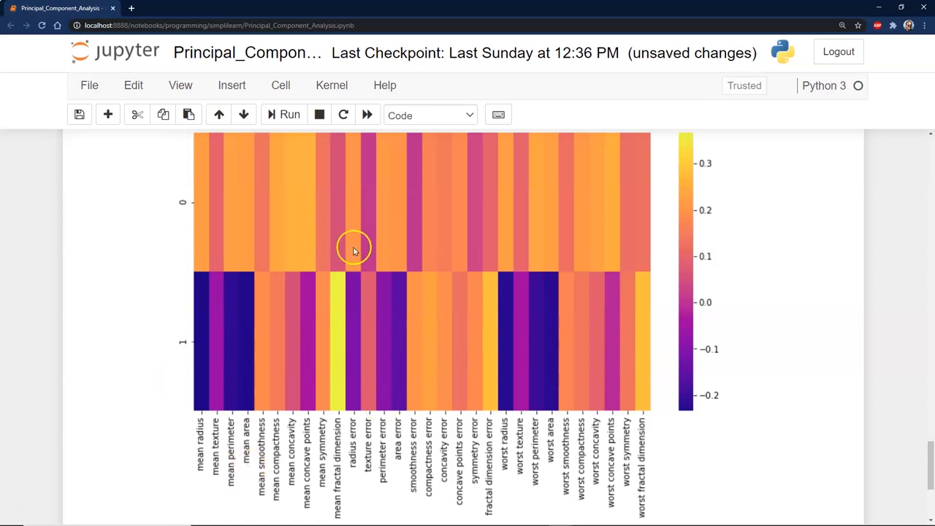
{"action": "mouse_move", "coordinate": [147, 386]}
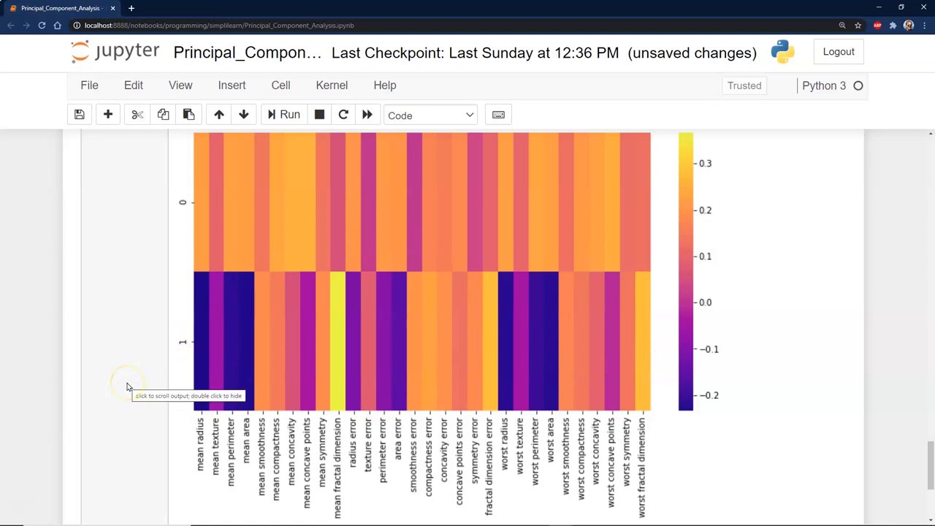